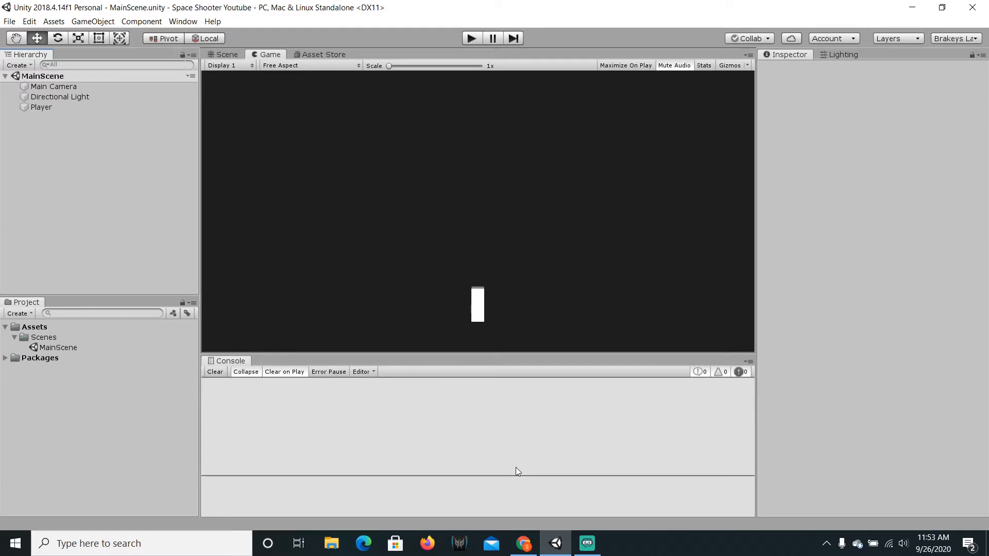
mouse_move(116, 227)
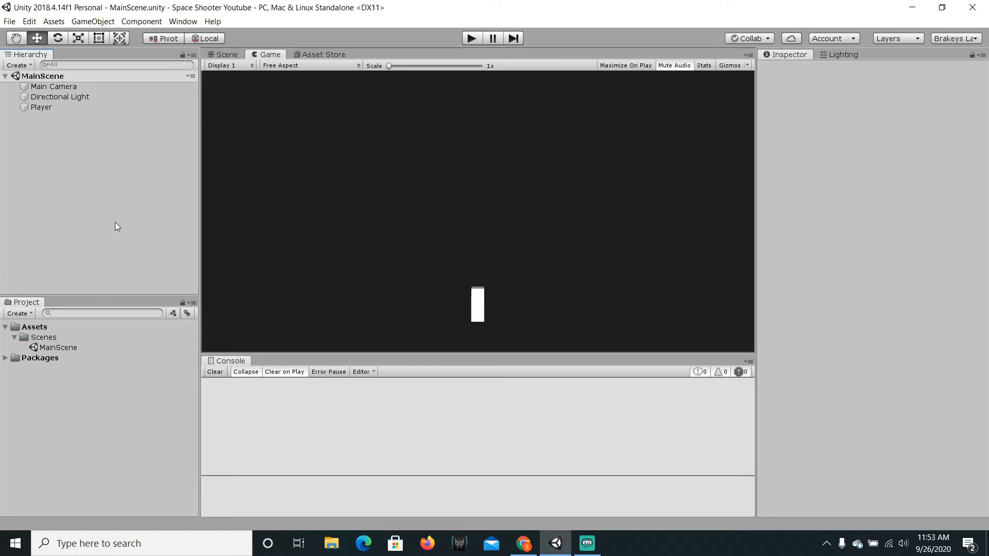
Inspect Player's Box Collider and Rigidbody, then view the box in the 3D Scene.
left_click(42, 106)
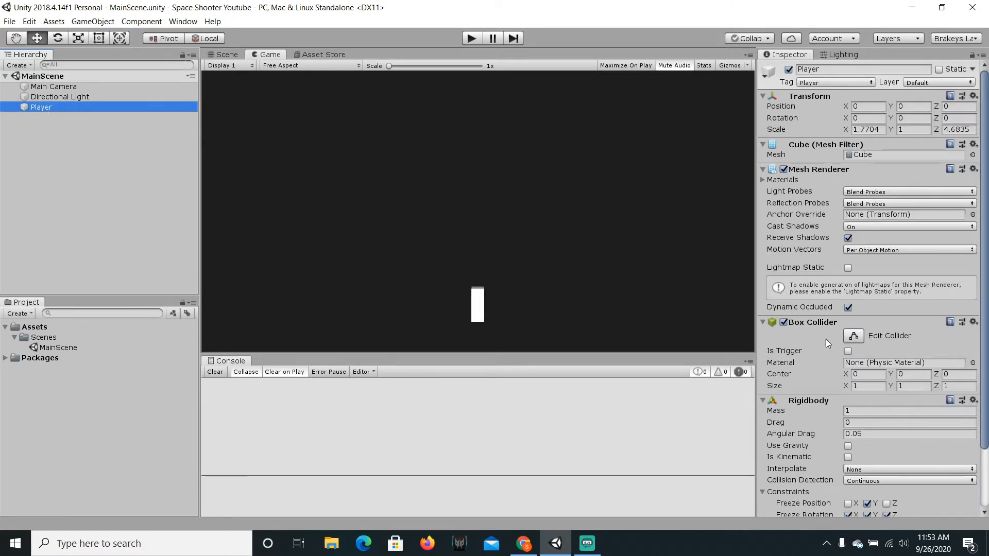
scroll("down", 3)
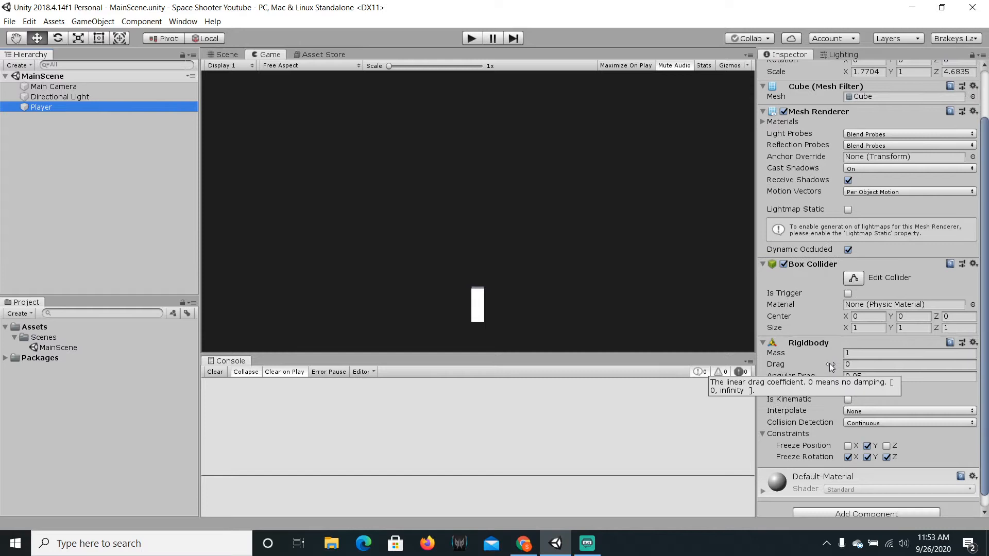
mouse_move(821, 115)
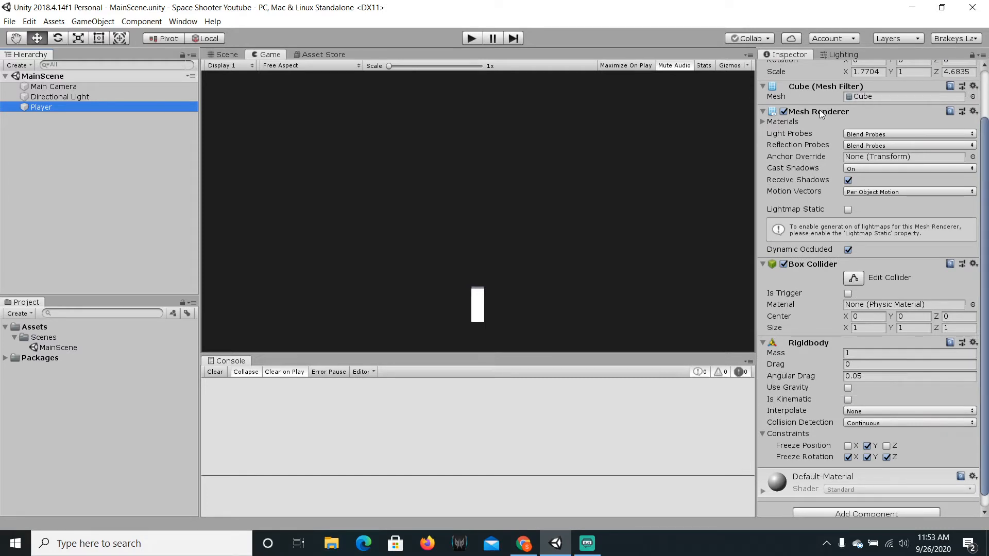
mouse_move(810, 149)
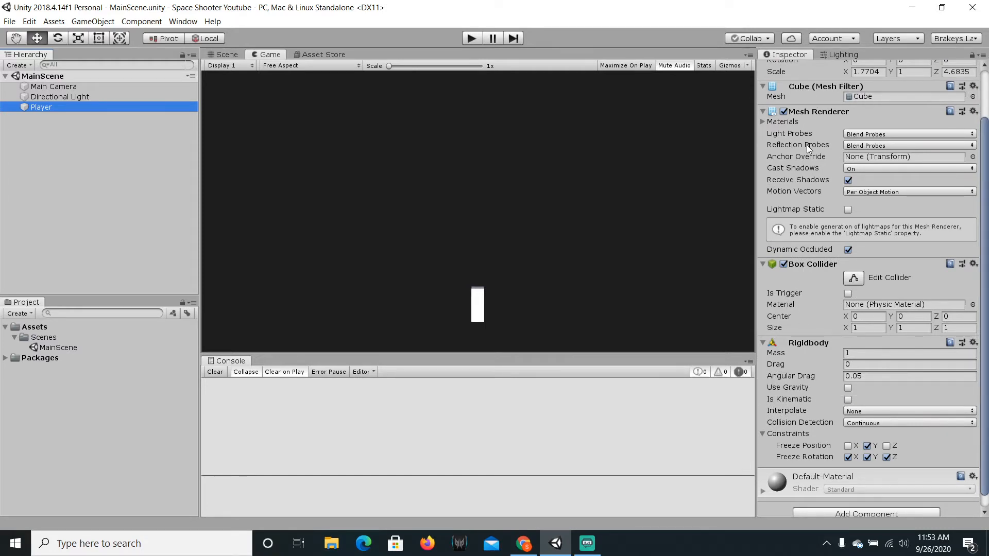
mouse_move(805, 144)
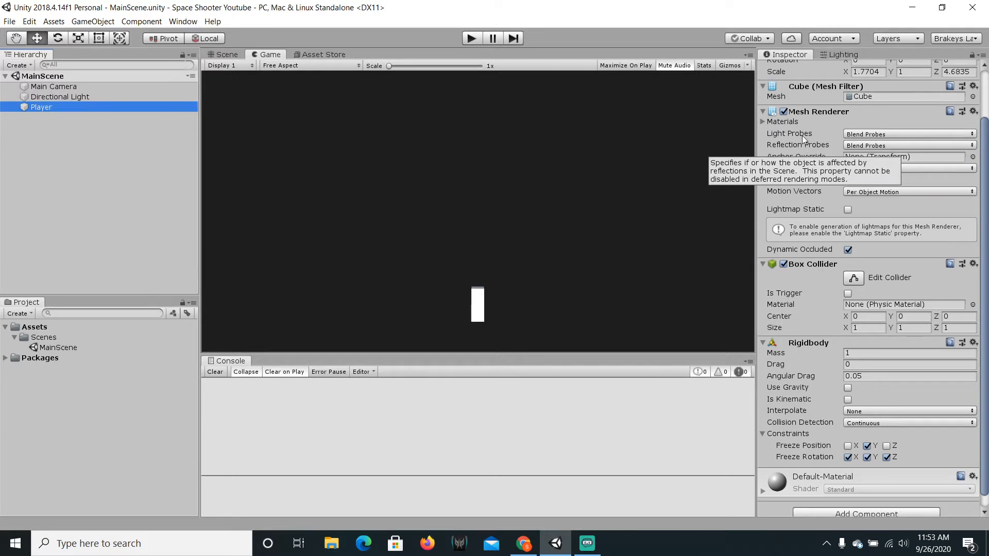
left_click(226, 55)
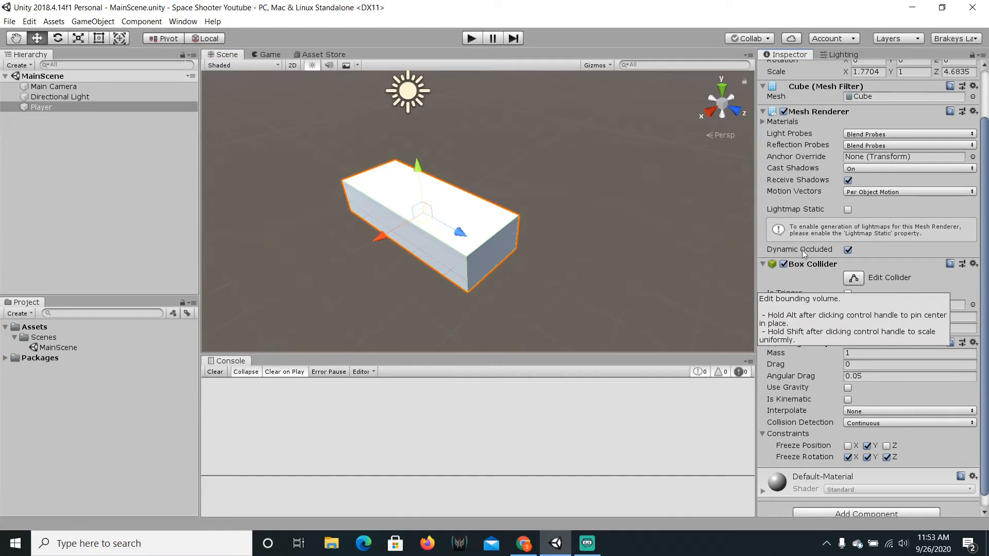
mouse_move(605, 220)
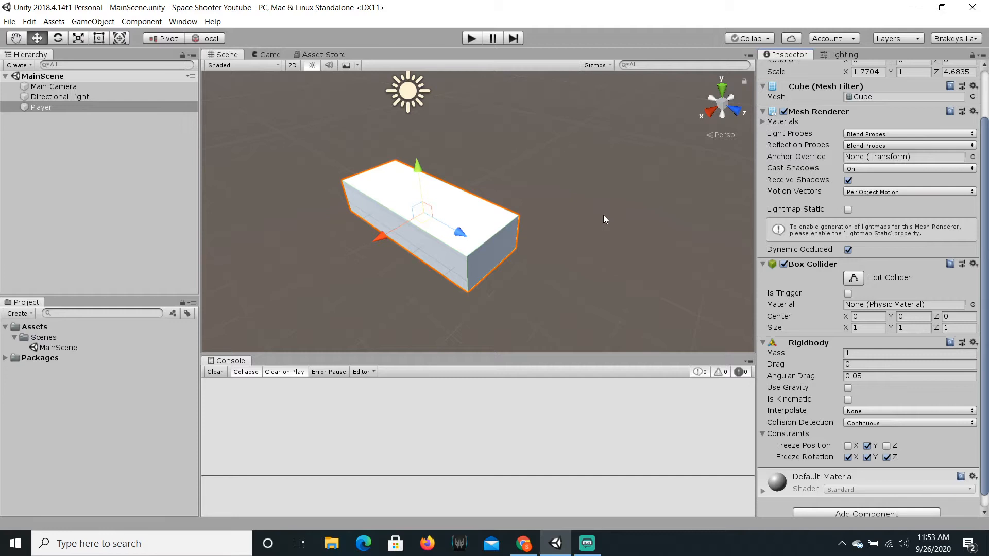
mouse_move(733, 319)
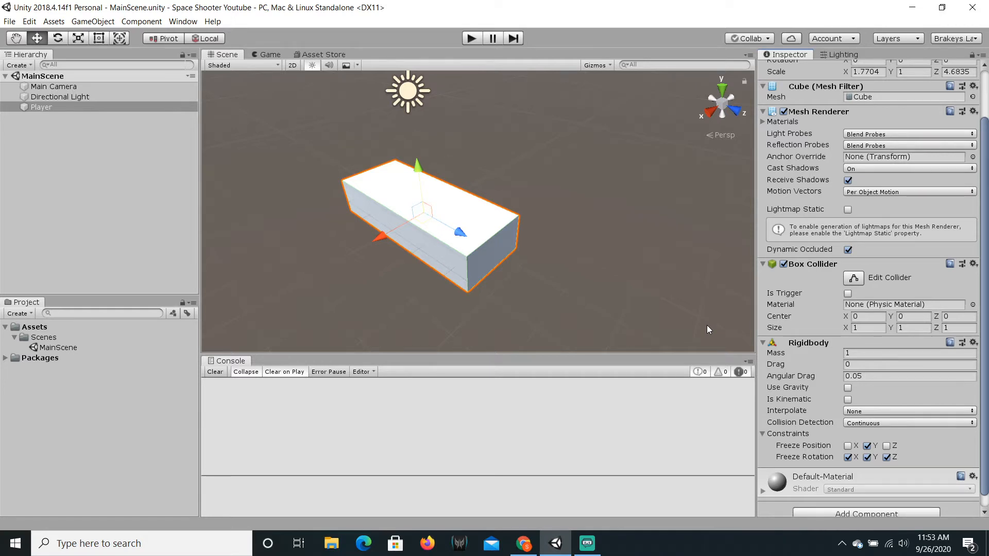
mouse_move(496, 188)
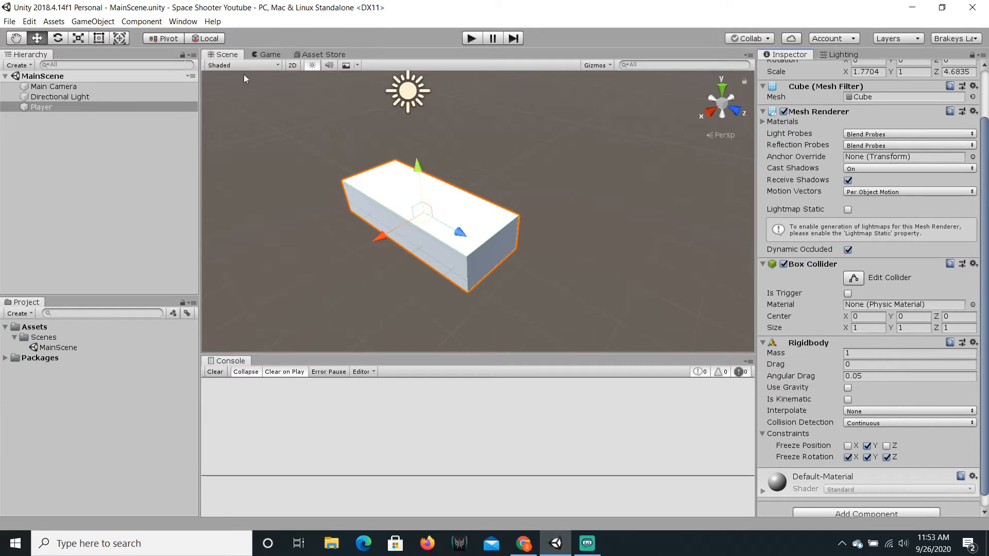
Create a C# script named PlayerMovement in the Assets folder and select it.
left_click(269, 55)
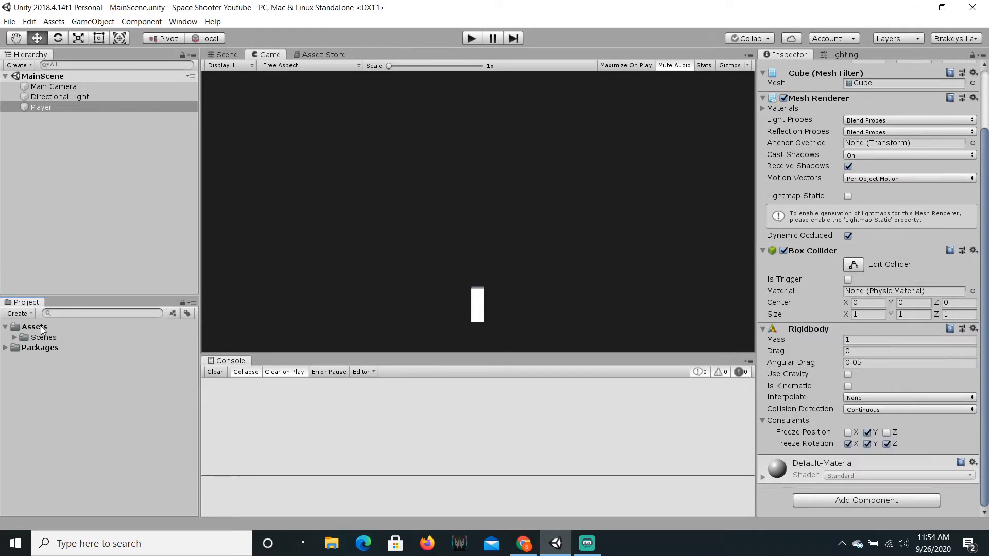
right_click(34, 326)
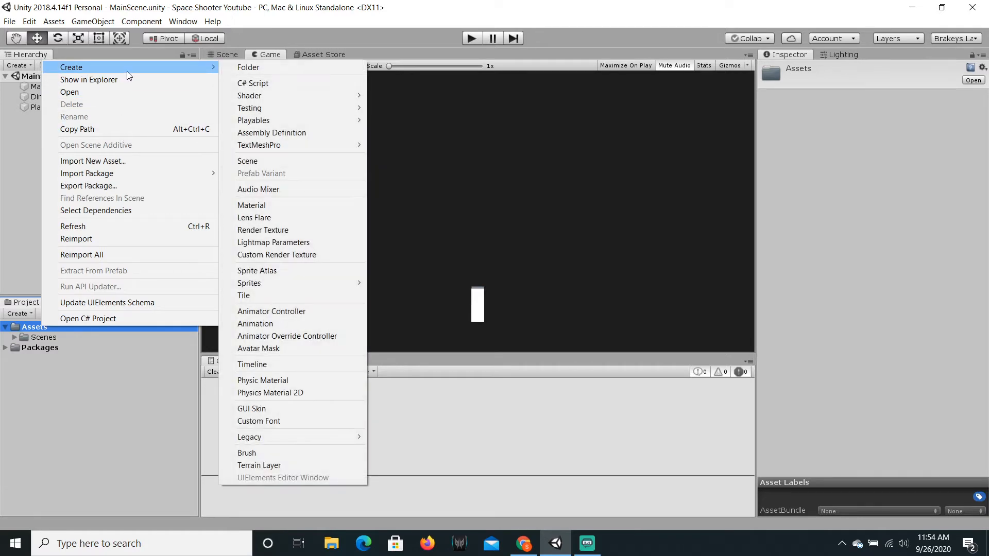
left_click(253, 83)
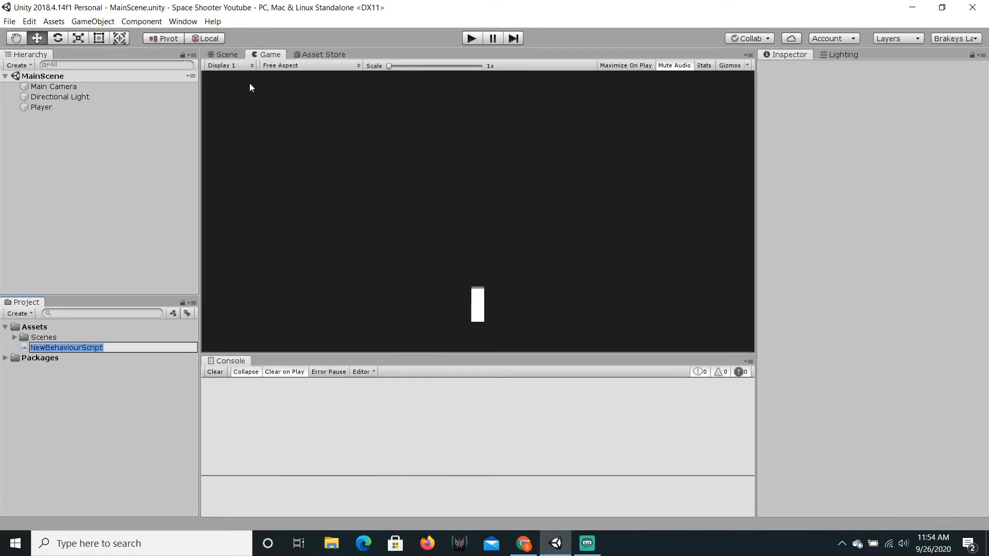
type("PlayerMovemet")
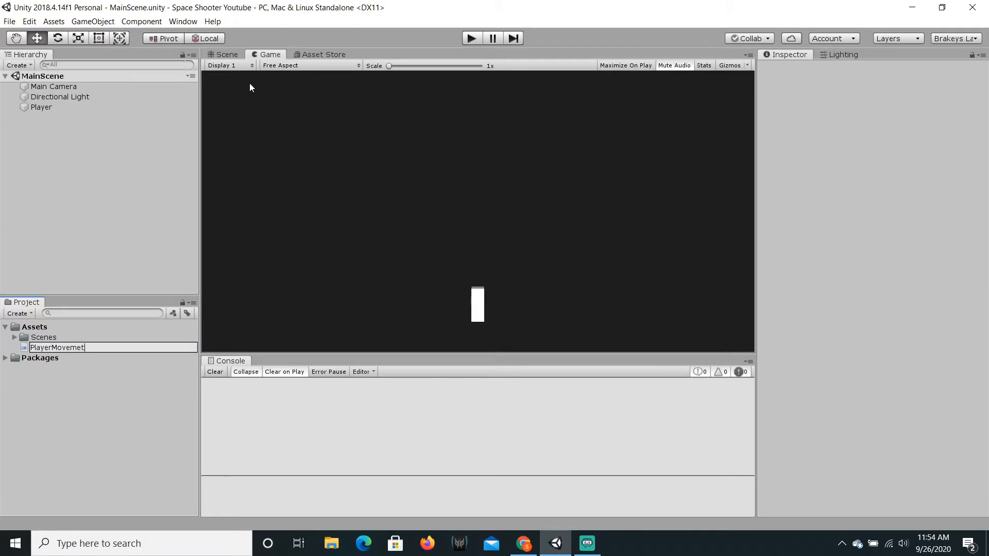
type("nt")
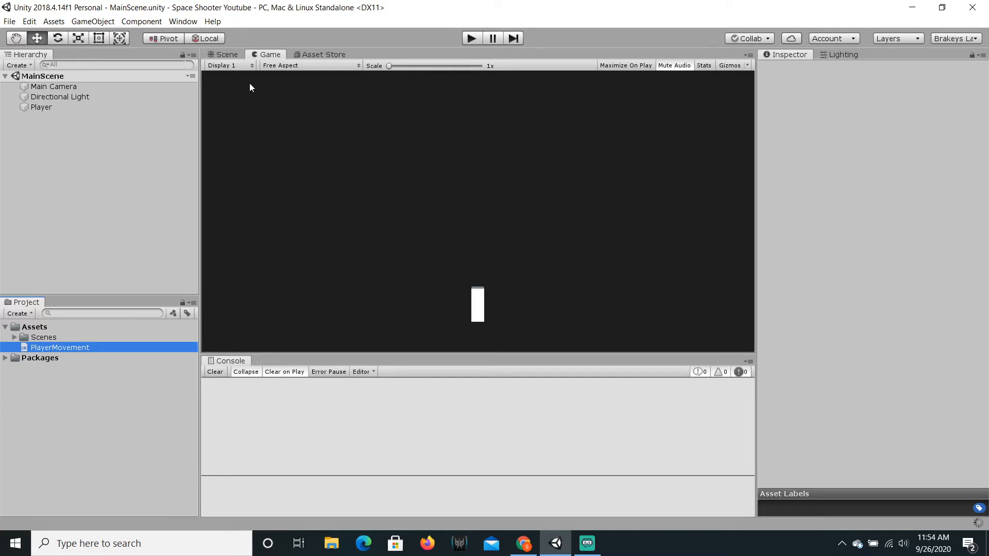
left_click(60, 347)
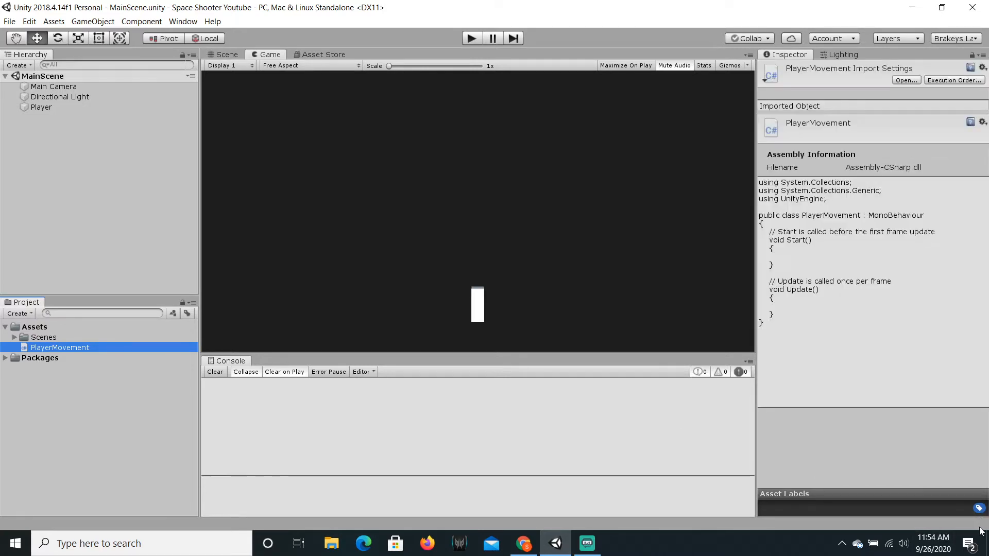
mouse_move(732, 405)
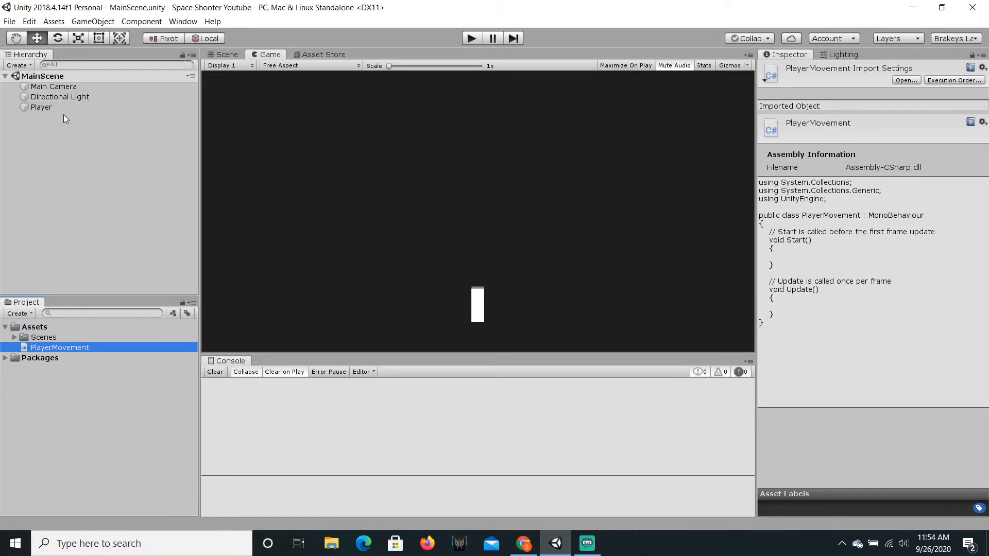
Check Player's Rigidbody freeze constraints, then launch the PlayerMovement script in Visual Studio.
left_click(41, 106)
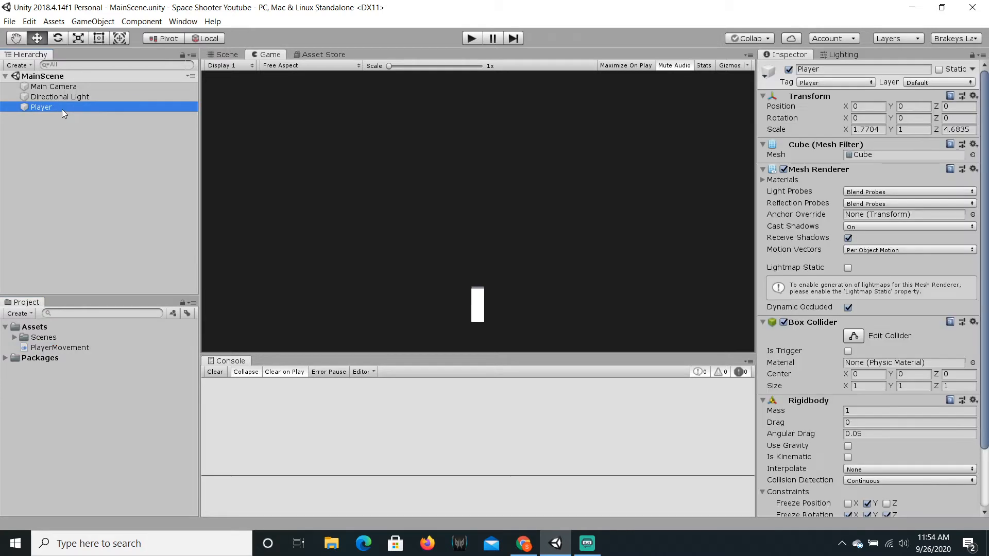
scroll("down", 3)
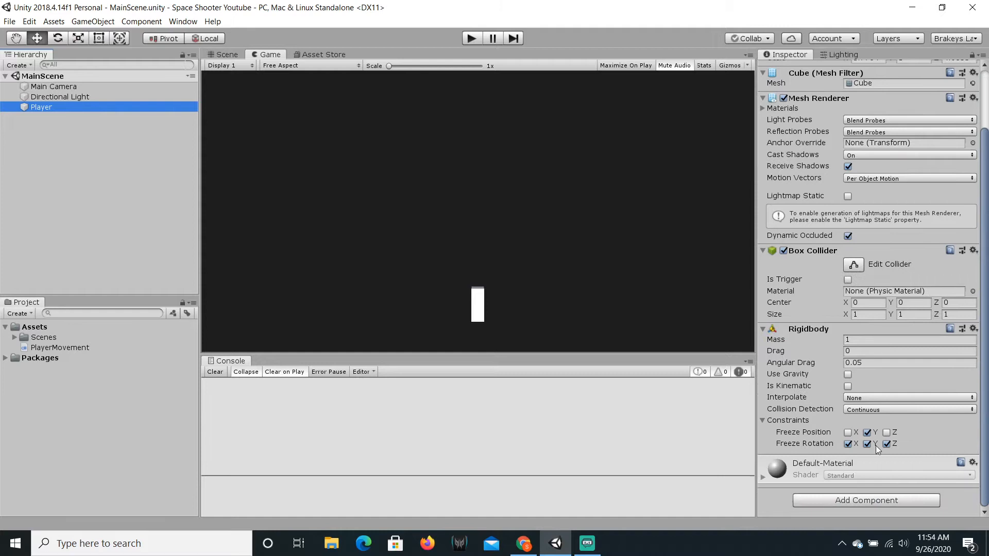
mouse_move(113, 309)
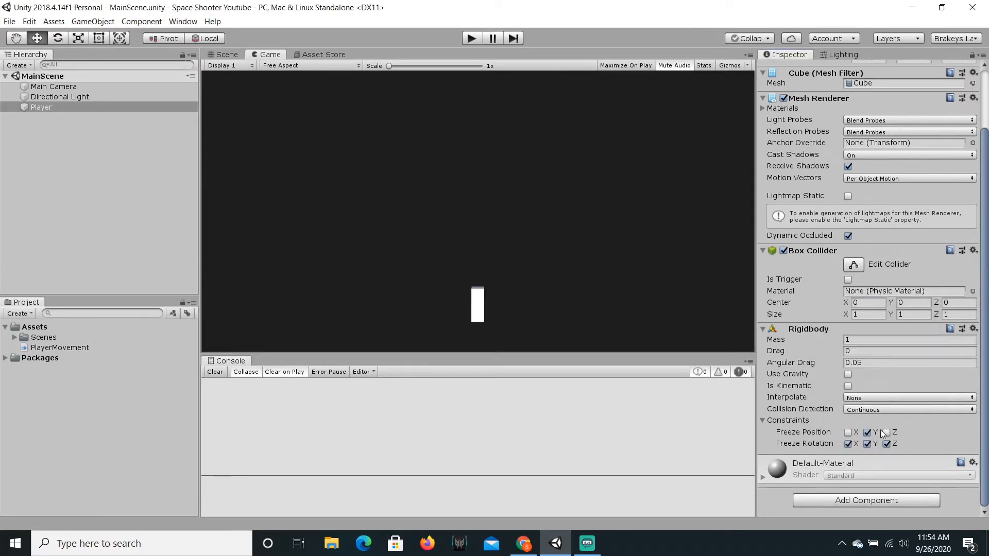
left_click(886, 432)
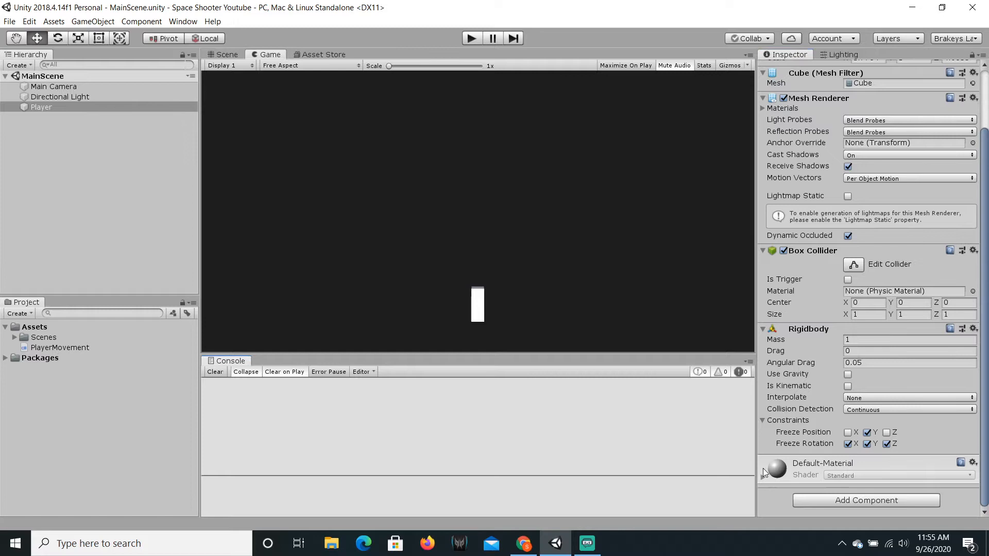
left_click(864, 501)
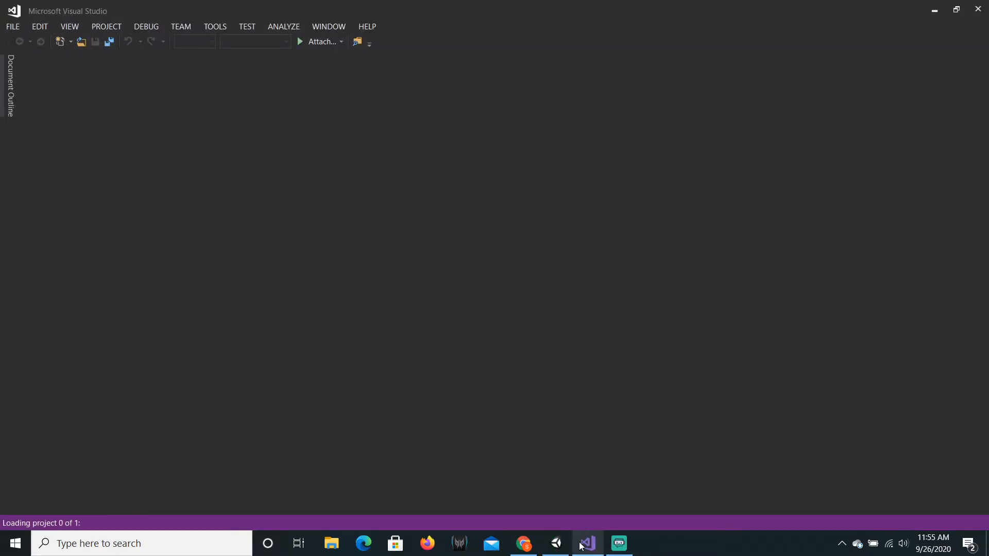
Bring the Unity editor back to the front while Visual Studio loads the solution.
left_click(618, 543)
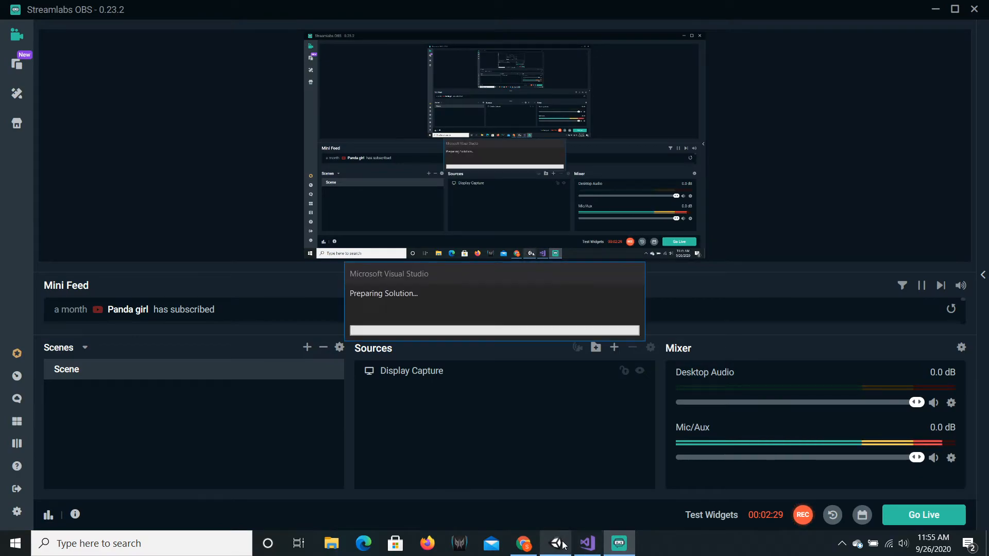
left_click(555, 543)
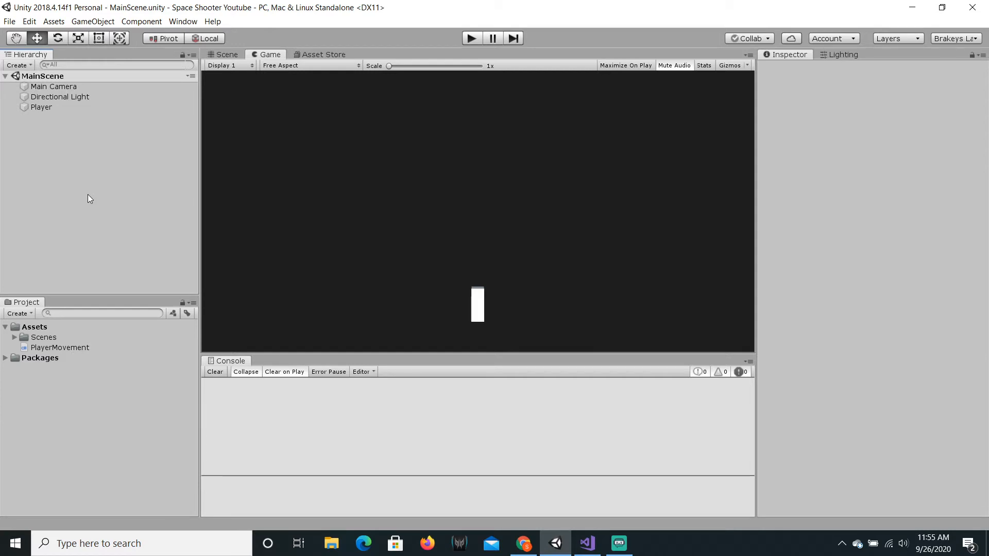
mouse_move(586, 543)
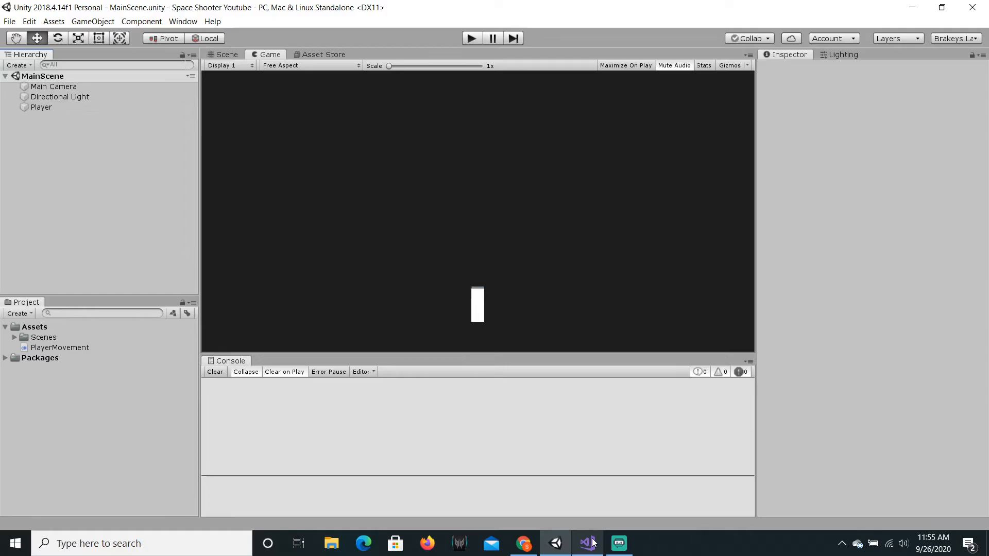
Delete the default Start and Update methods from PlayerMovement and save the script.
left_click(586, 543)
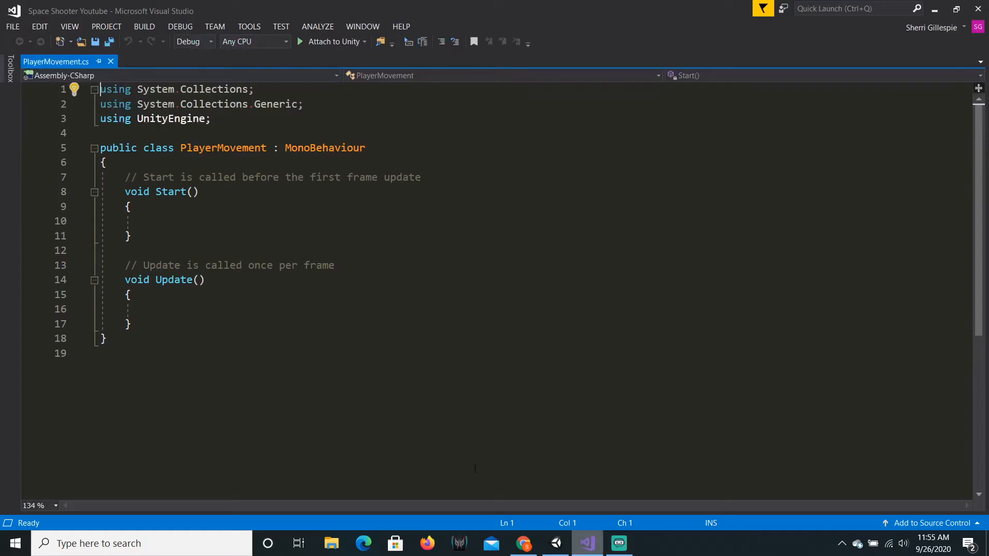
mouse_move(214, 26)
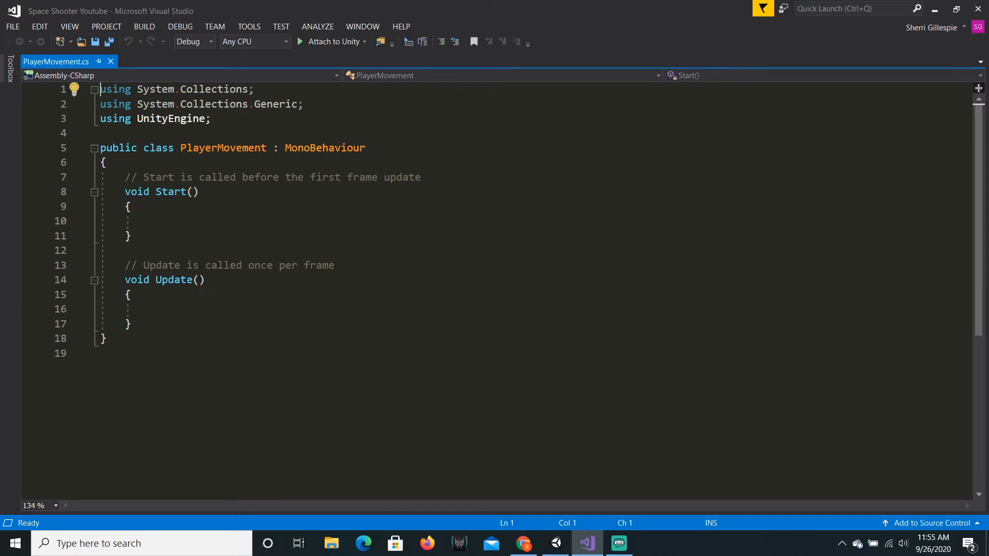
mouse_move(174, 279)
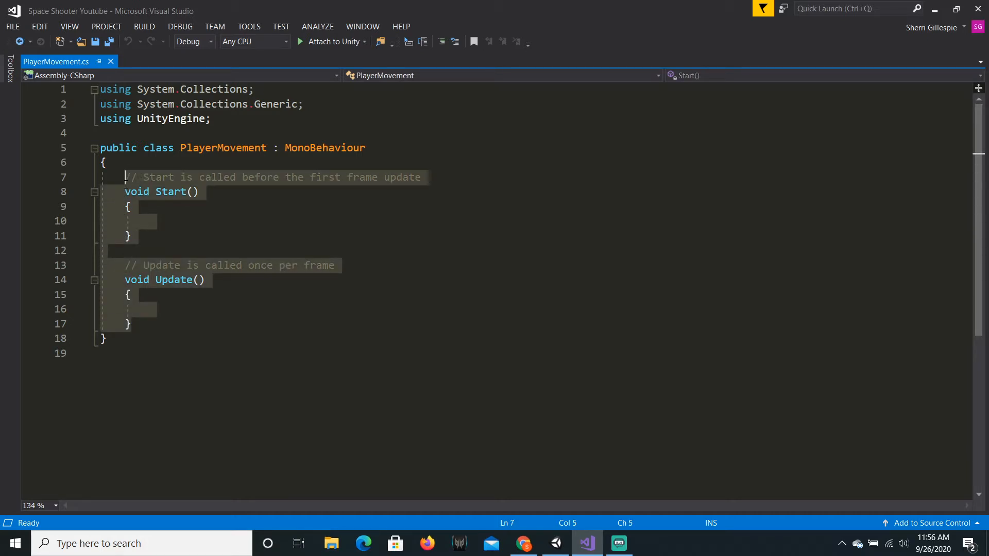
left_click(130, 323)
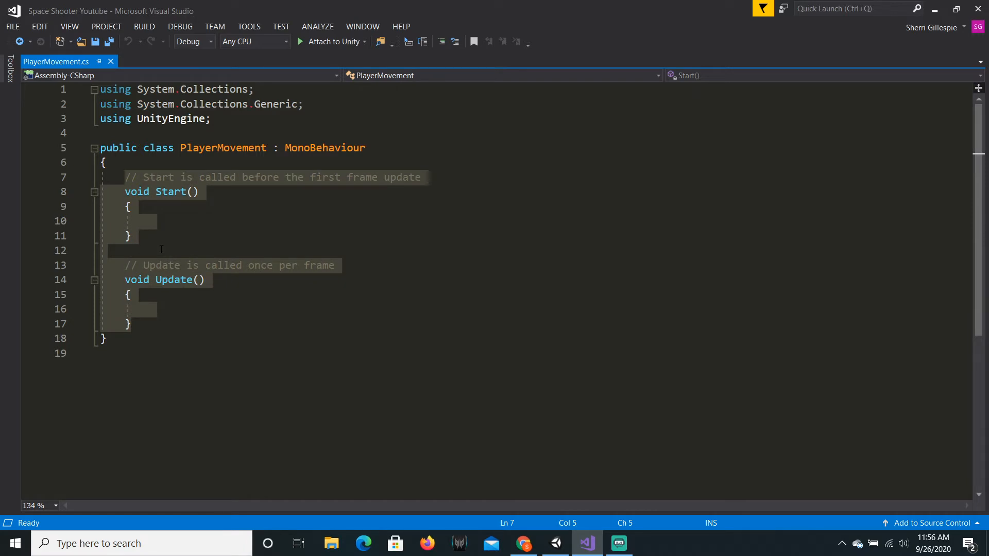
key("Delete")
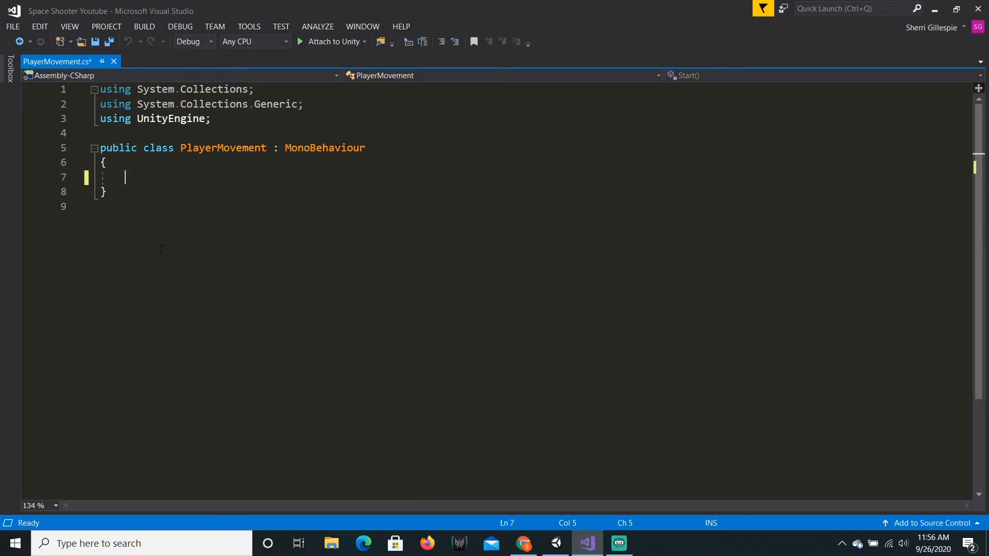
key("ctrl+s")
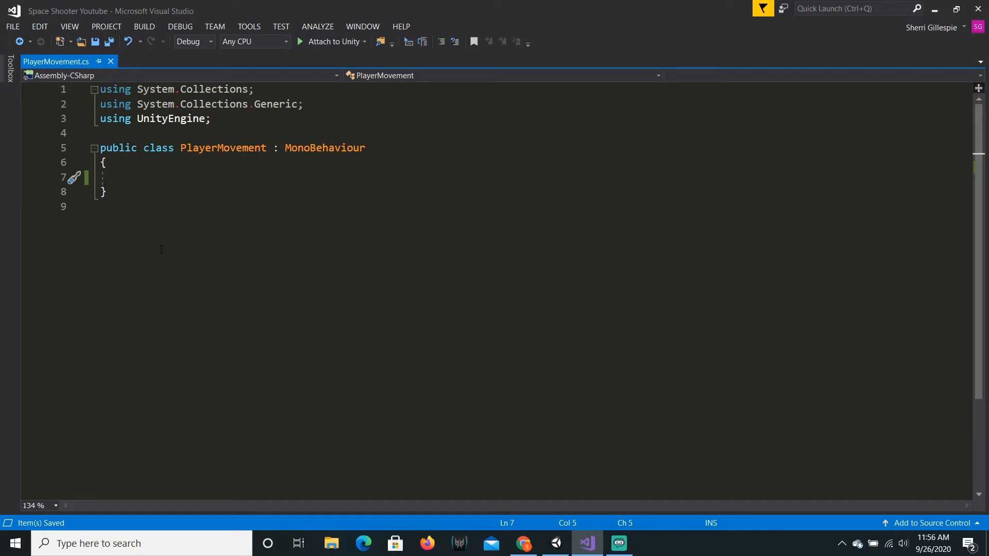
Declare public float speed = 10f in the class body, trying a .5 decimal along the way.
type("voi")
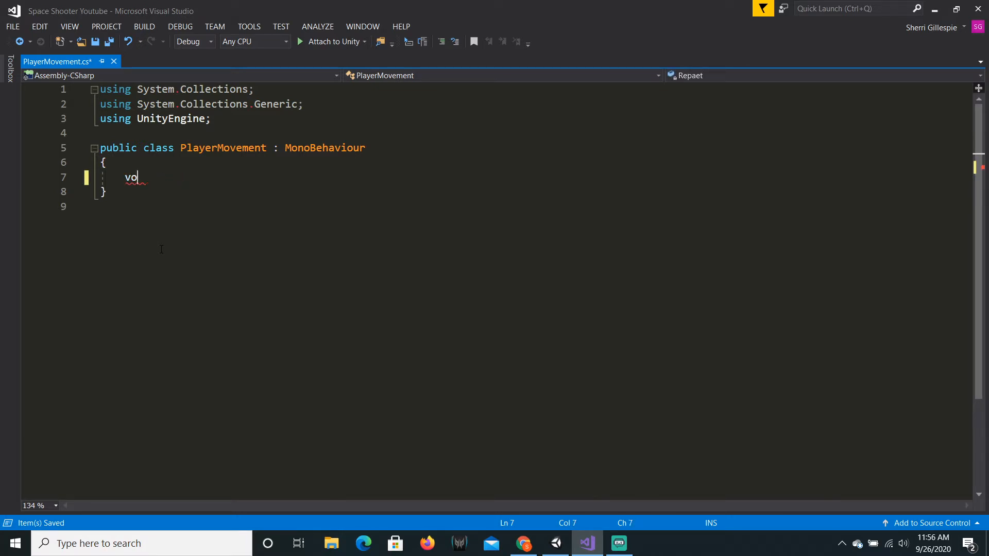
key("Backspace")
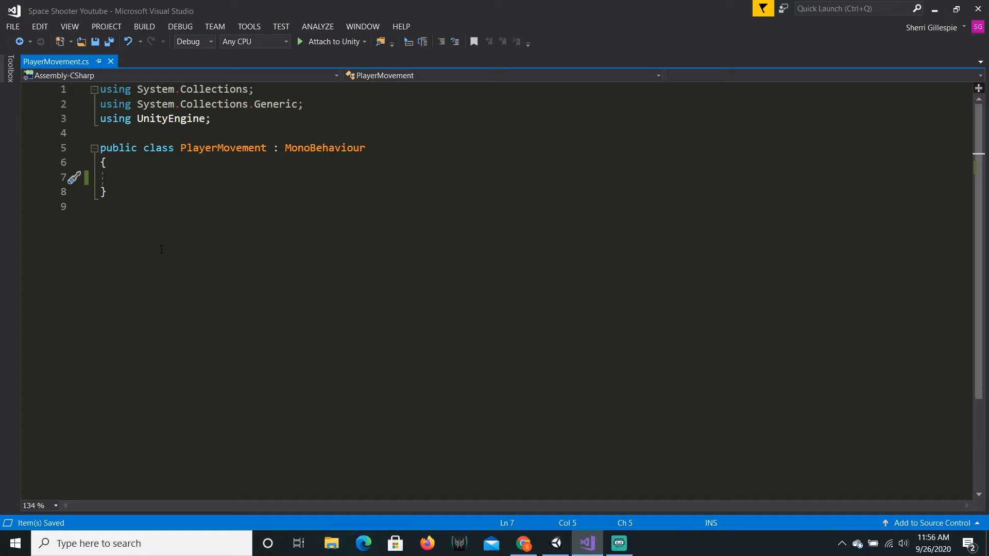
left_click(124, 177)
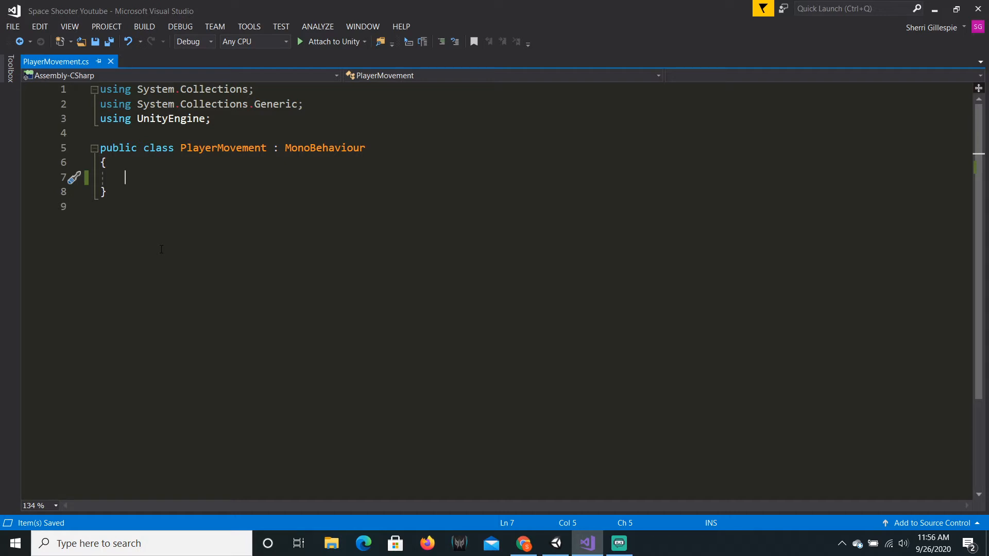
type("public float")
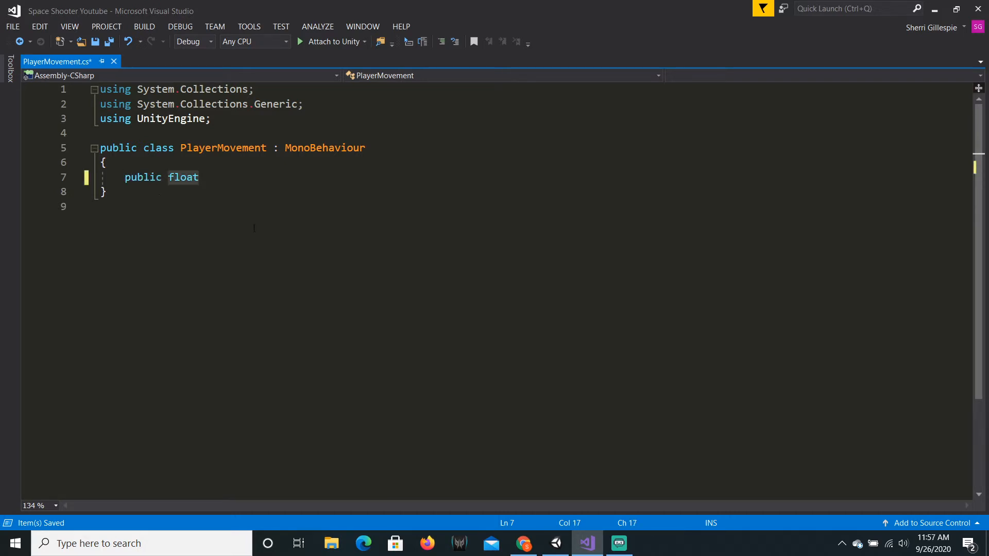
type("speed")
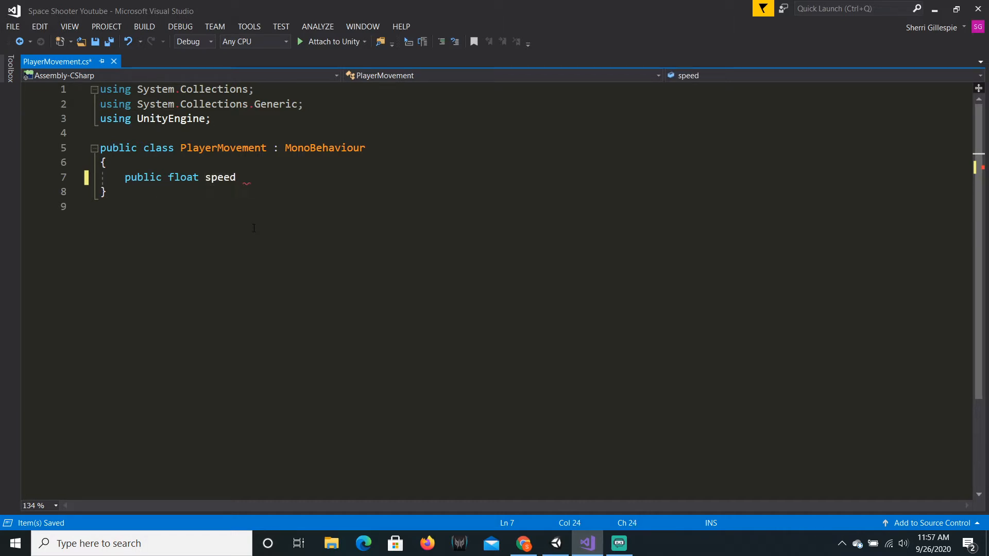
type("= 10")
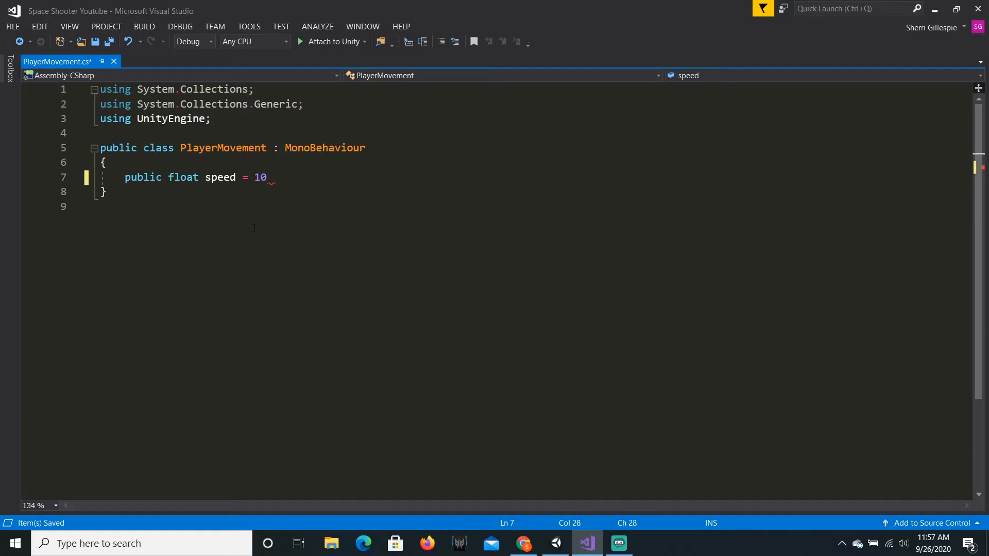
type(";")
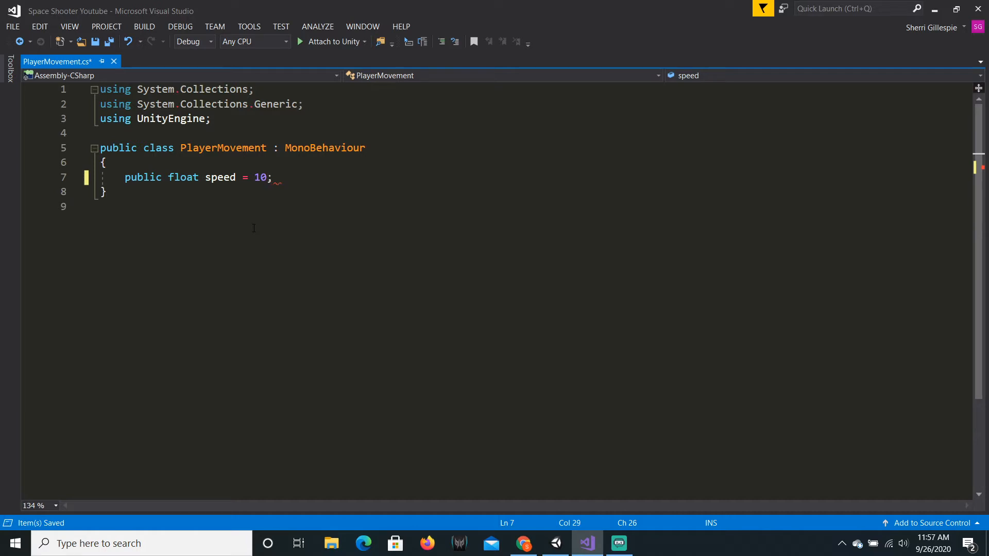
key("Backspace")
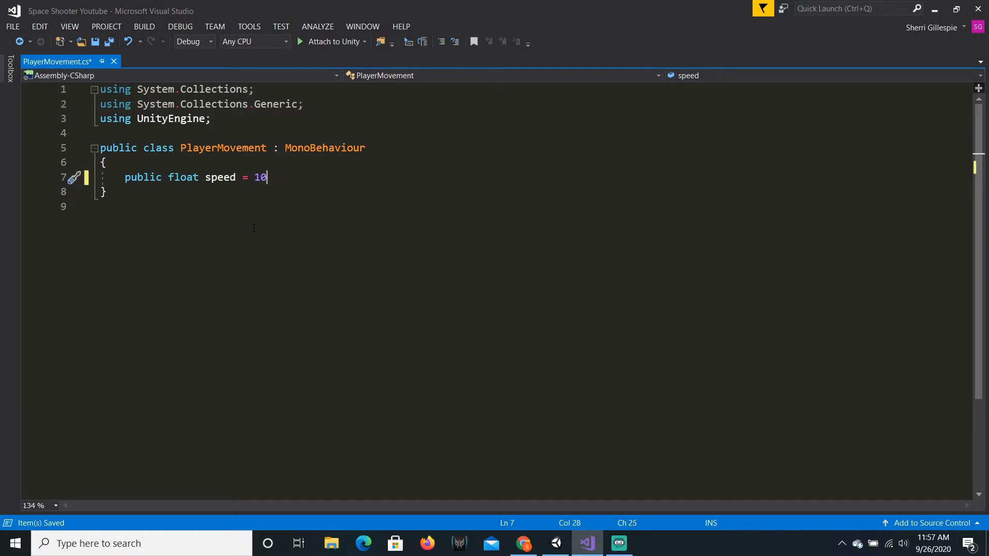
type(".5")
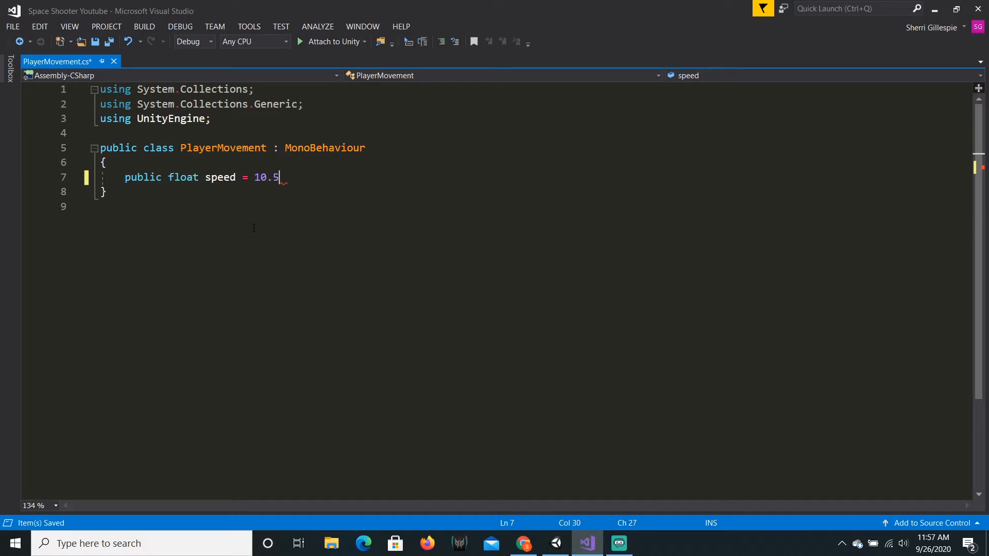
key("Backspace")
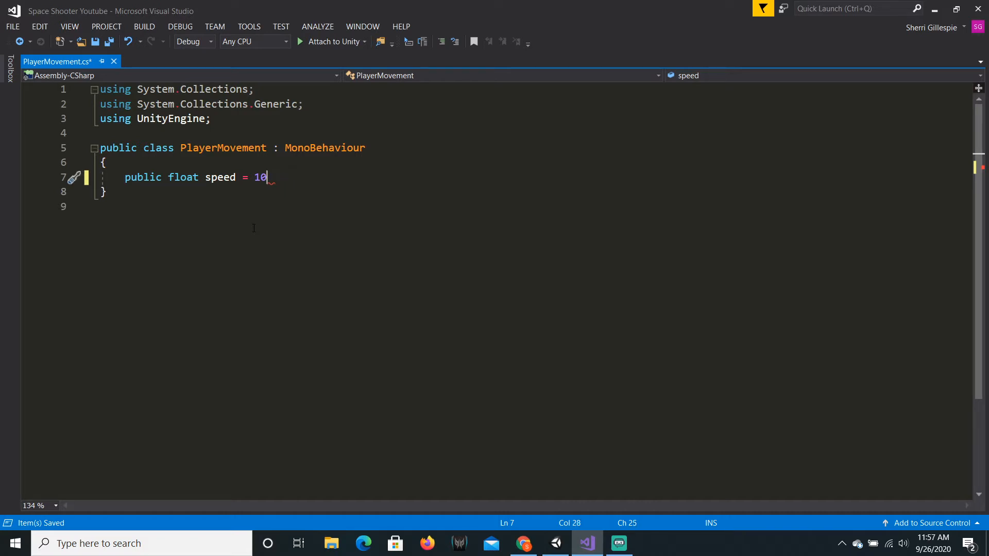
type("f")
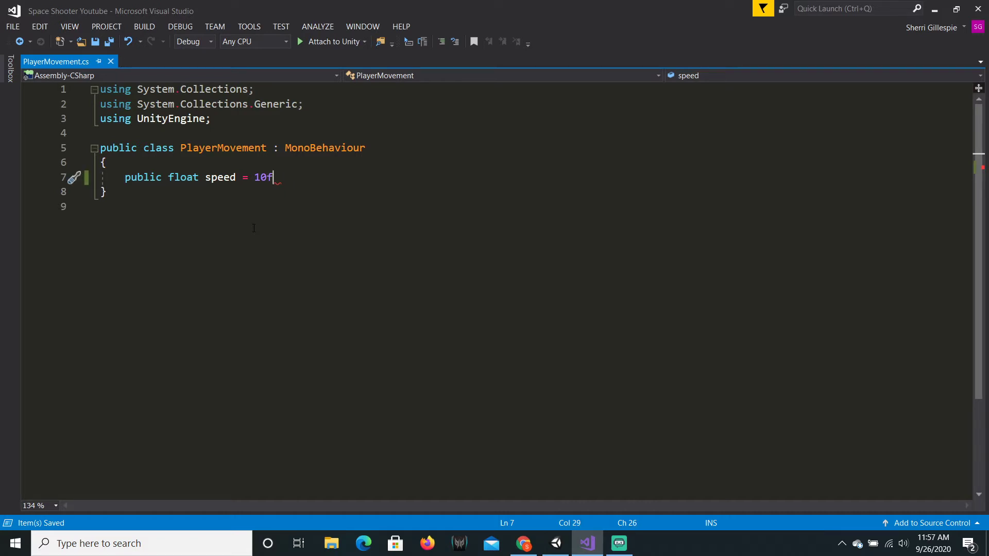
type(";")
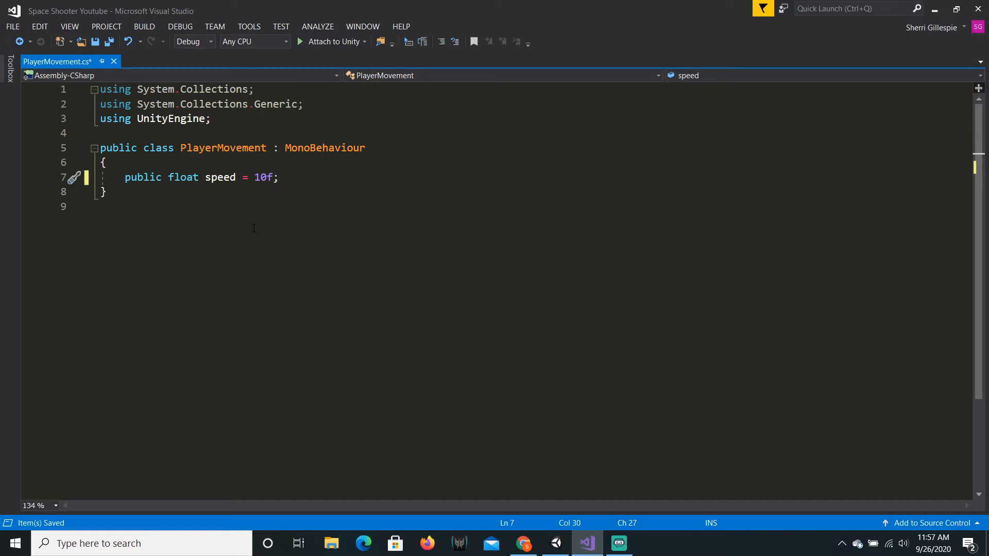
Add a trial int speedInt = 1.5 line below the speed field.
key("enter")
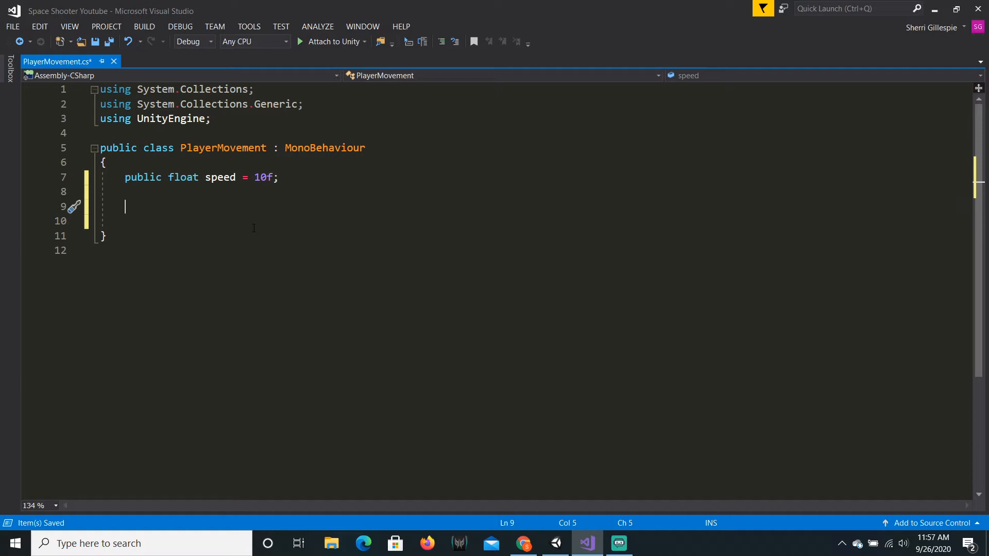
type("int")
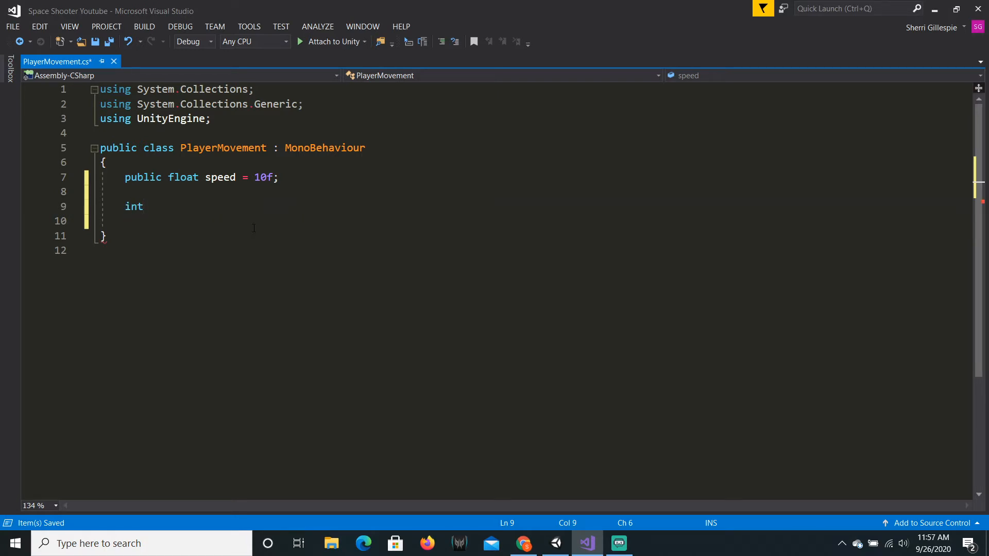
type("speedInt")
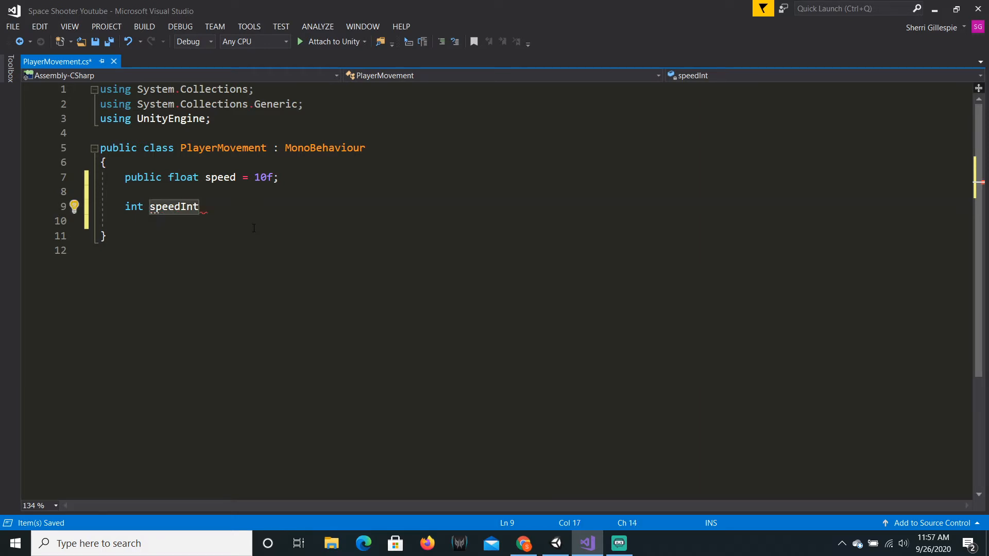
type("= 1.")
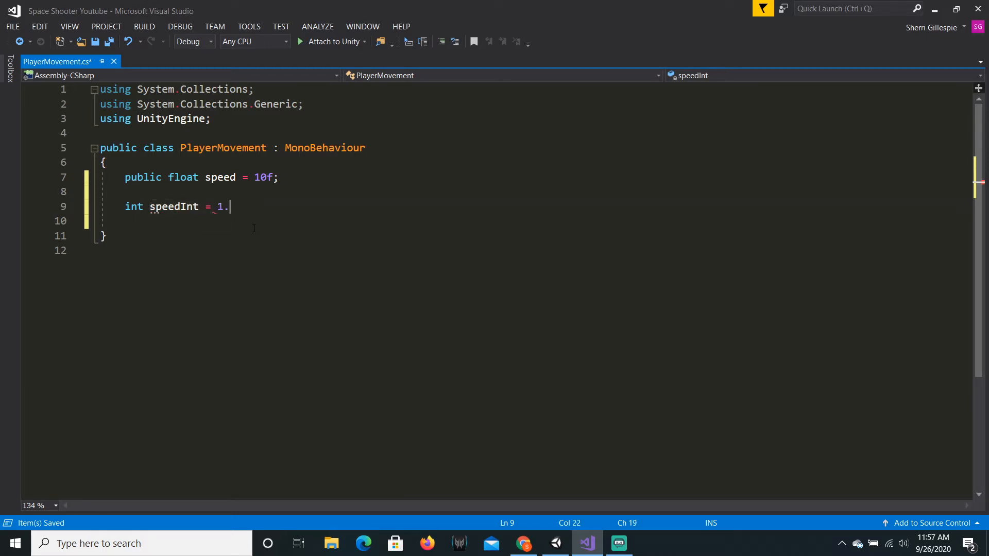
type("5")
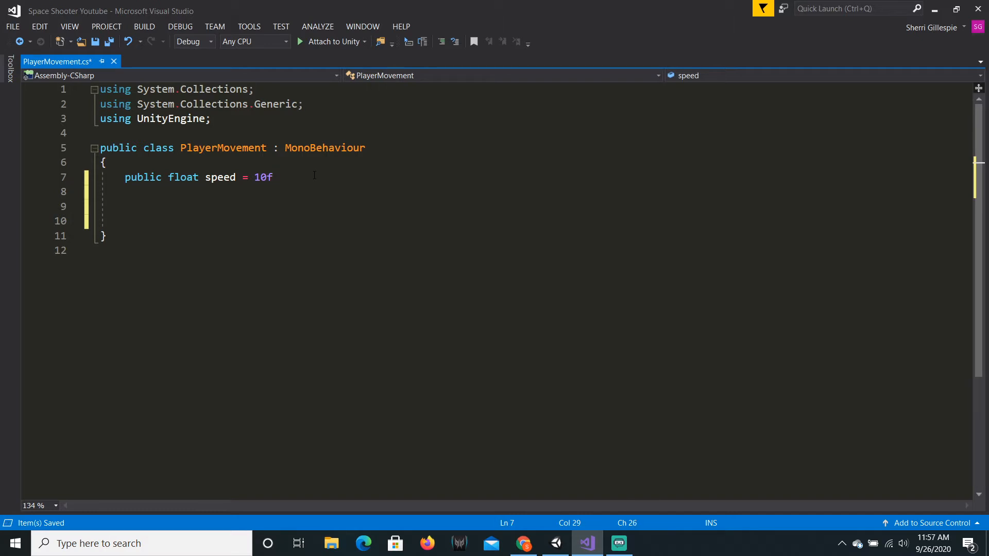
type(";")
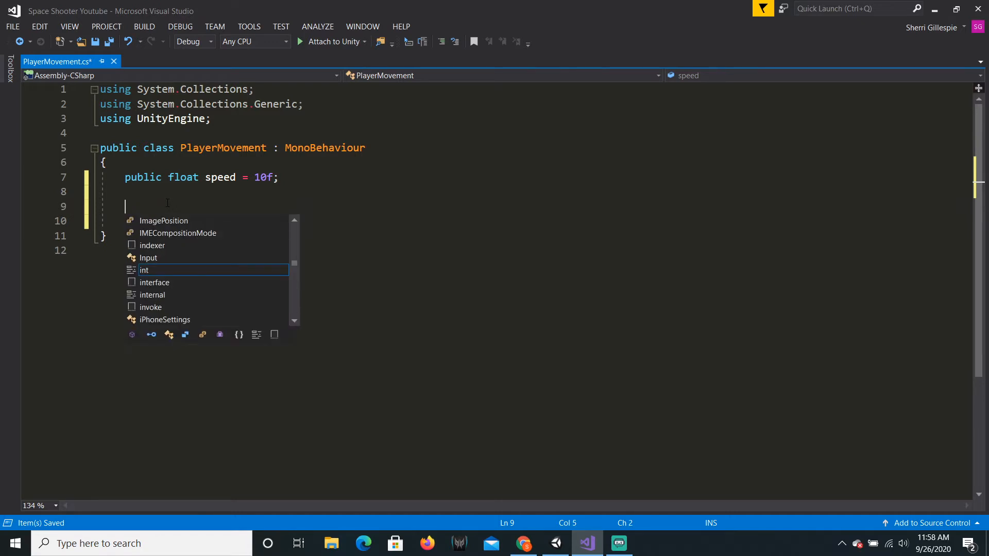
type("bool")
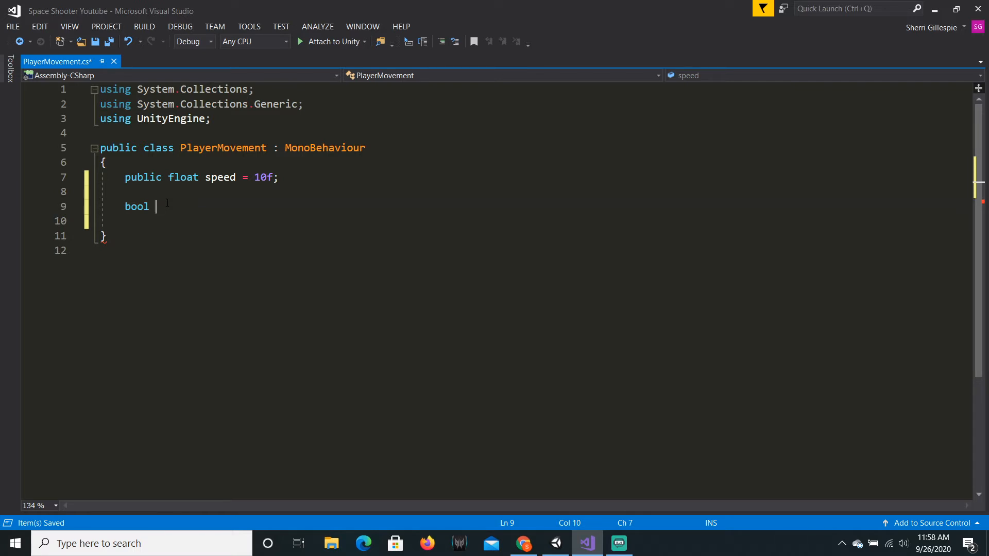
type("true")
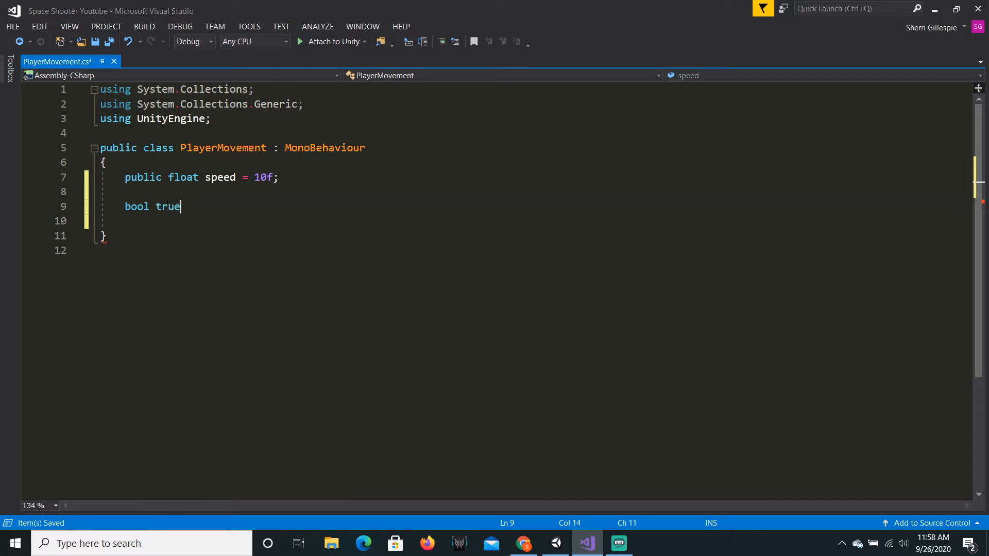
key("Backspace")
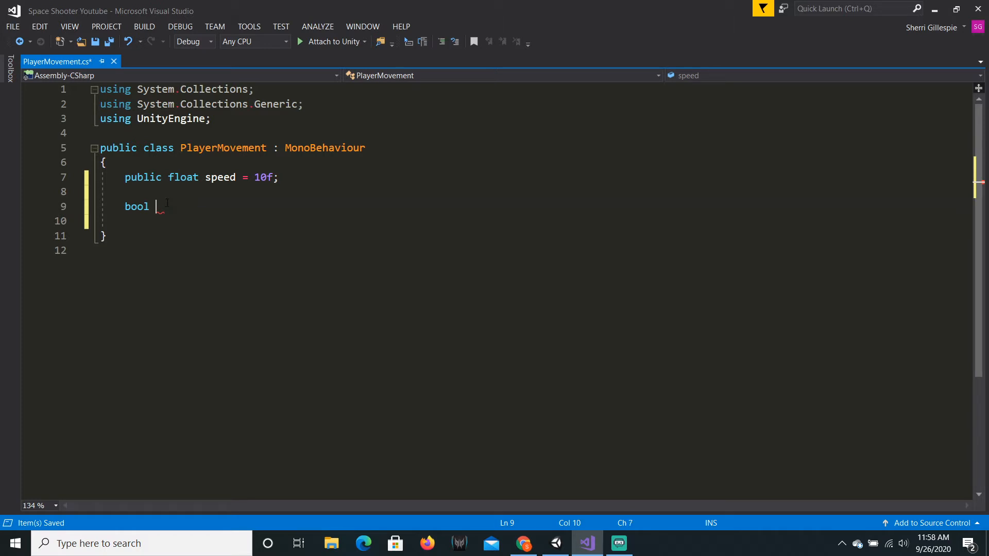
type("isTrue =")
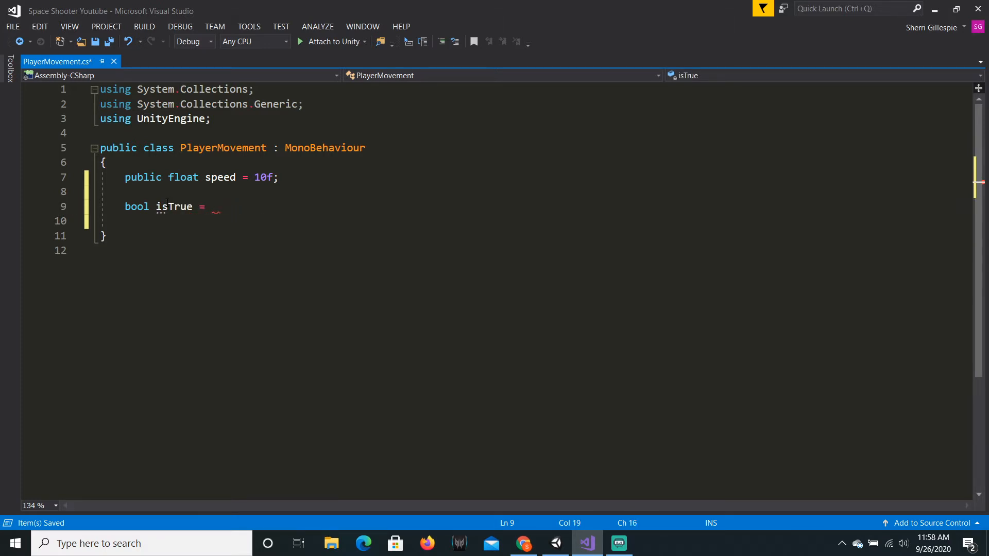
type("true;")
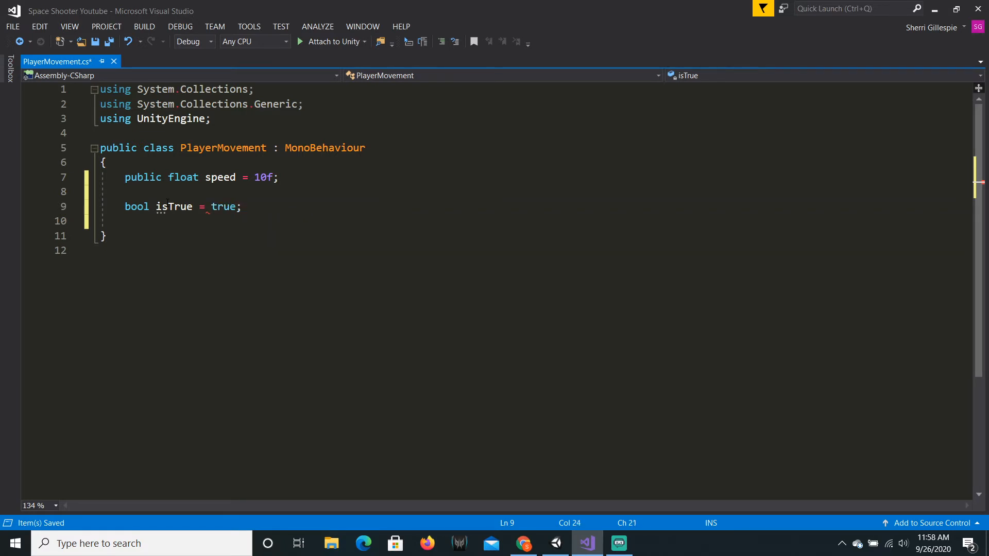
type("0f")
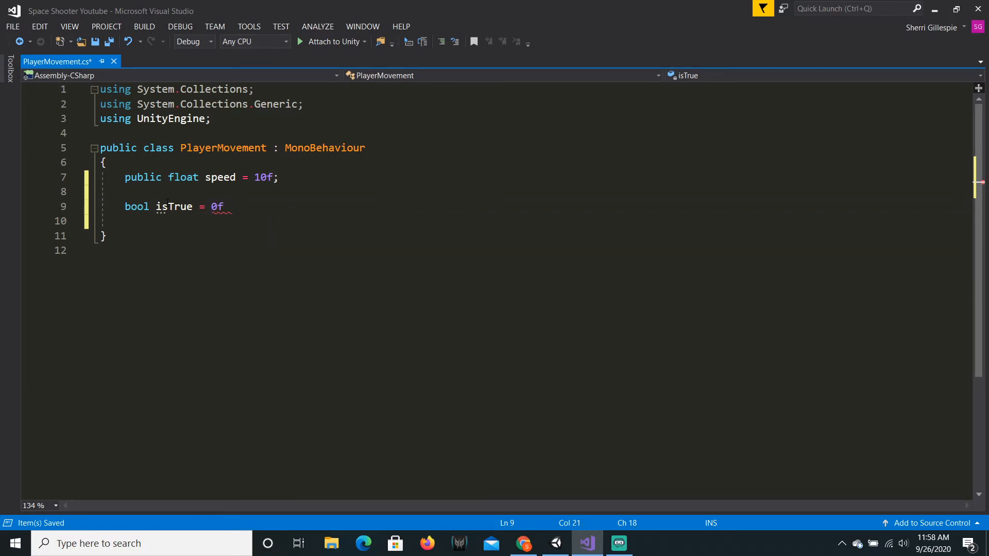
key("Backspace")
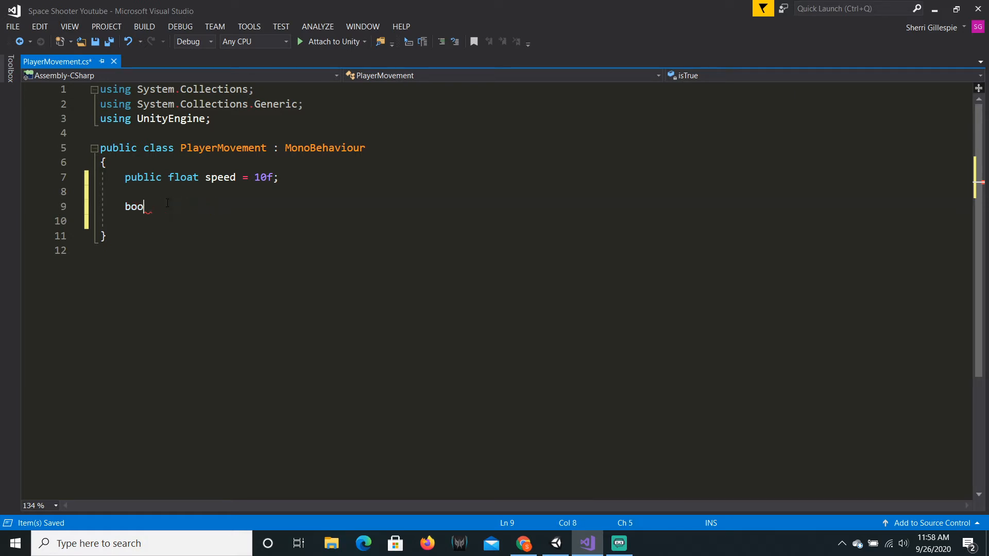
key("Backspace")
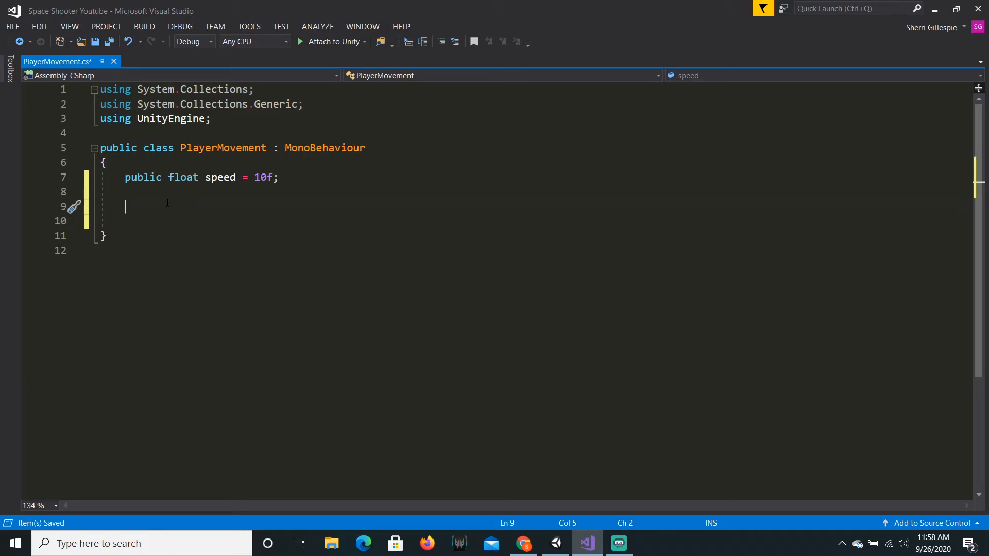
type("string")
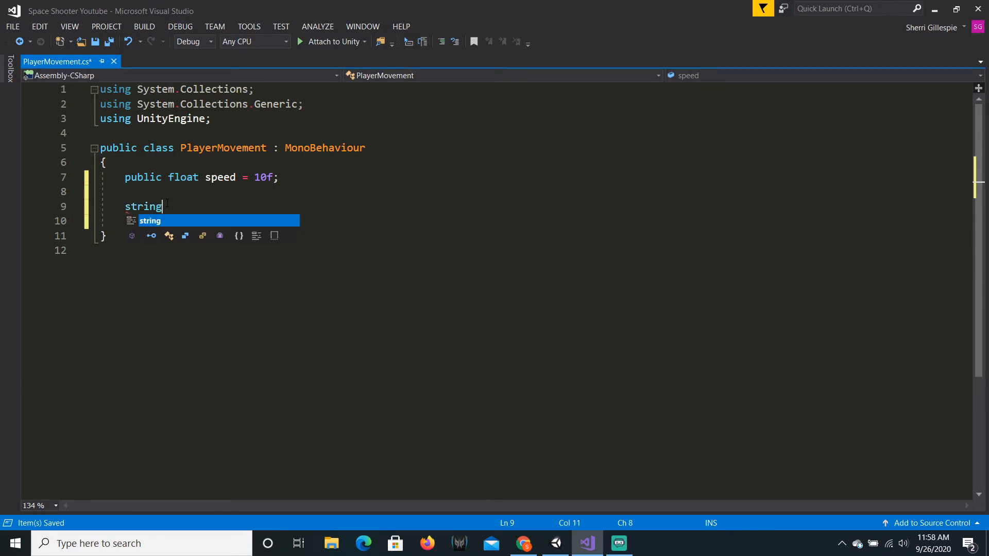
type("=")
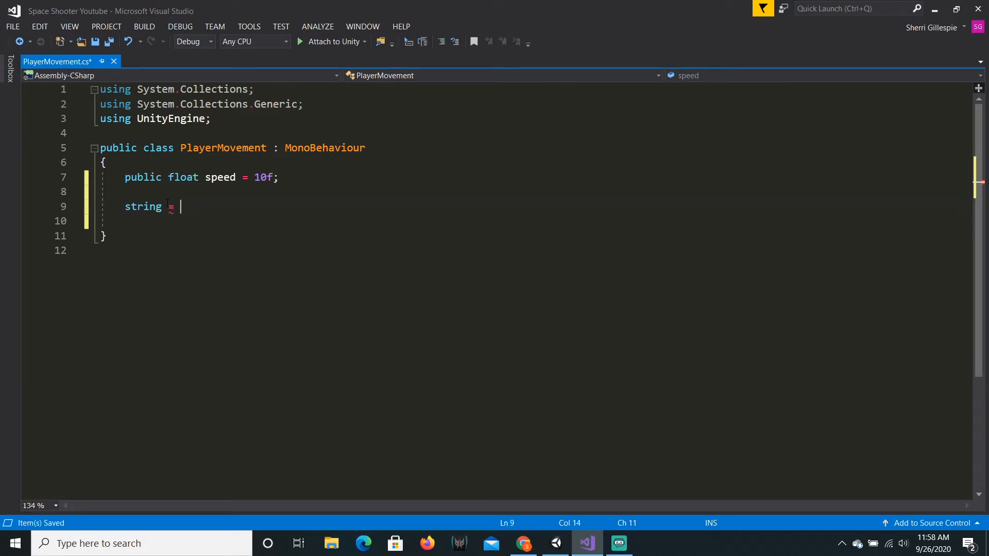
type("hddhjfh875488;")
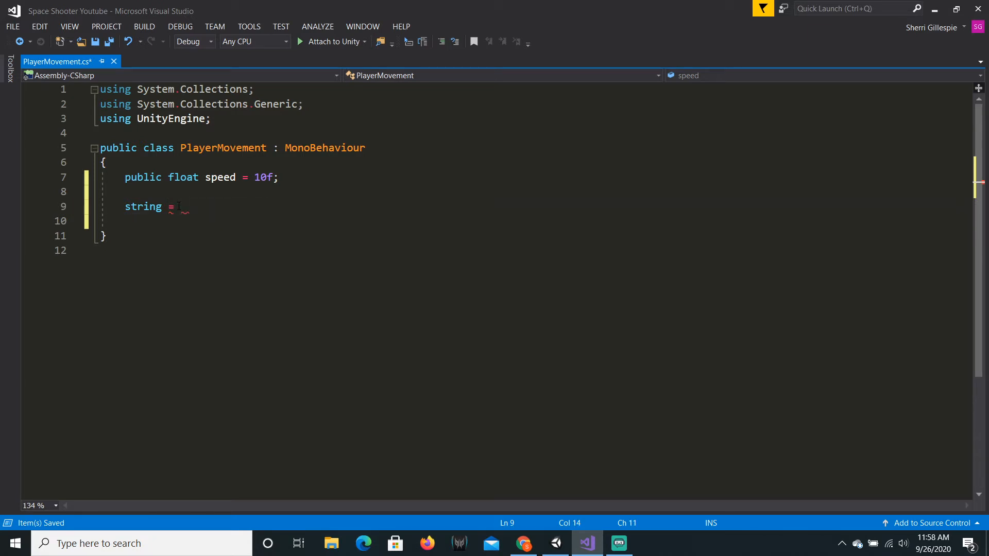
type("\"")
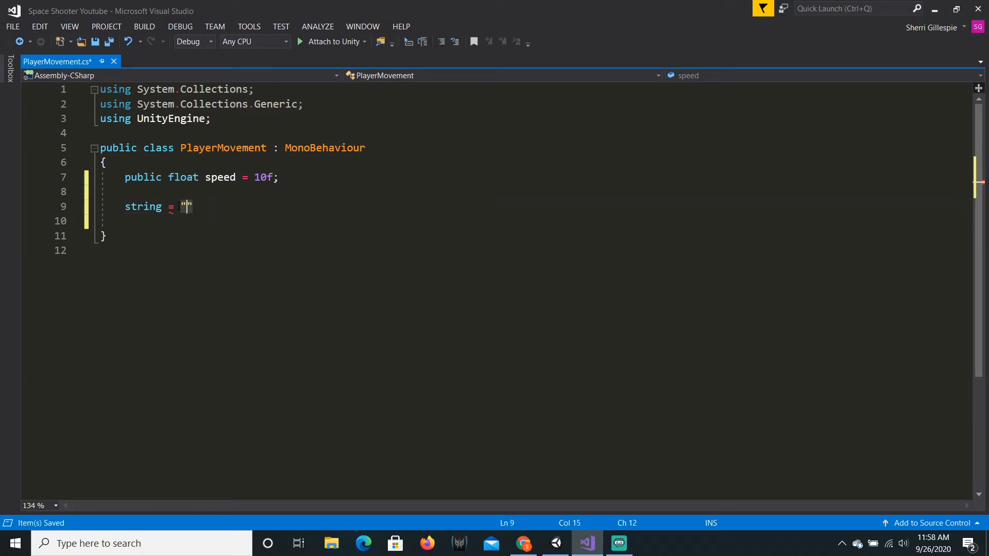
type("Hello")
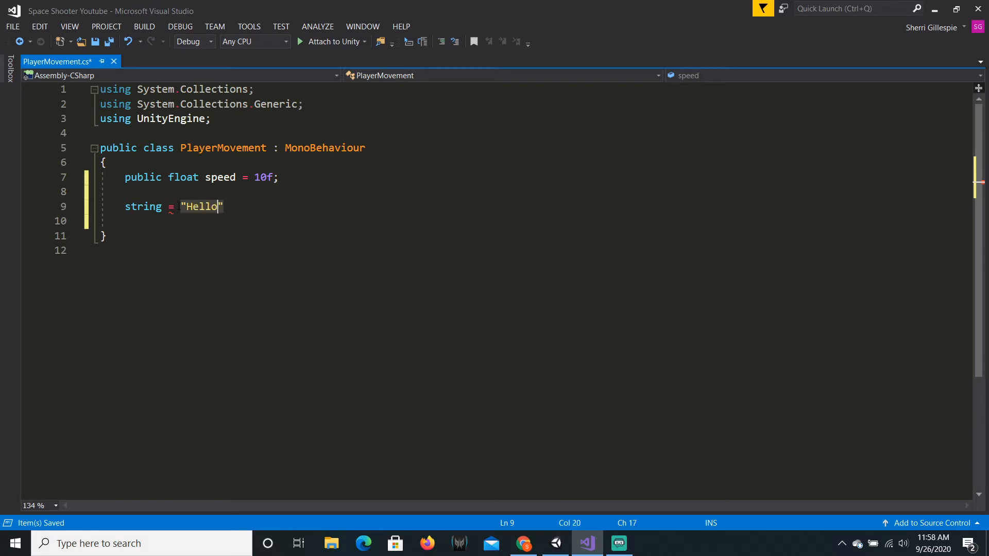
type("World")
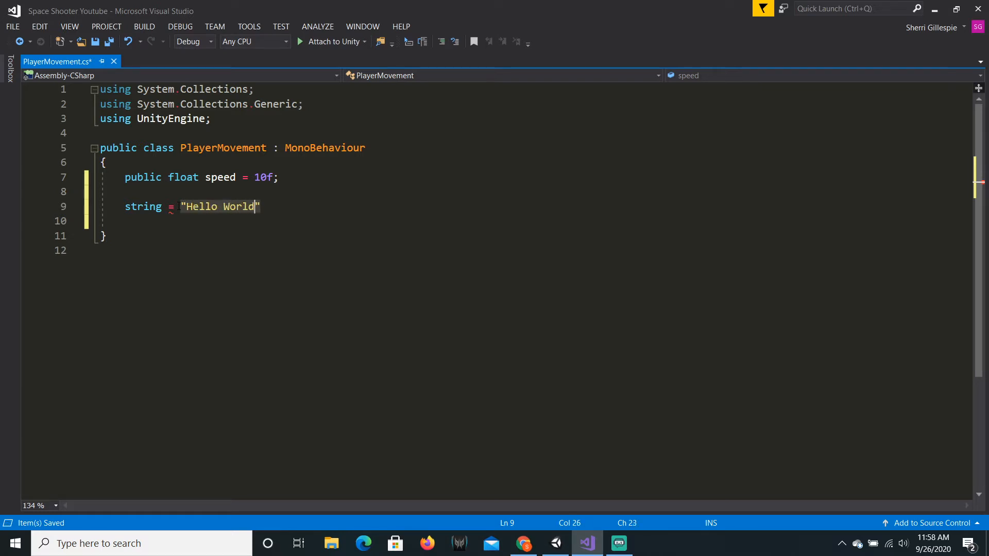
type(";")
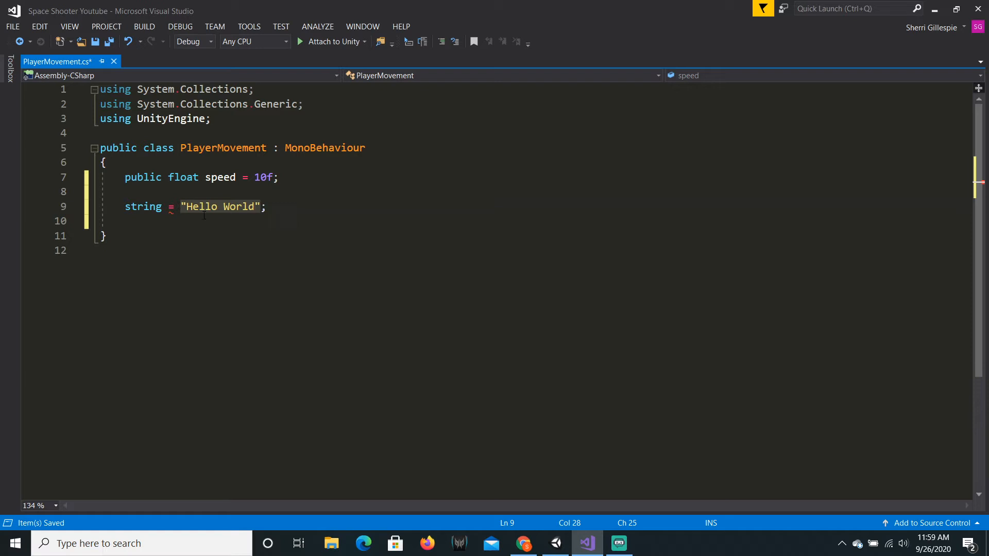
left_click(169, 206)
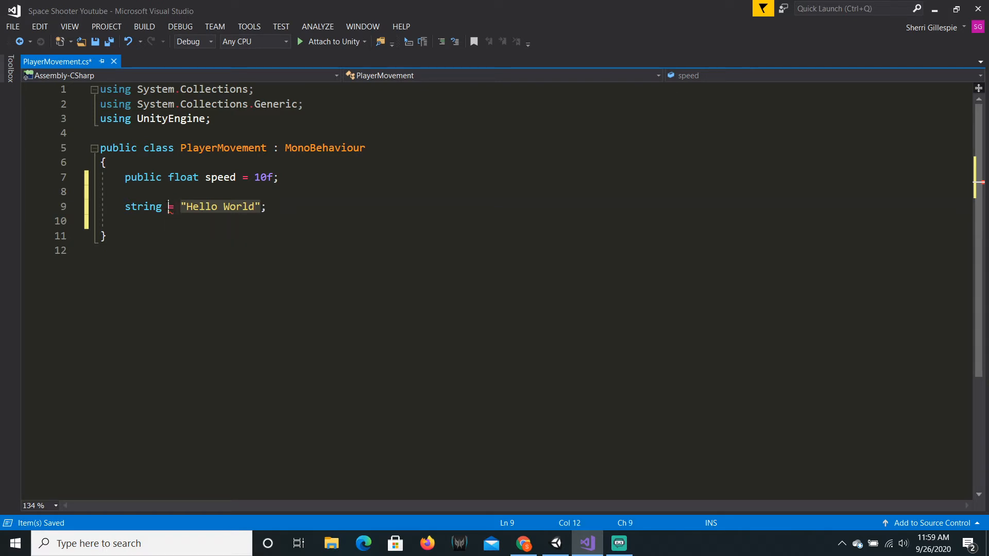
type("hell")
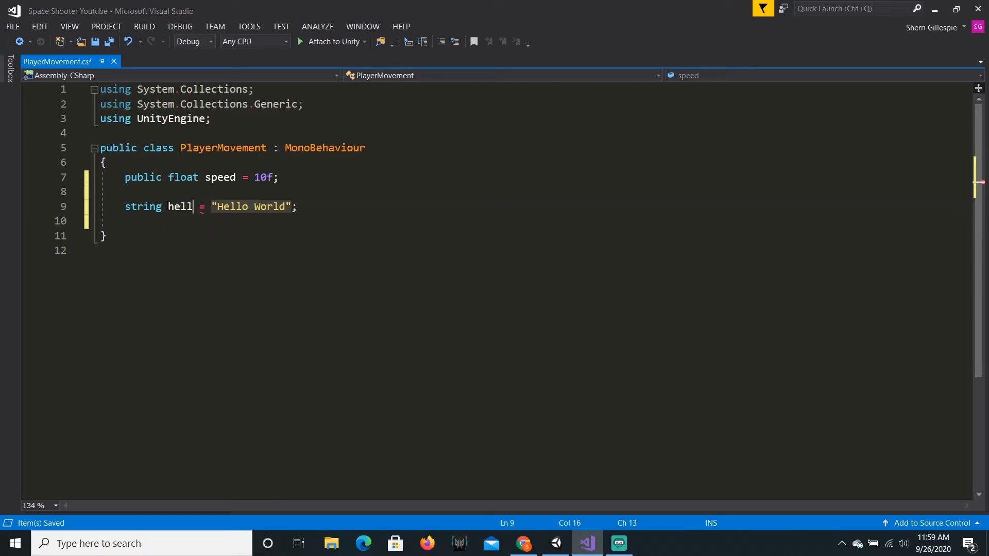
type("oWorld")
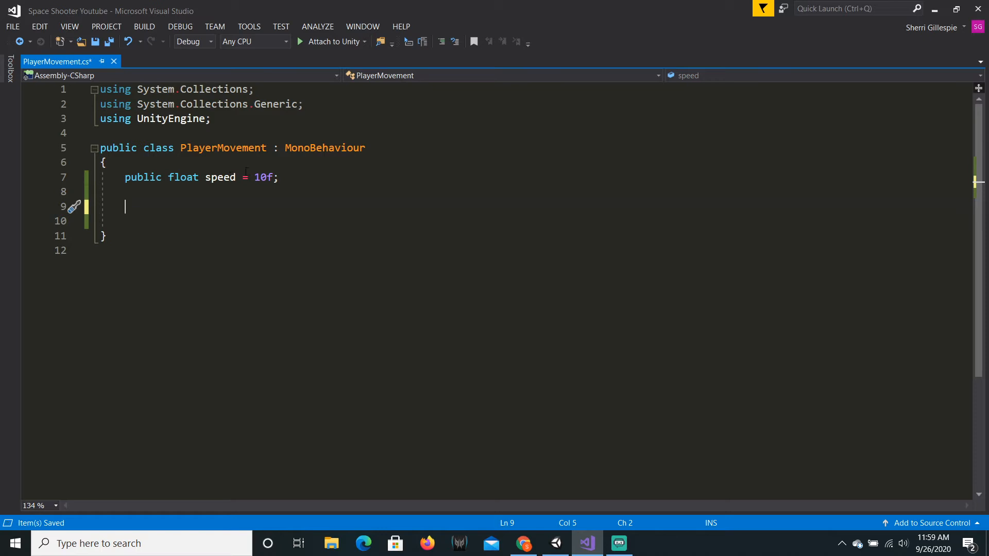
mouse_move(238, 199)
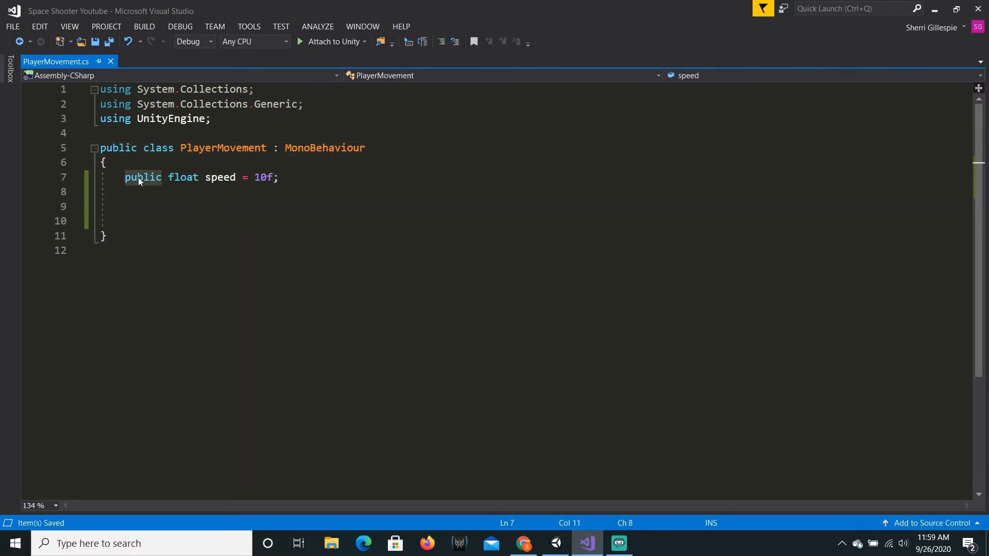
Change the speed field's modifier to private.
type("private")
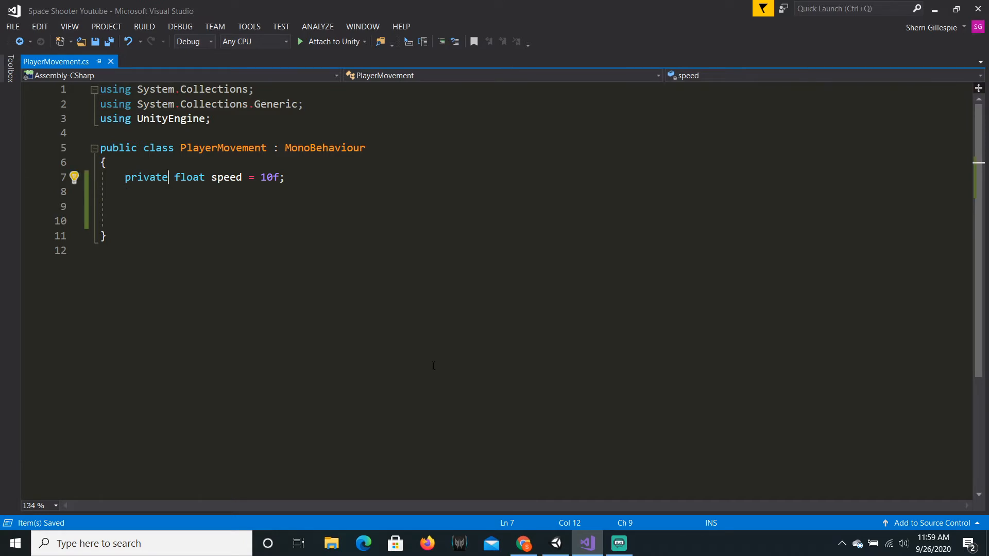
mouse_move(480, 422)
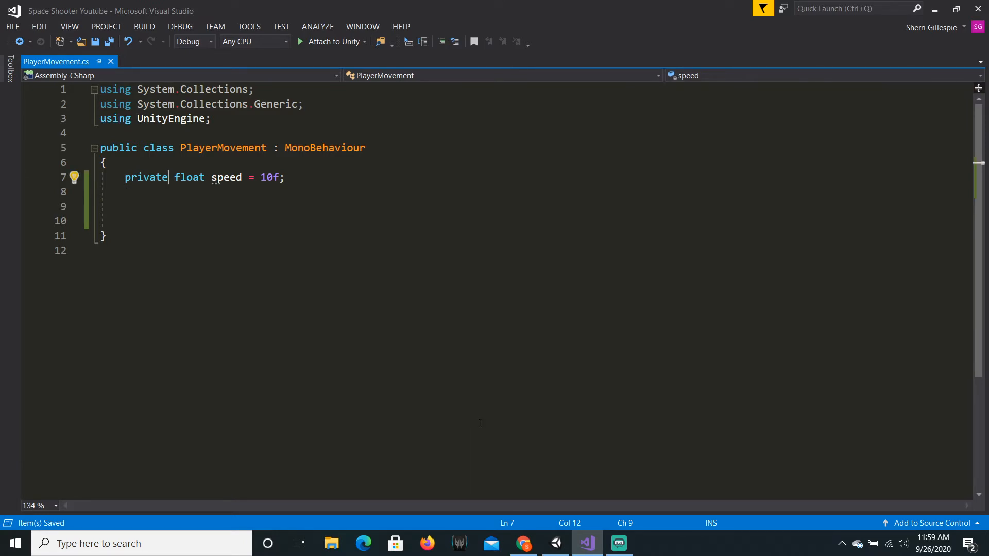
mouse_move(556, 543)
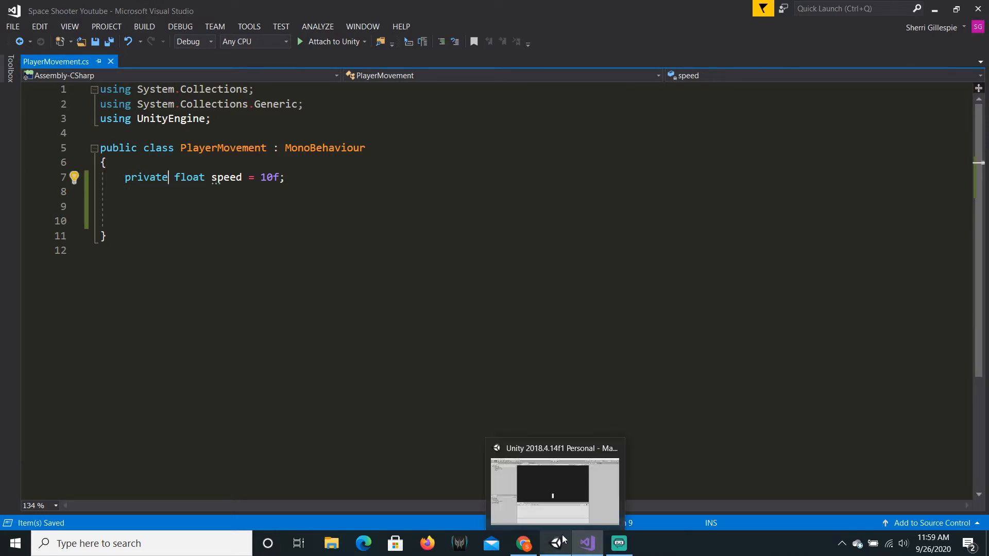
Clear the Console warning and inspect Player's movement script, now without a Speed field.
left_click(553, 489)
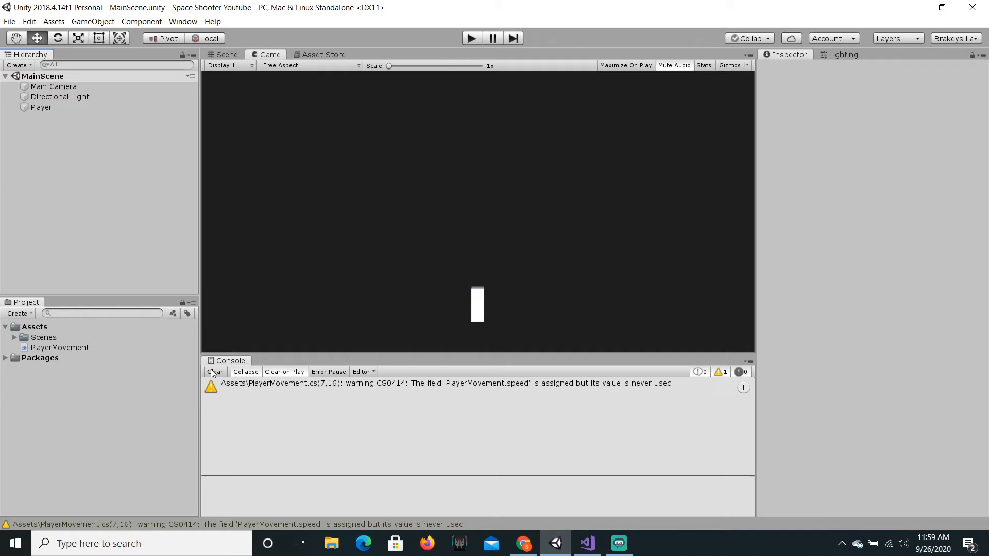
left_click(214, 372)
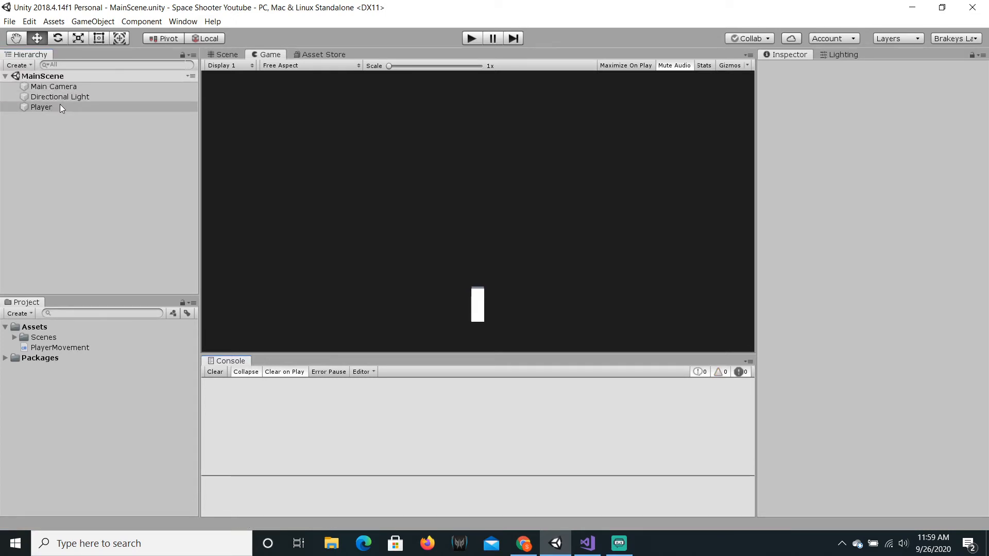
left_click(41, 107)
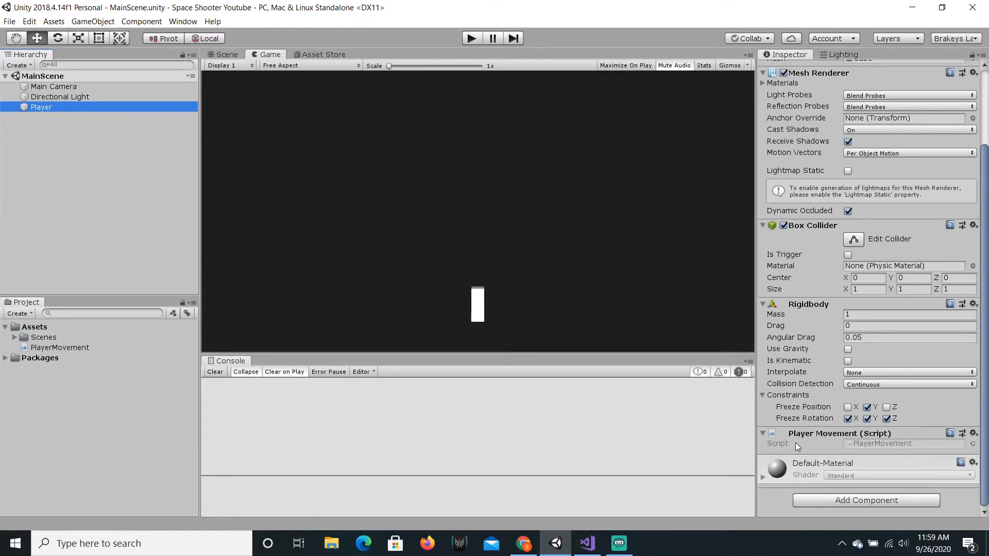
mouse_move(882, 443)
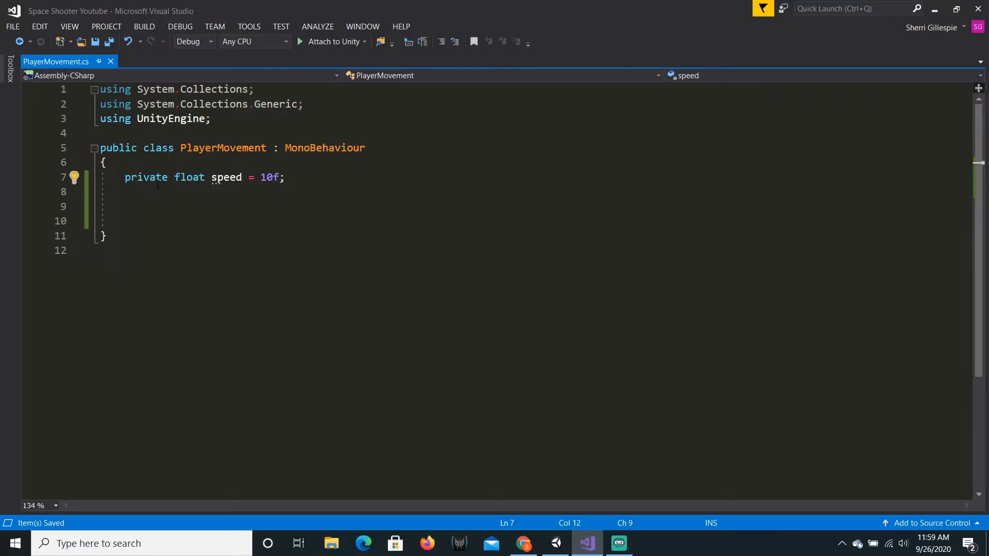
Make speed public again and check the Speed value reappears in Unity's Inspector.
type("public")
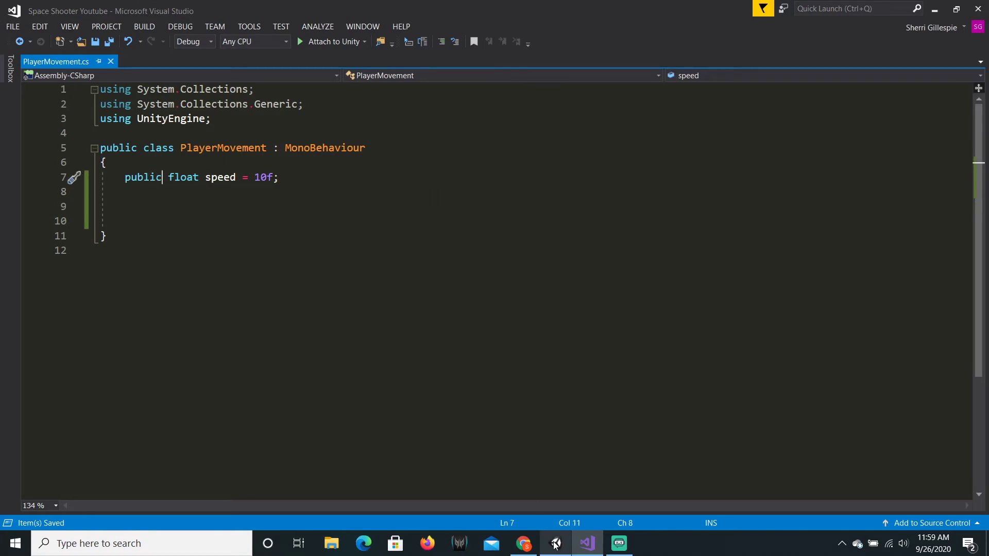
left_click(554, 543)
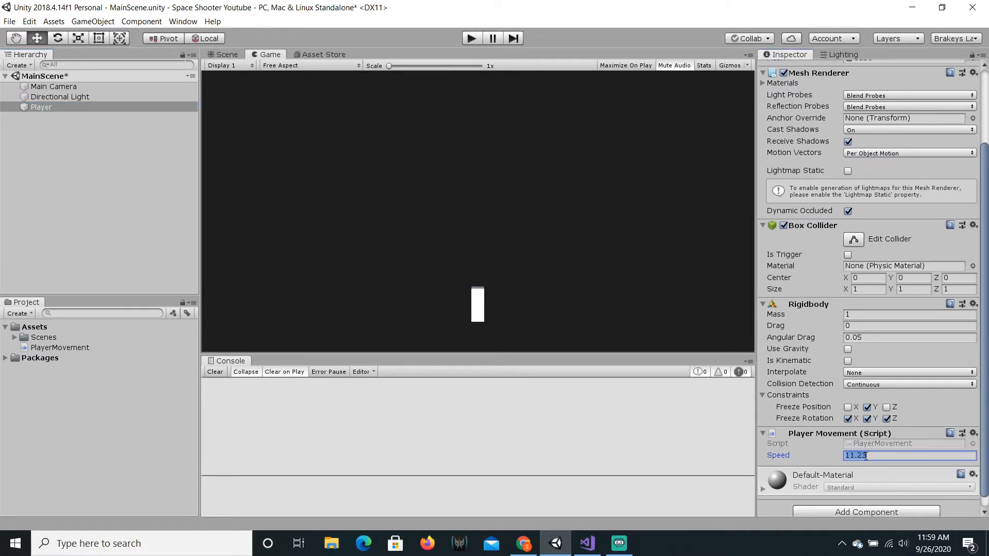
left_click(586, 543)
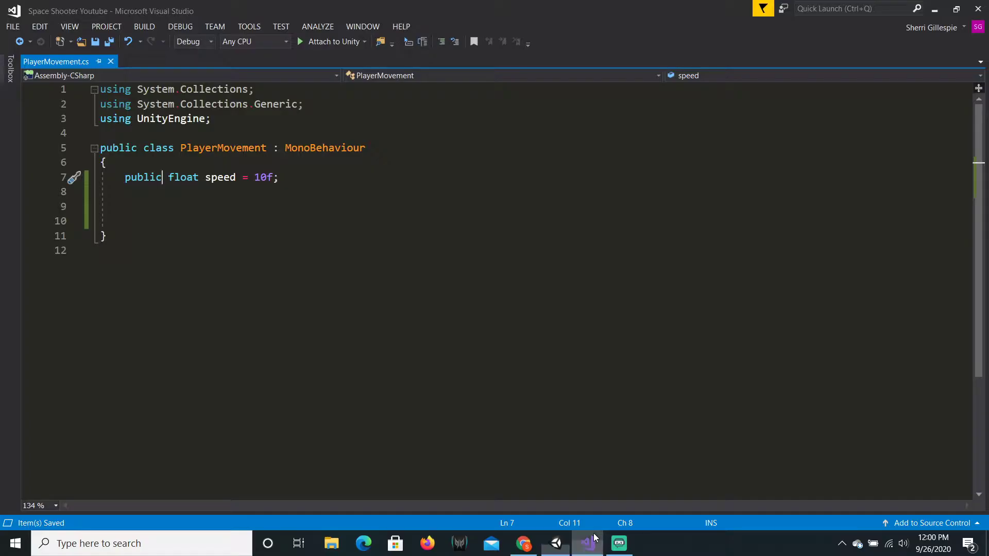
Add an Update method below speed containing an empty if() statement.
left_click(144, 206)
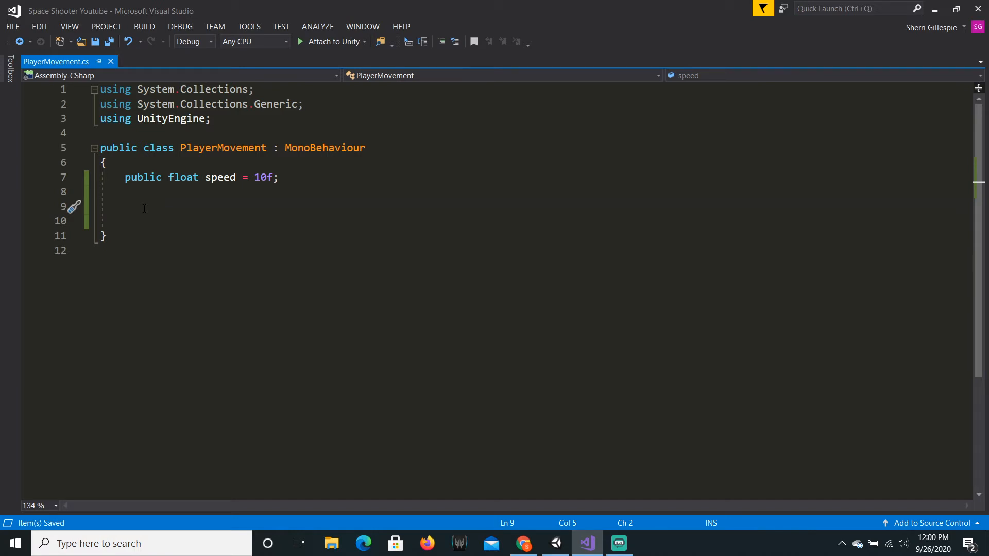
left_click(144, 208)
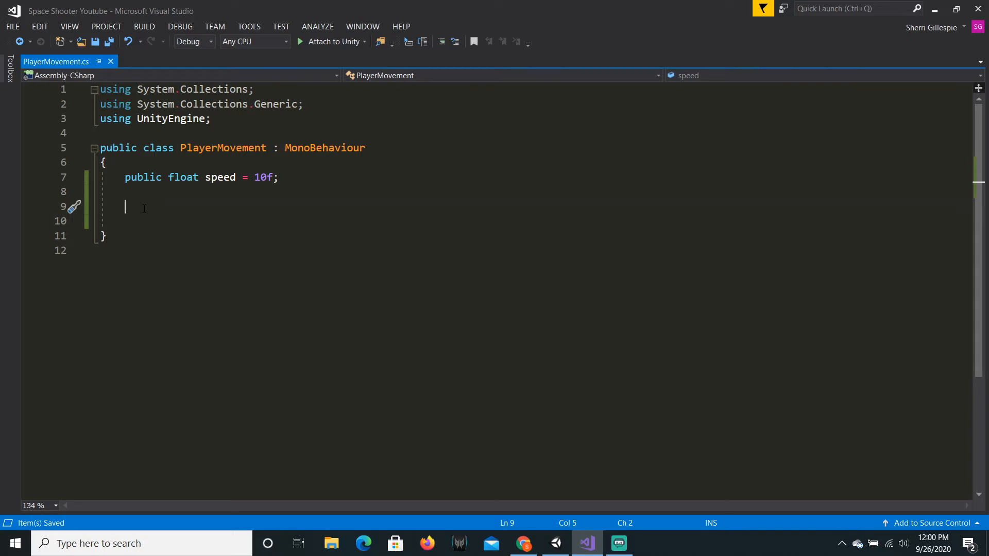
type("void Update(")
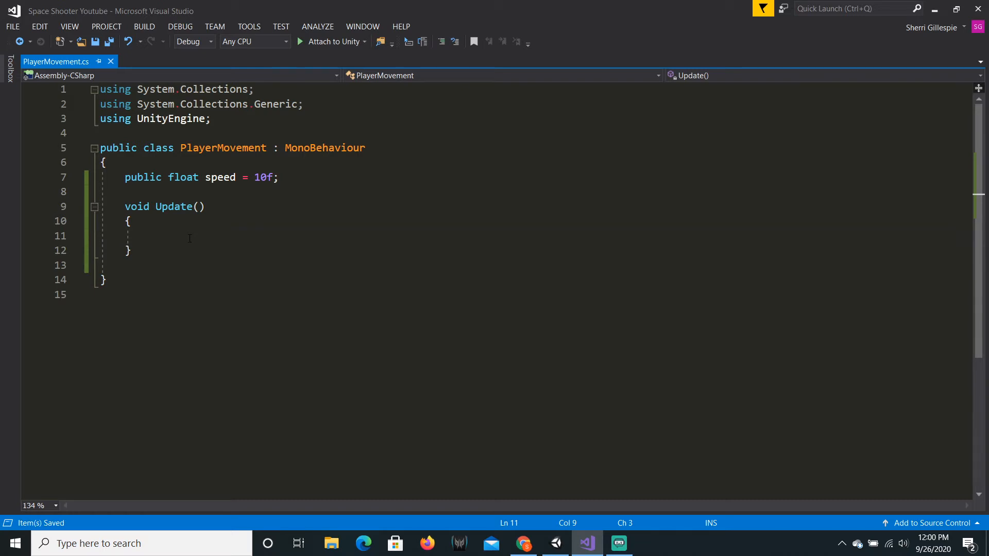
left_click(617, 543)
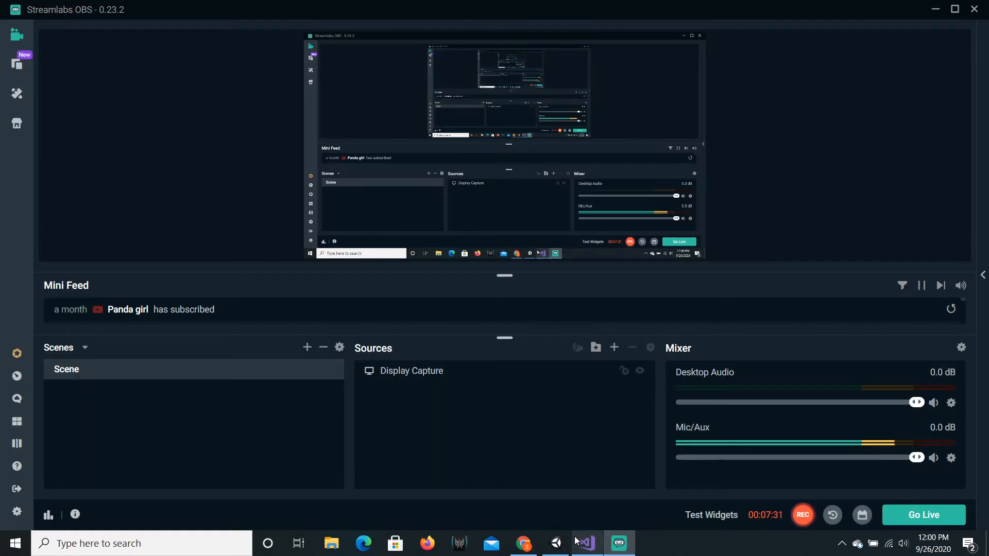
left_click(585, 543)
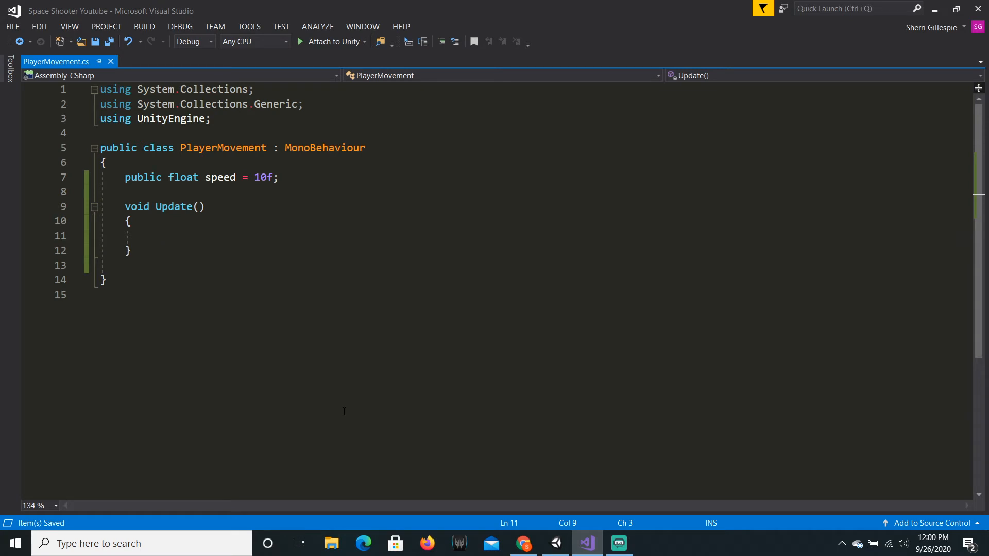
type("if()")
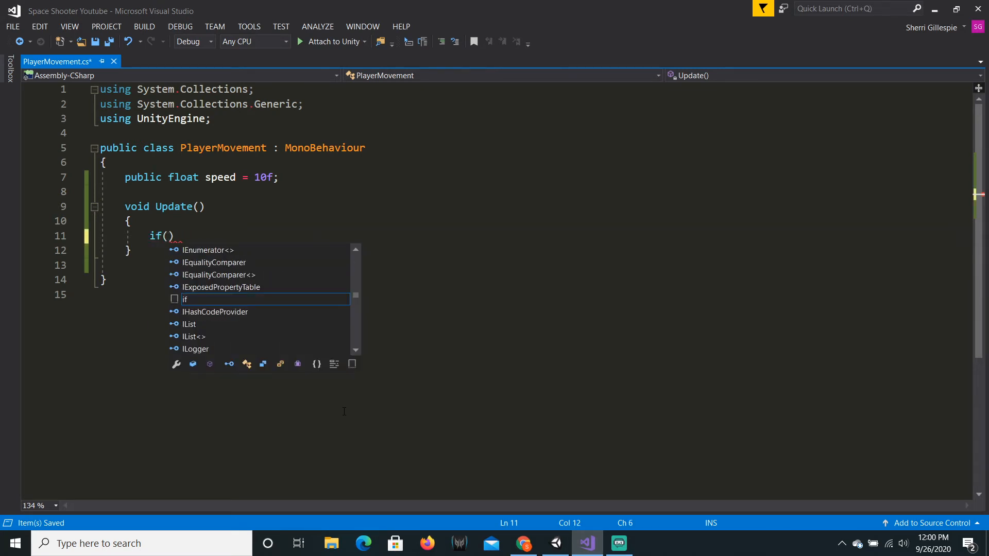
mouse_move(184, 299)
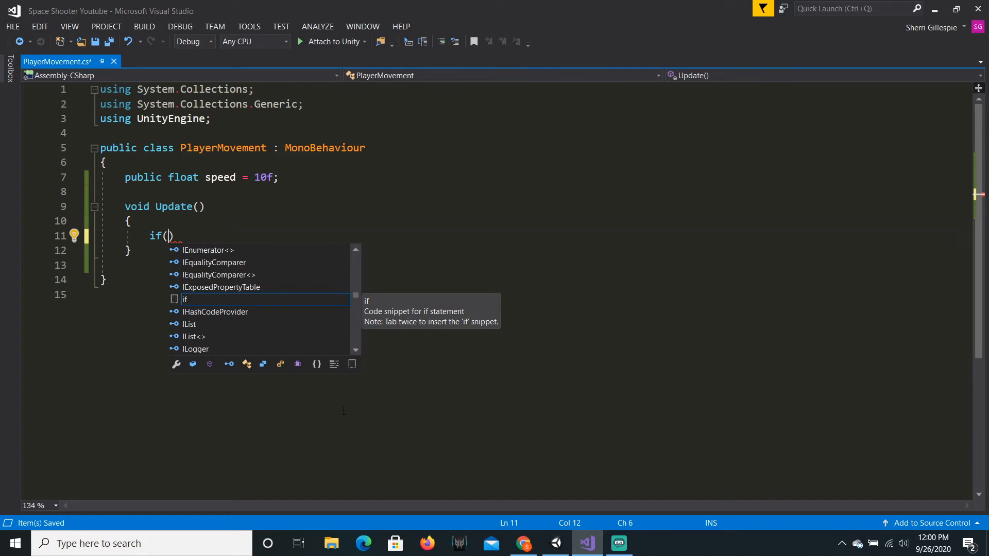
Write the condition as Input. and browse its IntelliSense members.
type("Input")
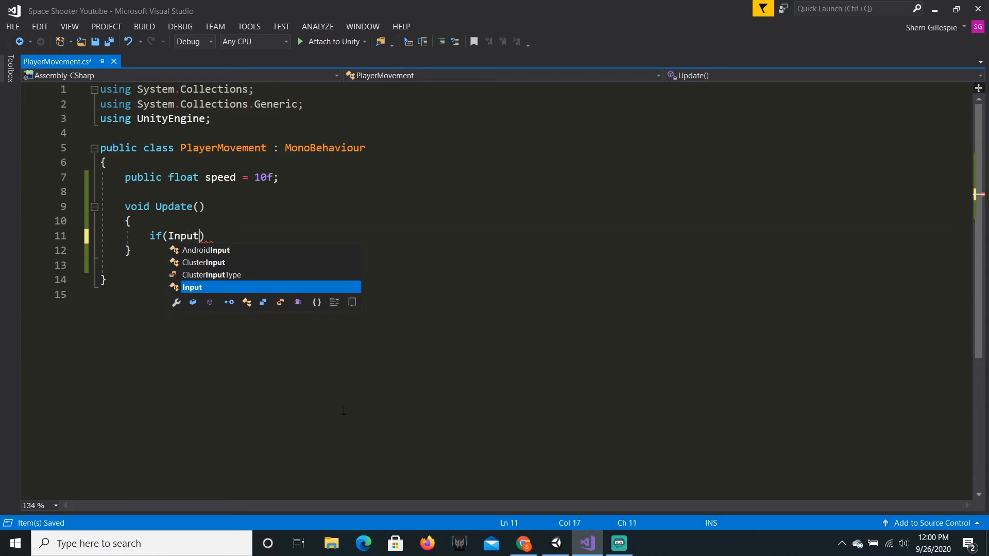
key("BackSpace")
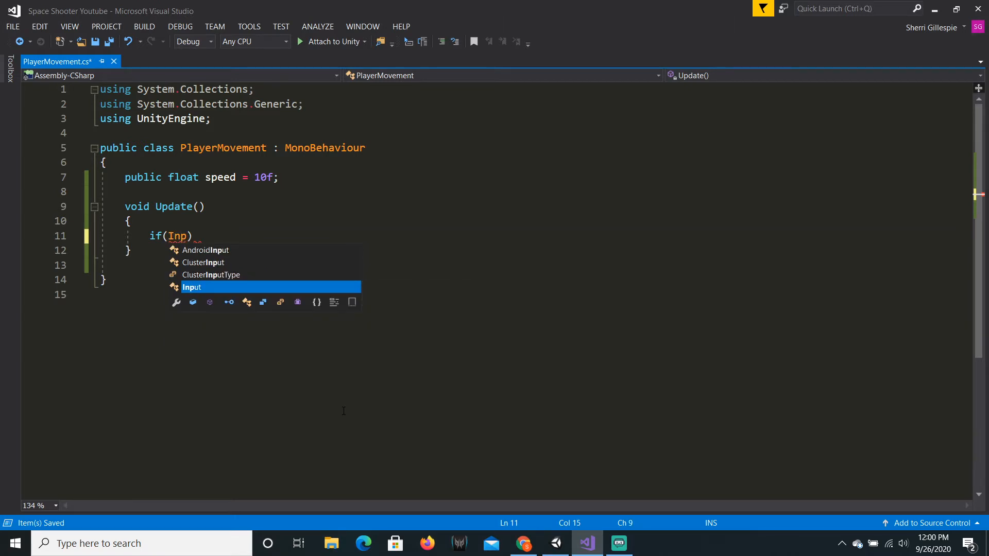
key("BackSpace")
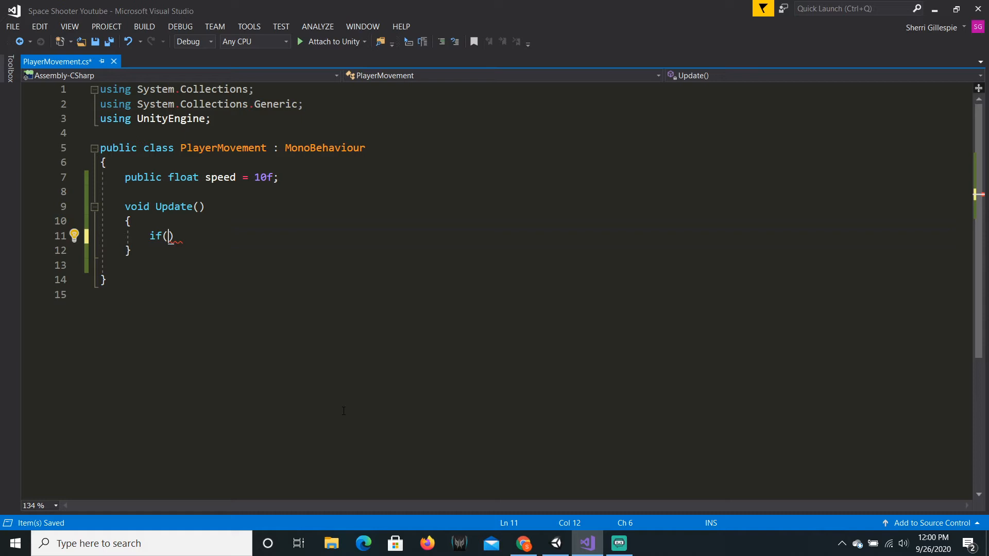
type("I")
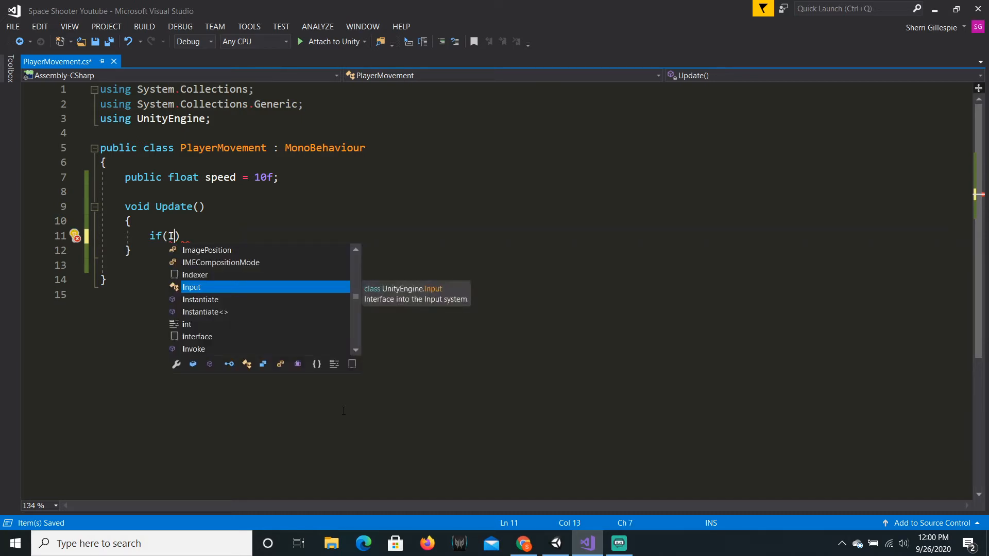
type("n")
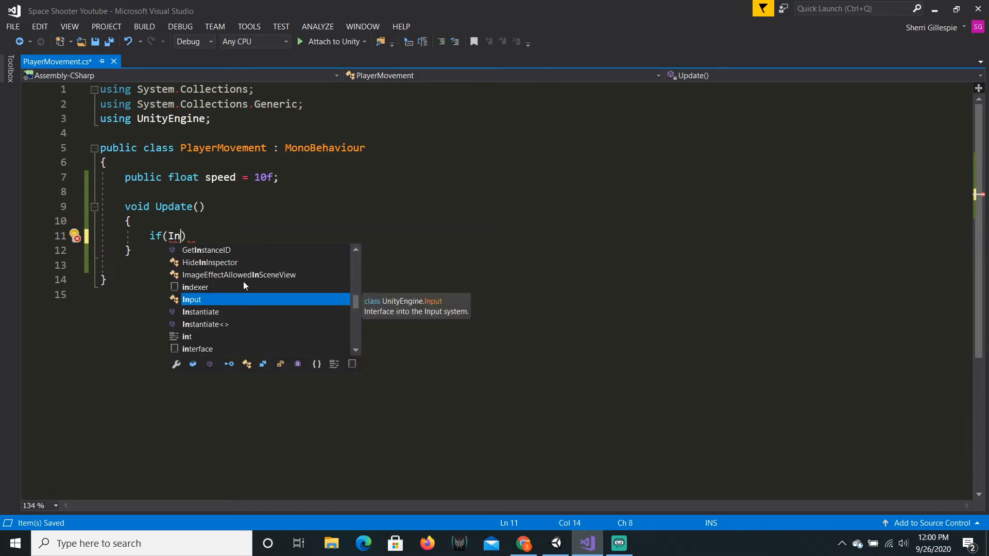
mouse_move(232, 307)
type("pu")
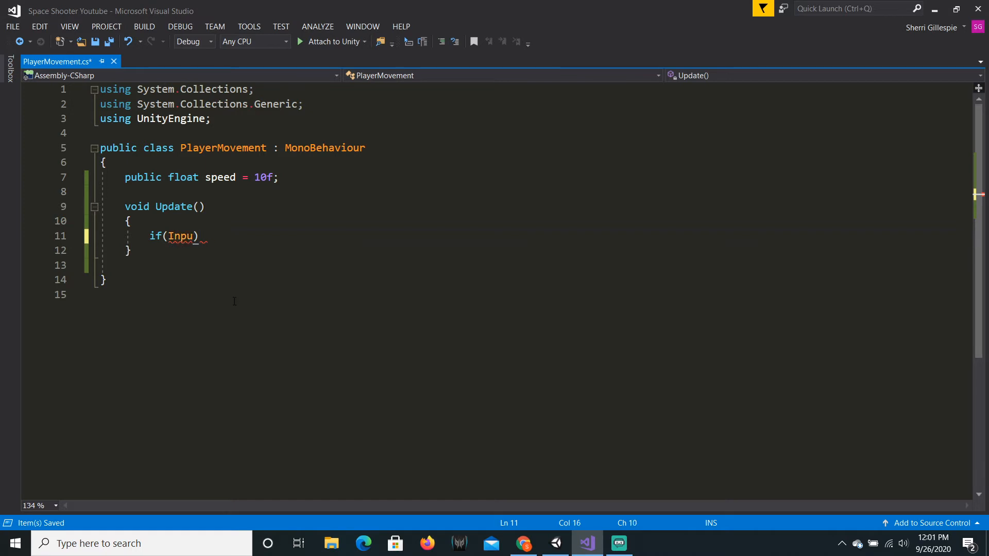
key("Backspace")
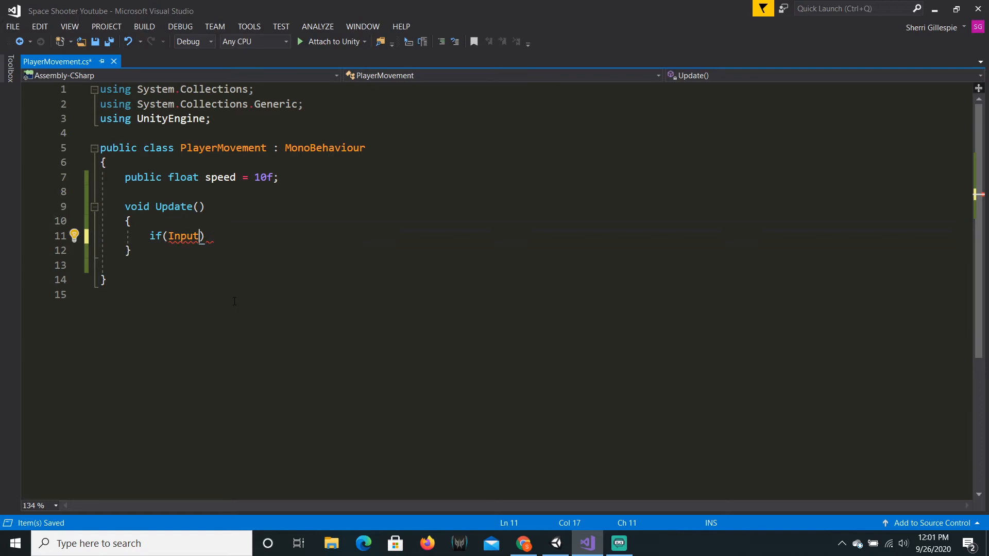
type(".")
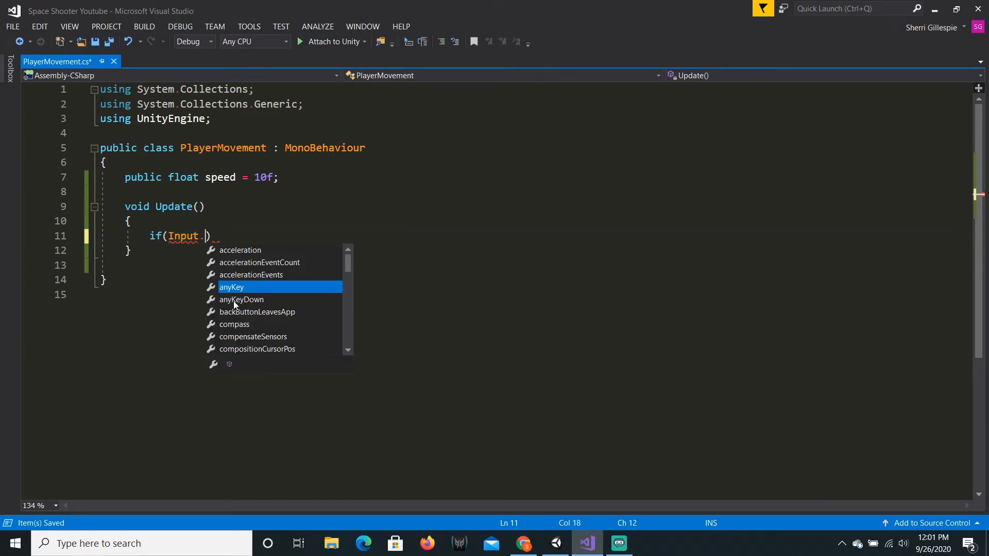
Write the first condition part Input.GetAxisRaw(KeyCode.D) followed by the || operator.
type("GetAxisRaw")
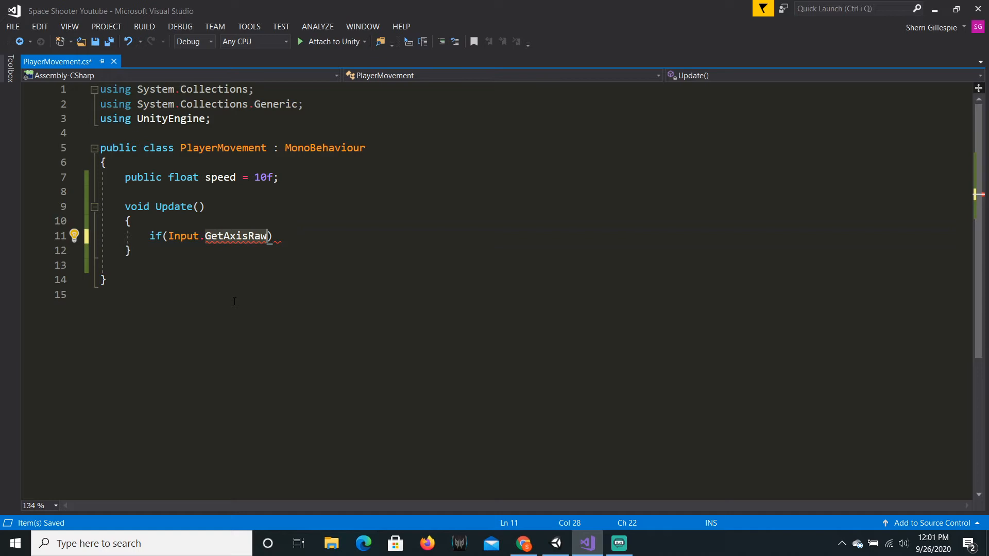
type("(")
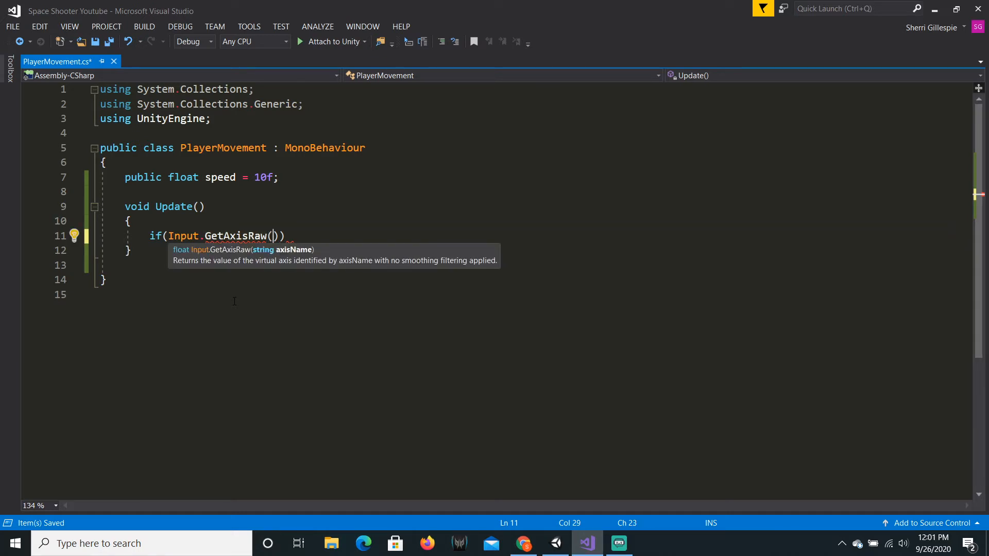
mouse_move(354, 222)
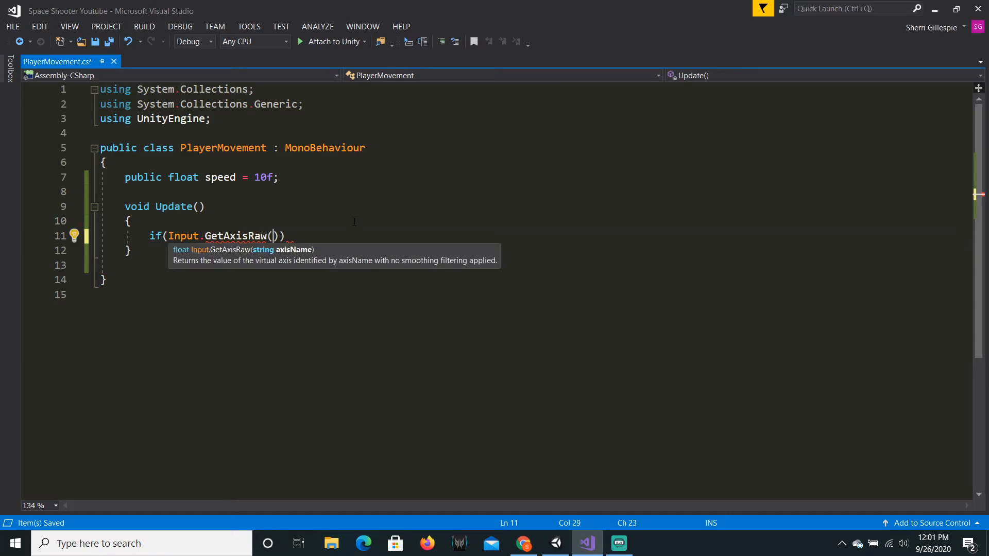
type("KeyCode.")
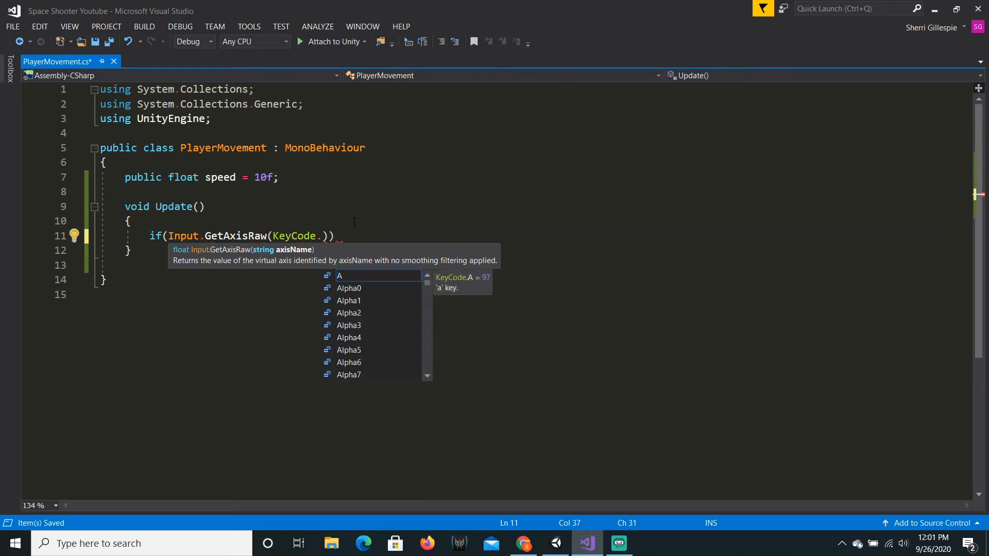
type("D")
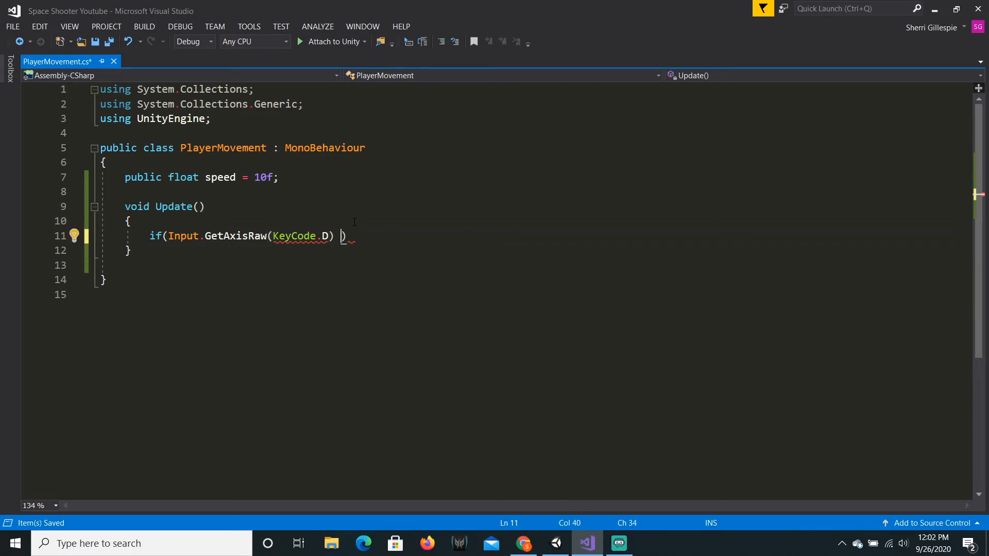
type("||")
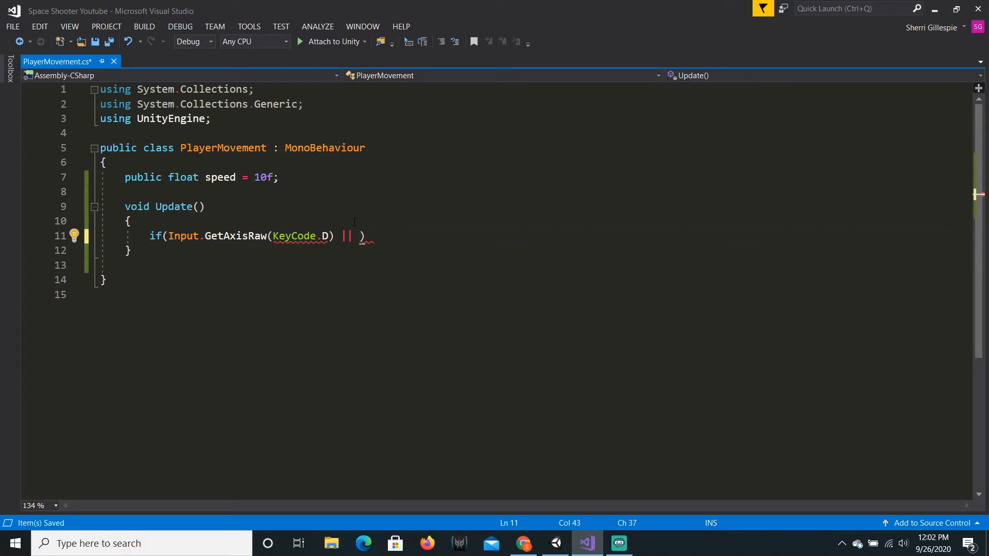
mouse_move(293, 236)
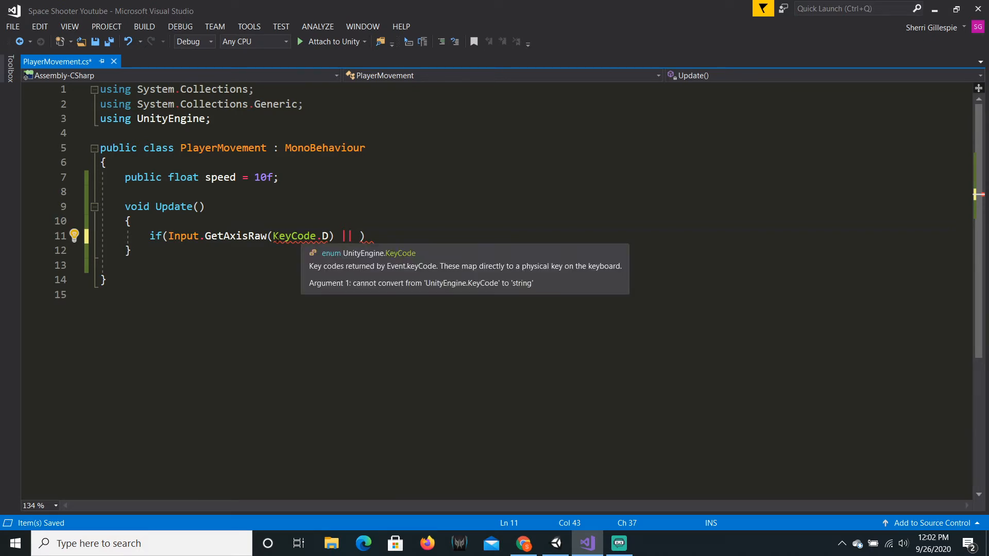
Add the second part Input.GetKey(KeyCode.RightArrow) via IntelliSense and select GetAxisRaw for replacement.
type("Input.Get")
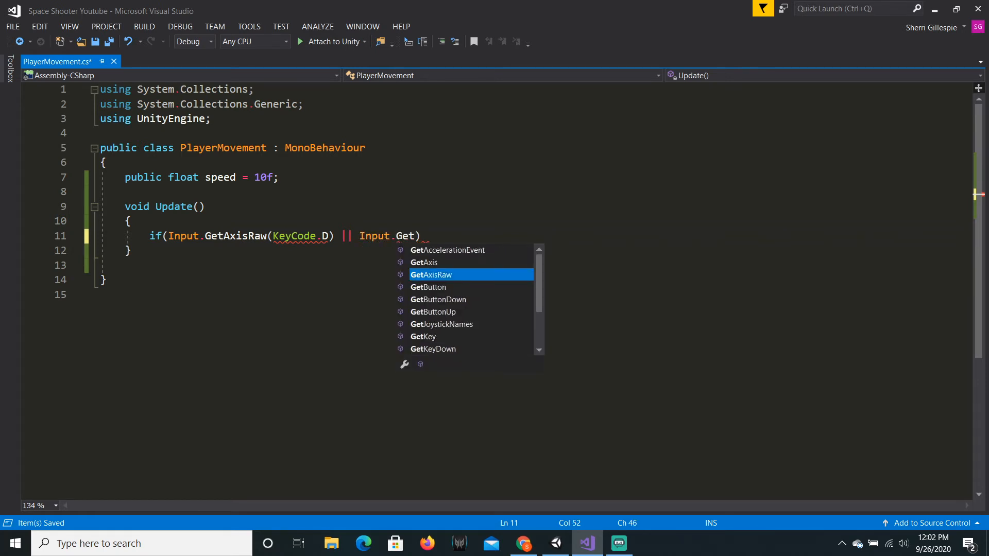
key("Backspace")
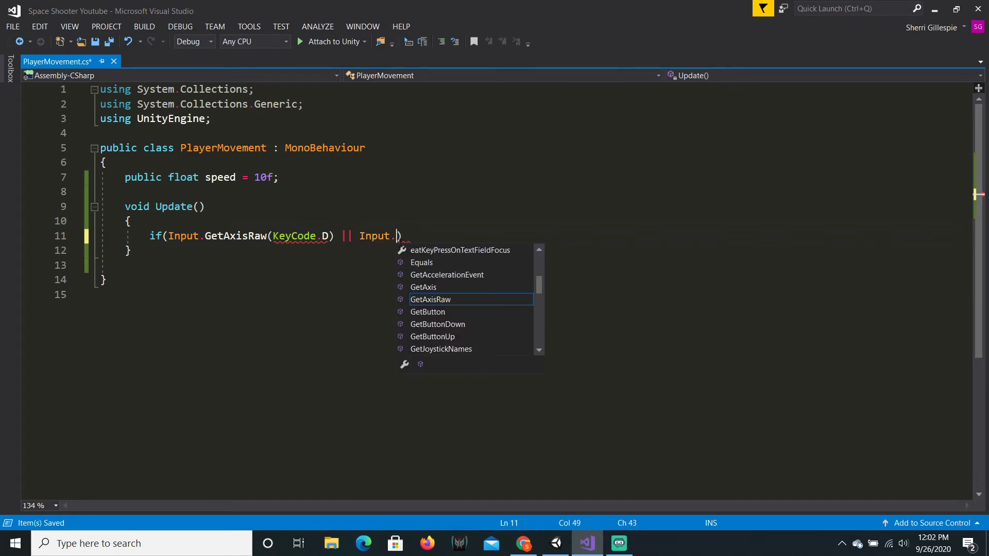
type("Key")
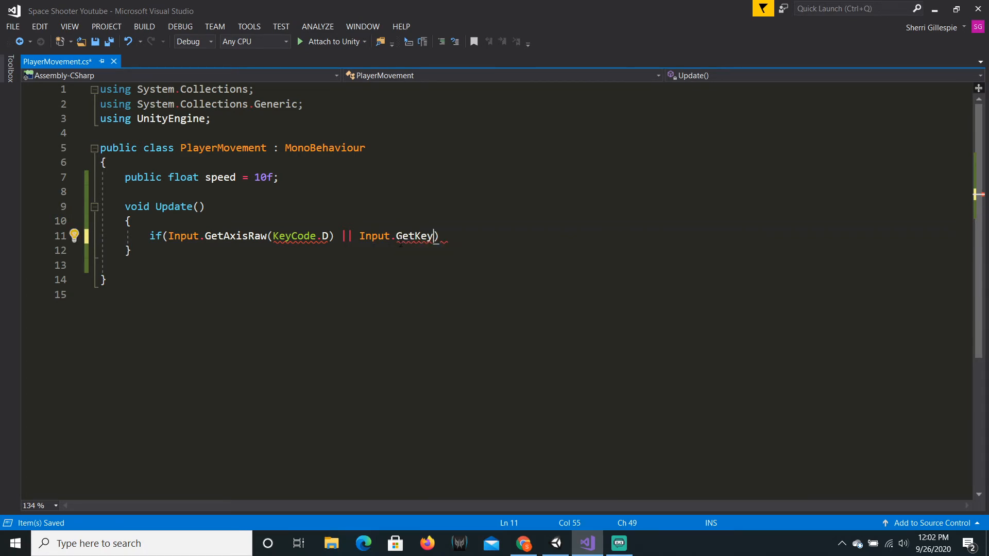
type("(KeyCode")
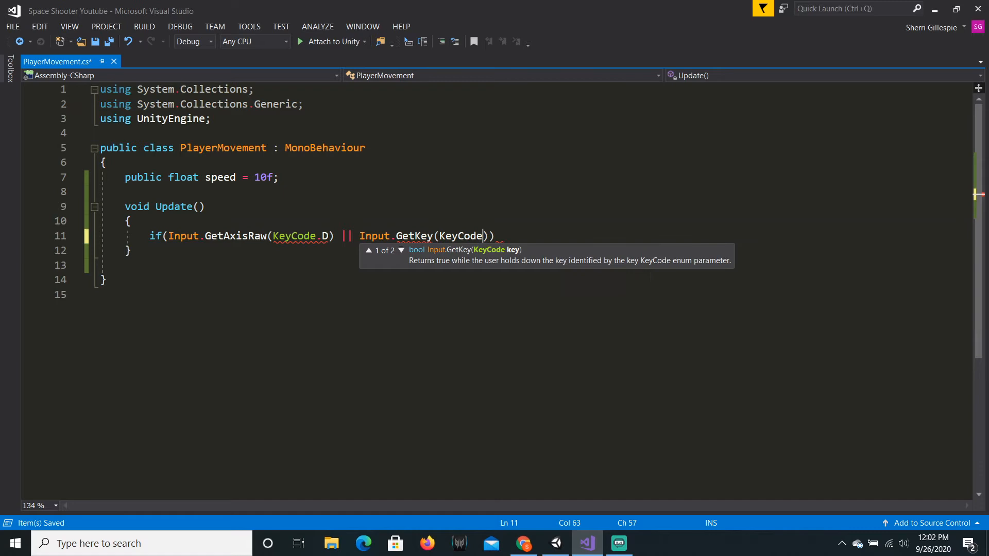
type(".RightAlt")
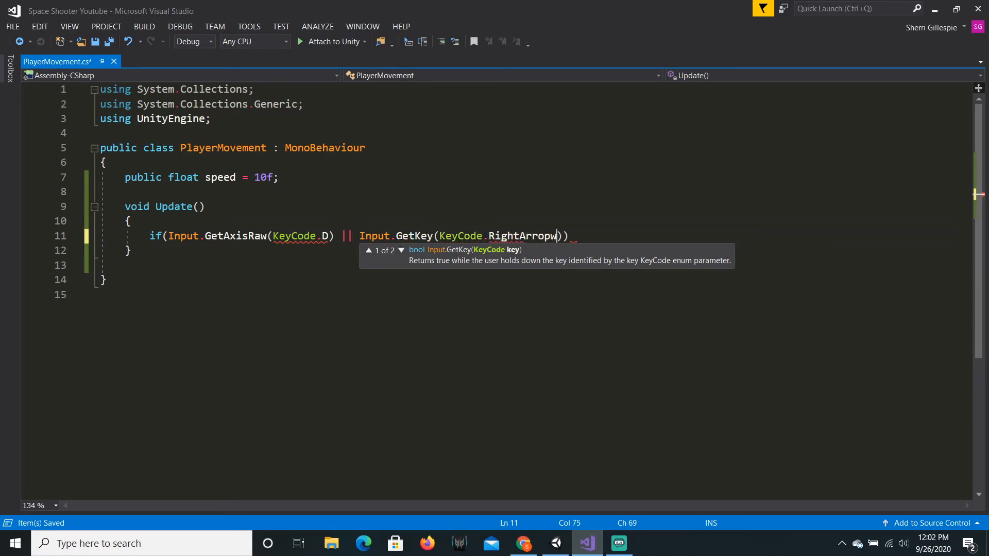
left_click(235, 236)
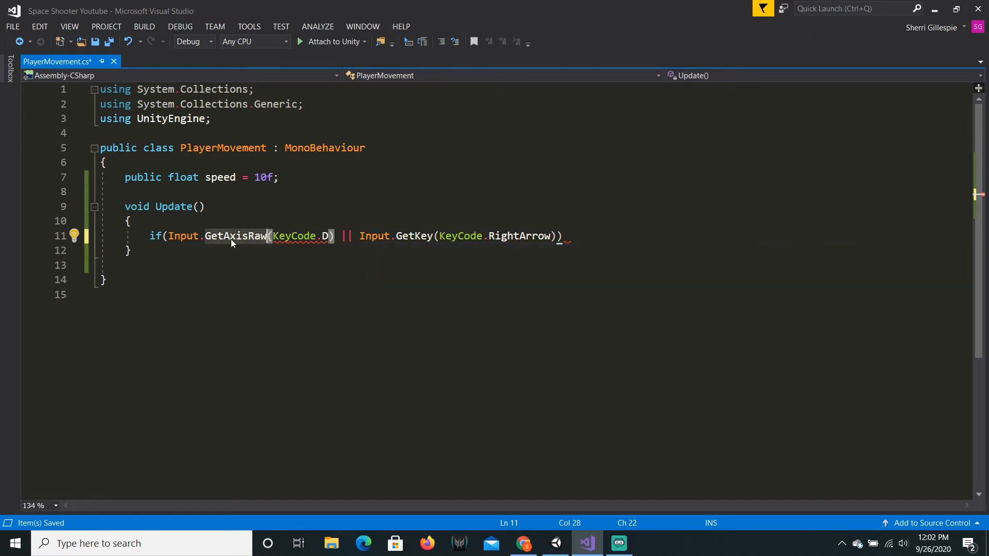
Change GetAxisRaw to GetKey, give the if an empty { } body and save the script.
type("GetKey")
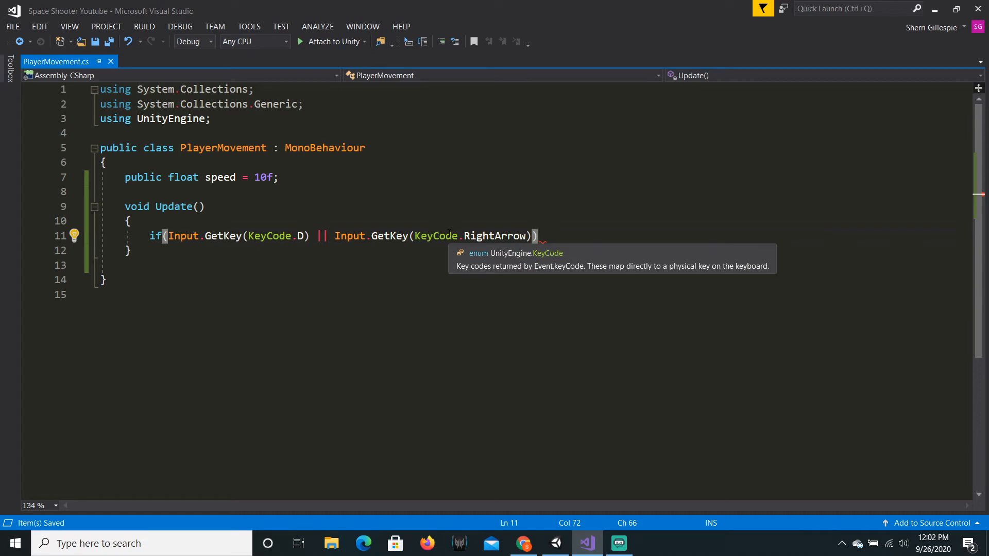
type("{ }")
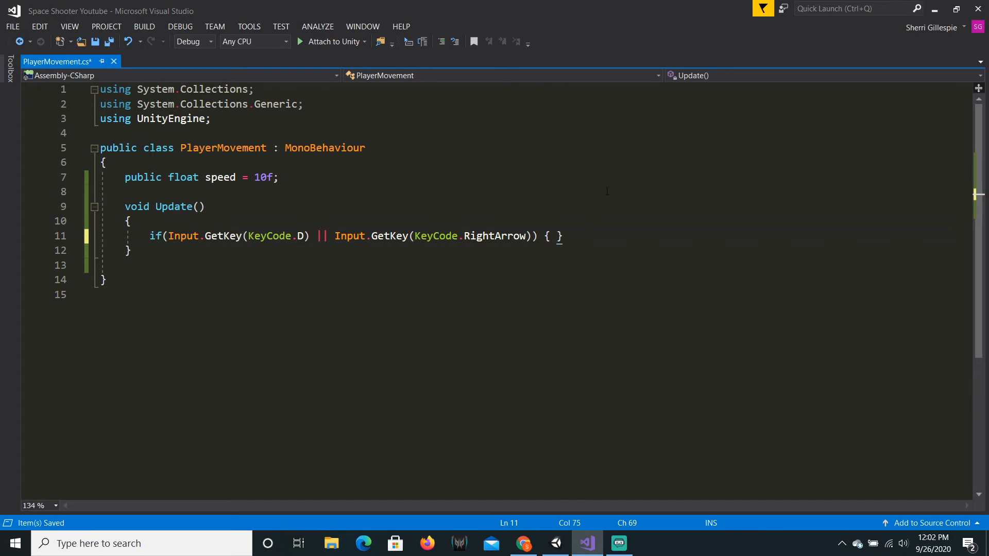
mouse_move(558, 236)
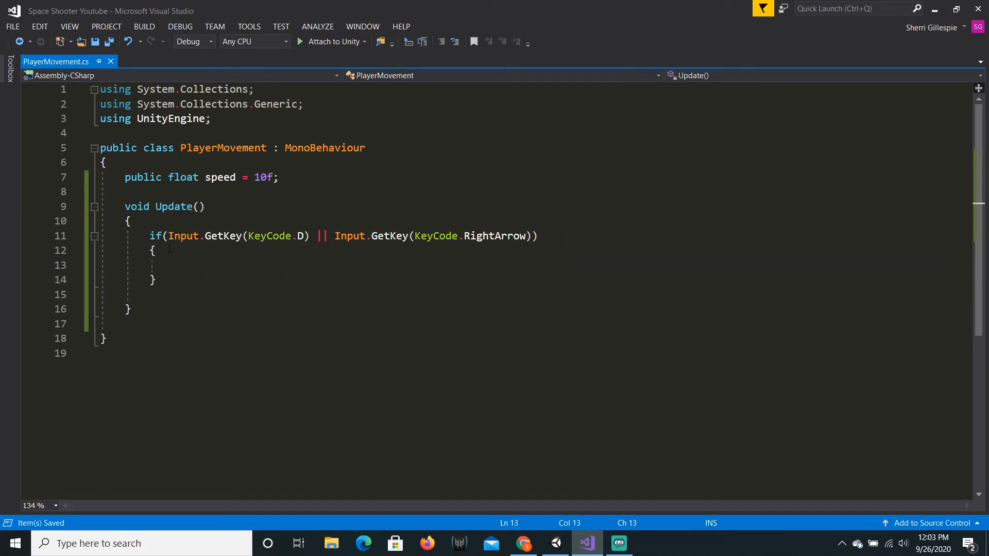
left_click(174, 265)
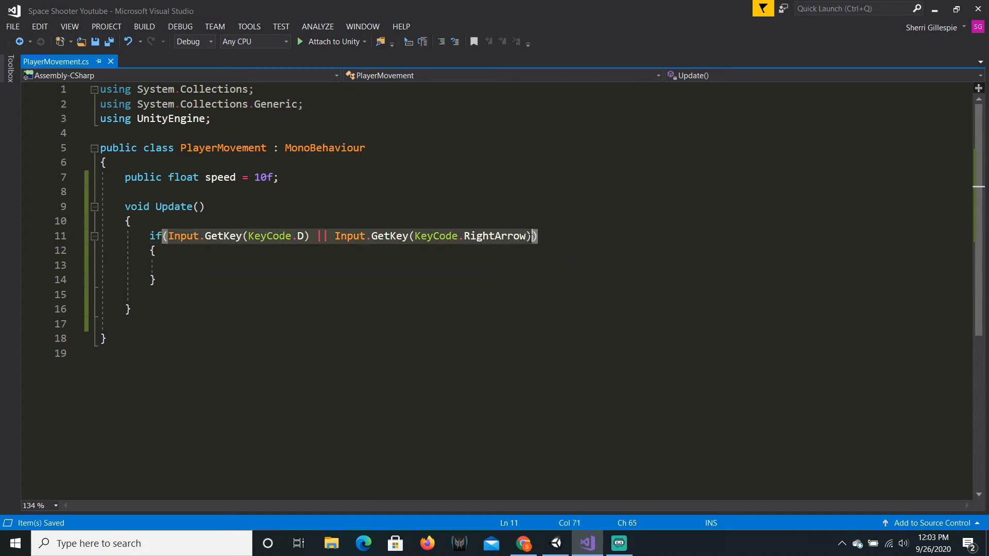
left_click(319, 265)
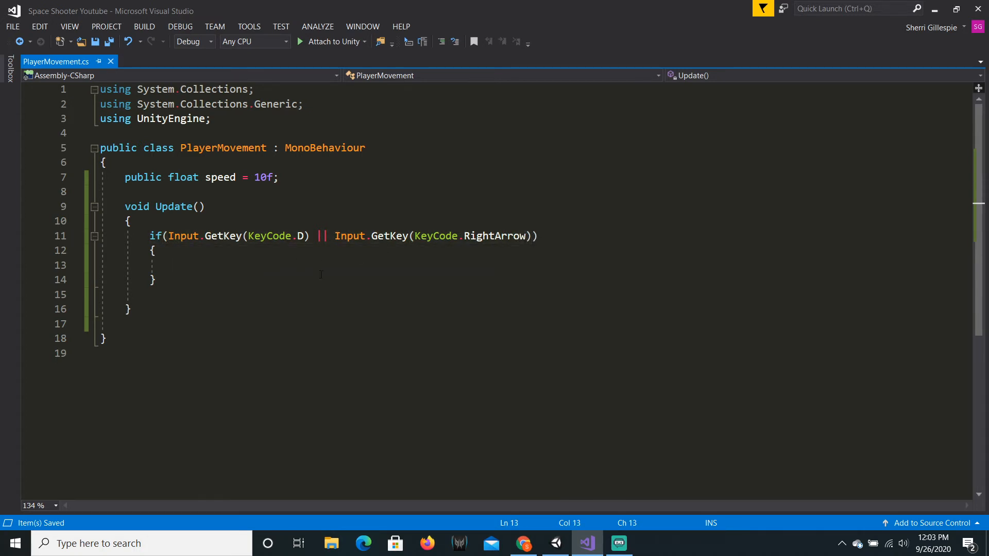
left_click(174, 265)
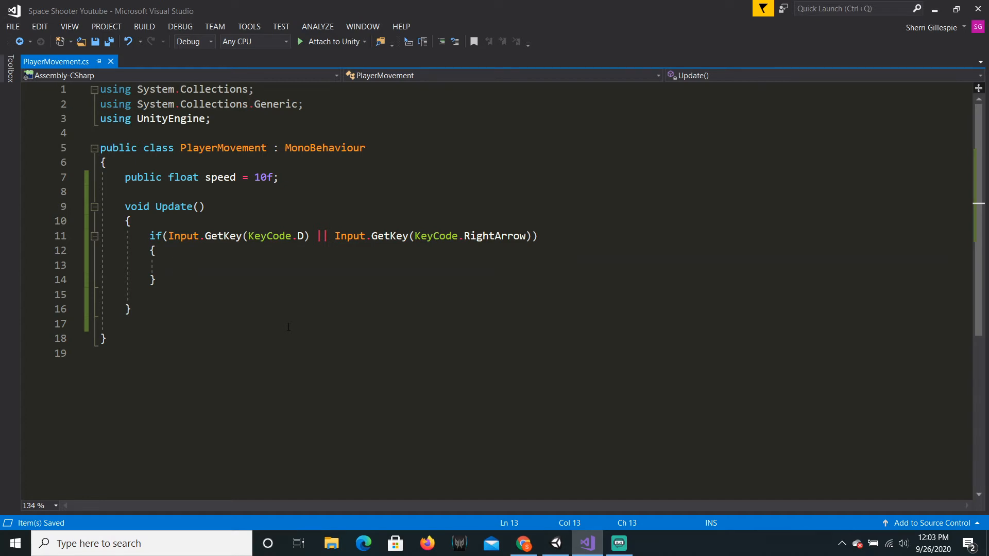
Write transform.Translate(speed * Time.deltaTime); inside the if body.
type("transform.Translate")
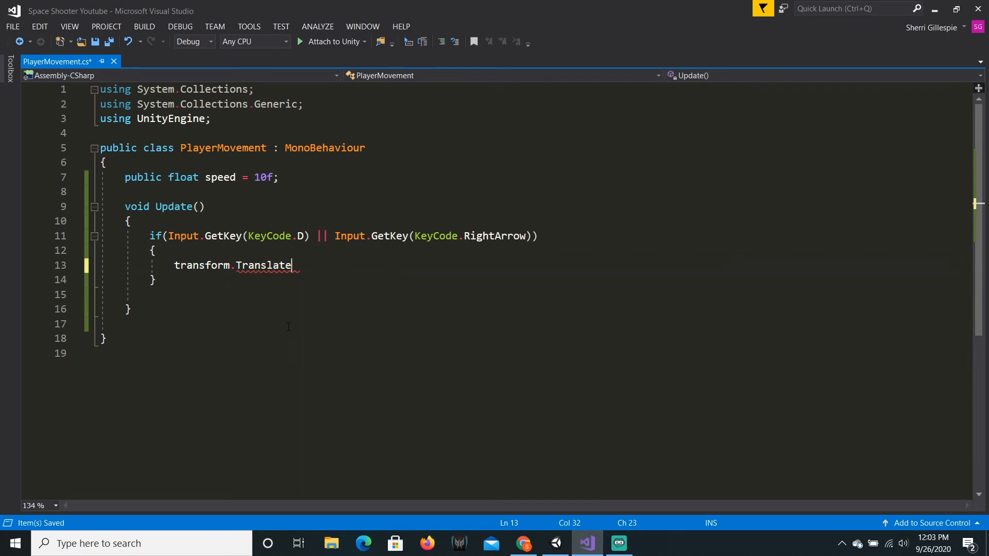
type("();")
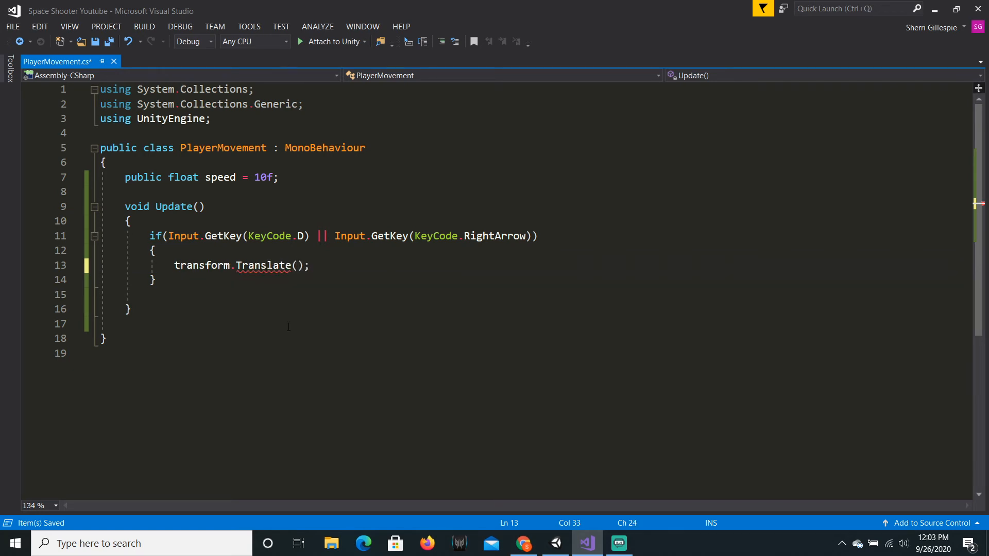
mouse_move(264, 264)
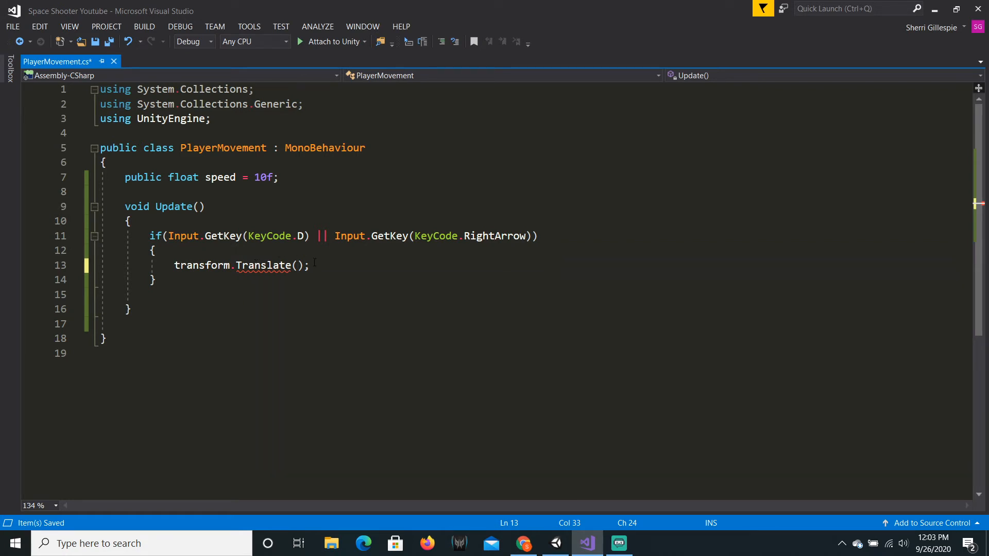
mouse_move(349, 265)
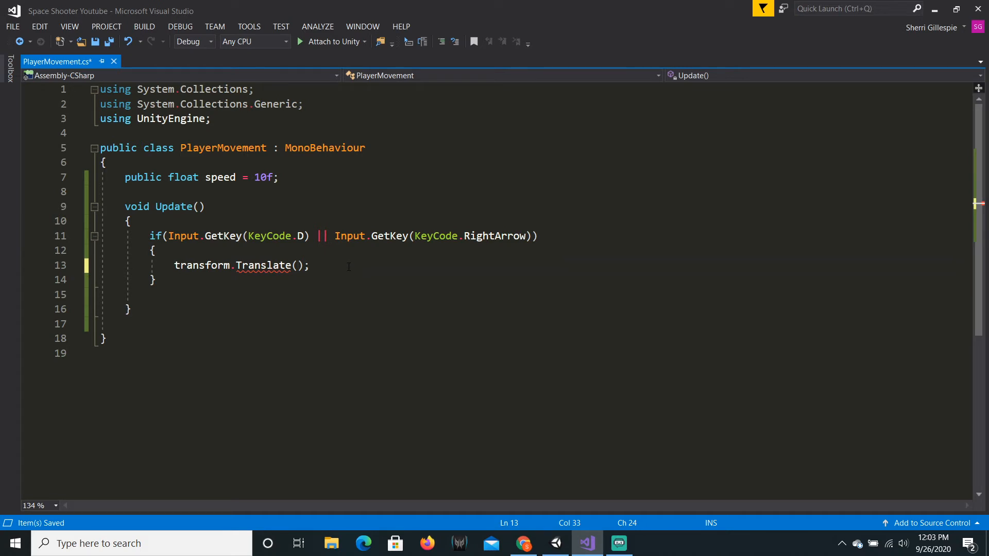
type("speed")
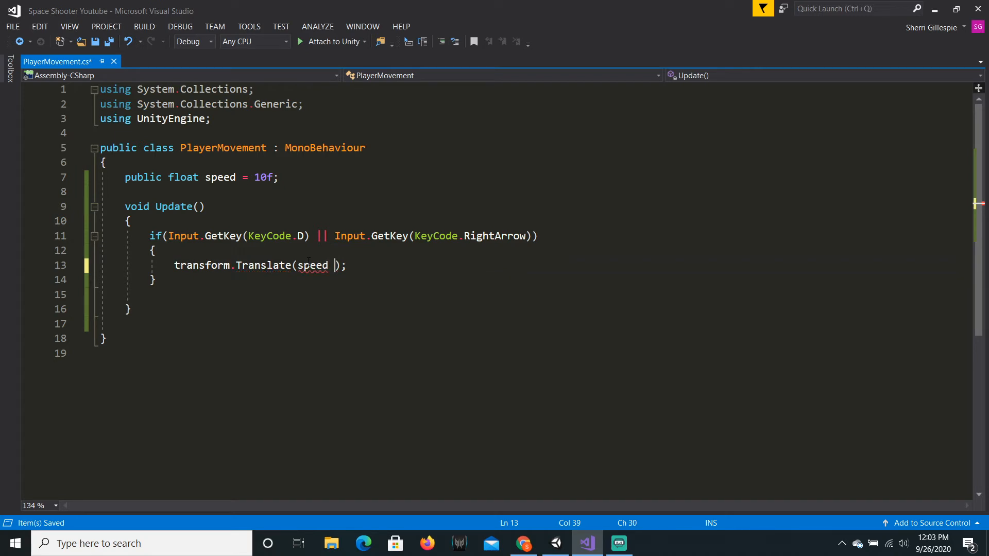
type("* Time.deltaTime")
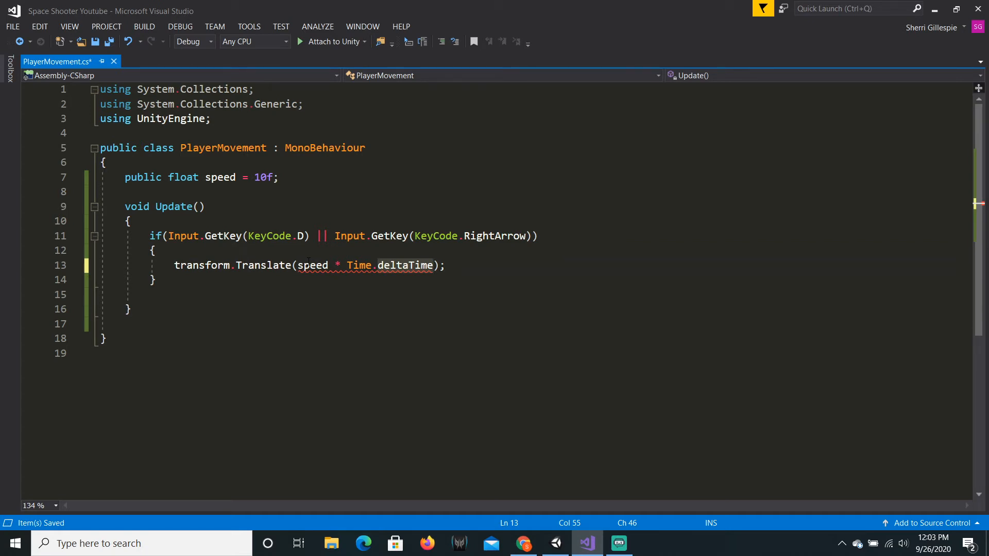
Begin a second Translate argument 0 after speed * Time.deltaTime.
left_click(332, 264)
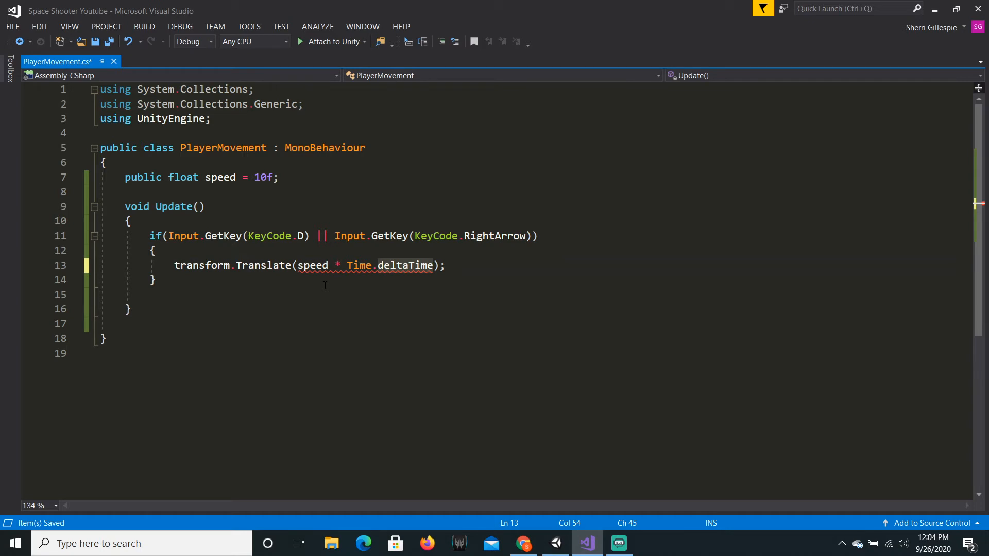
key("Right")
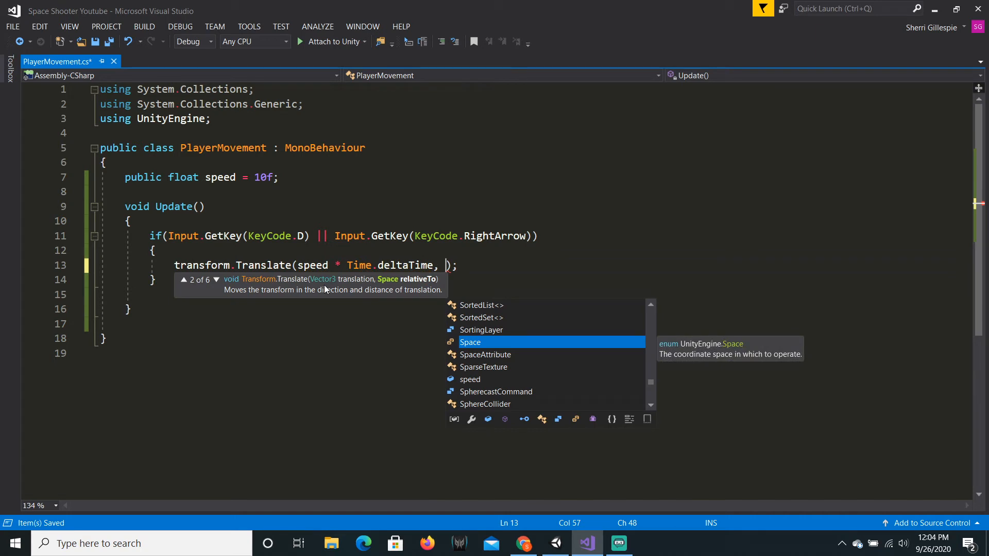
key("Escape")
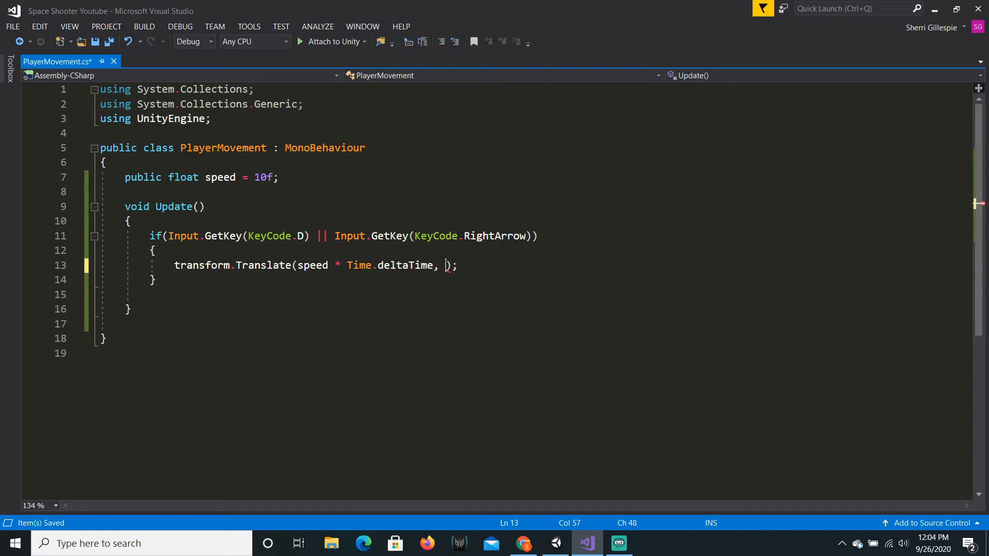
type("0")
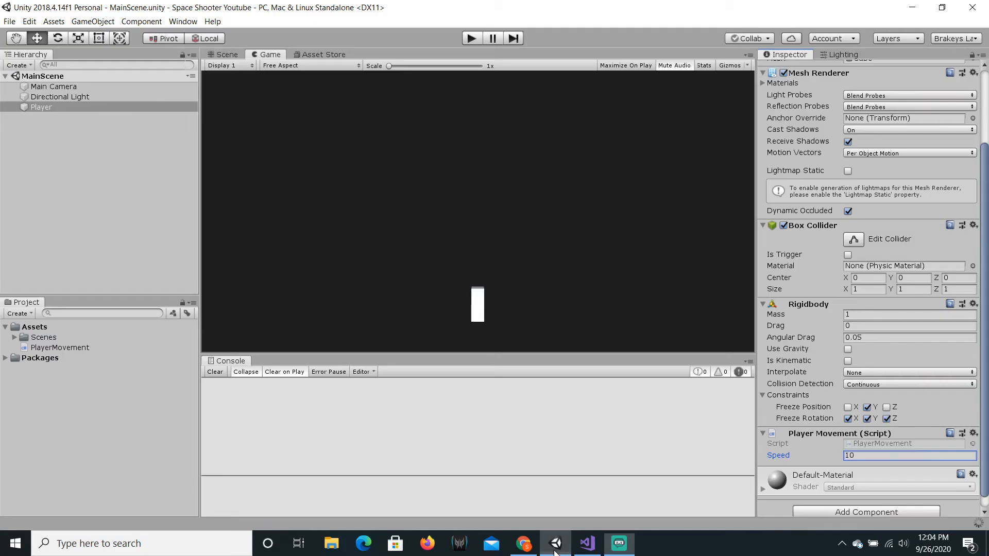
scroll("down", 3)
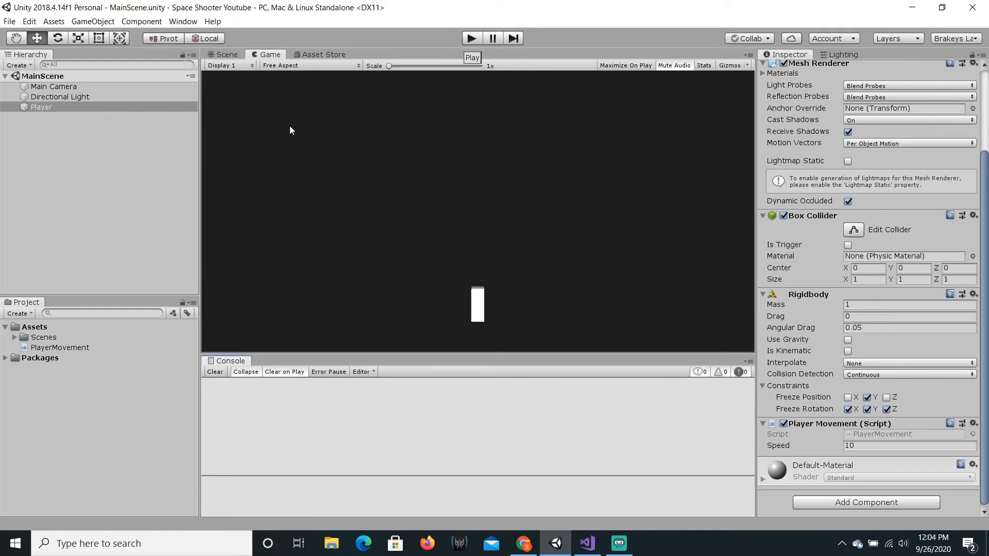
Finish Translate as (speed * Time.deltaTime, 0f, 0f), save PlayerMovement.cs and switch to Unity.
left_click(587, 543)
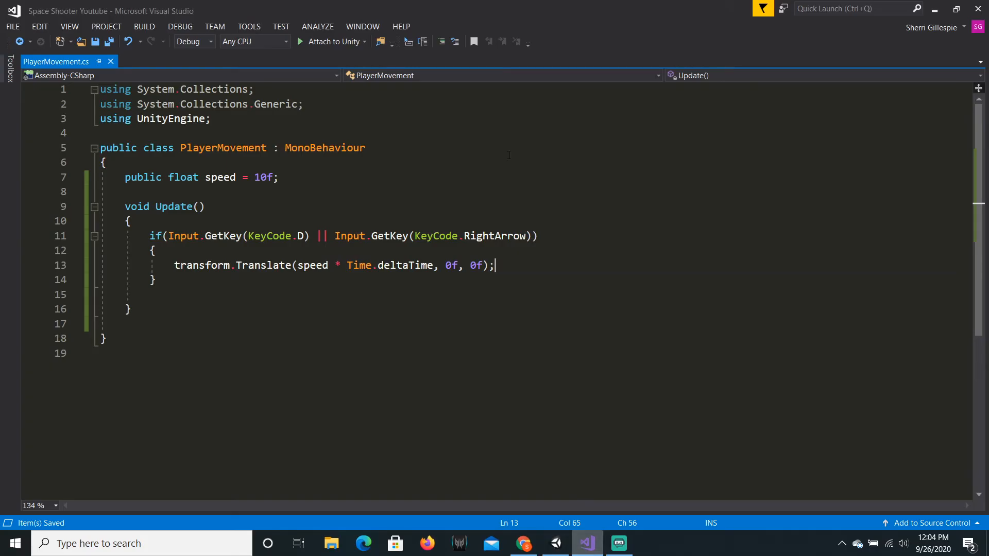
mouse_move(490, 164)
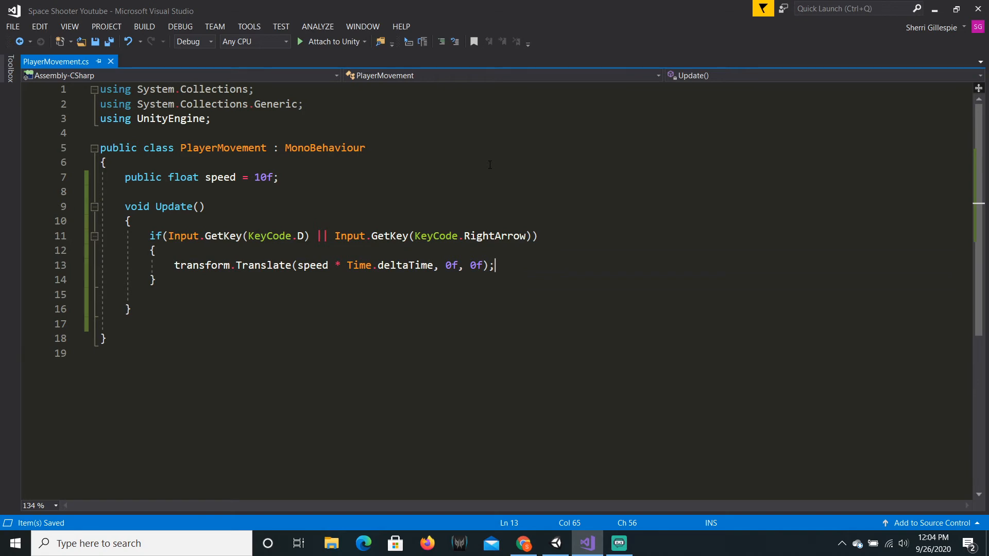
mouse_move(57, 60)
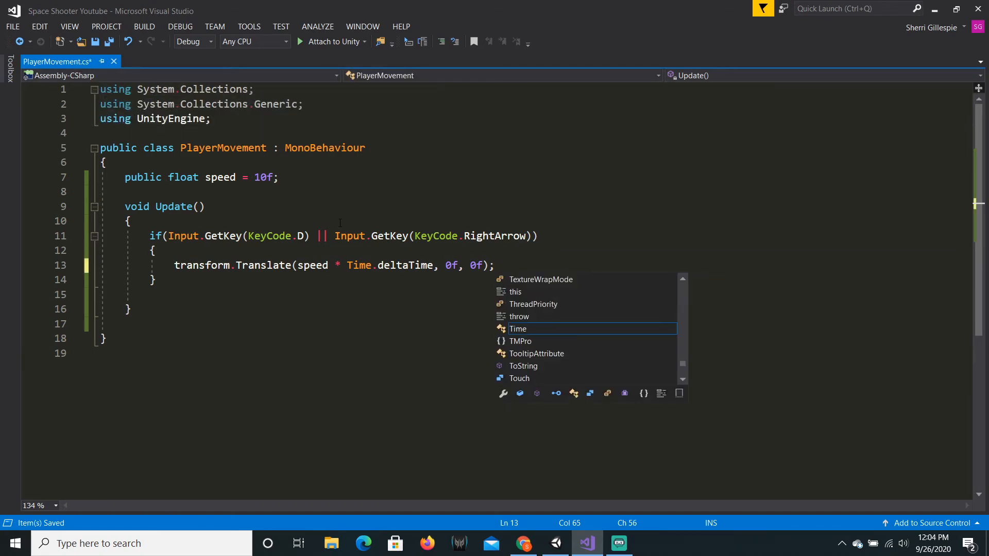
key("Escape")
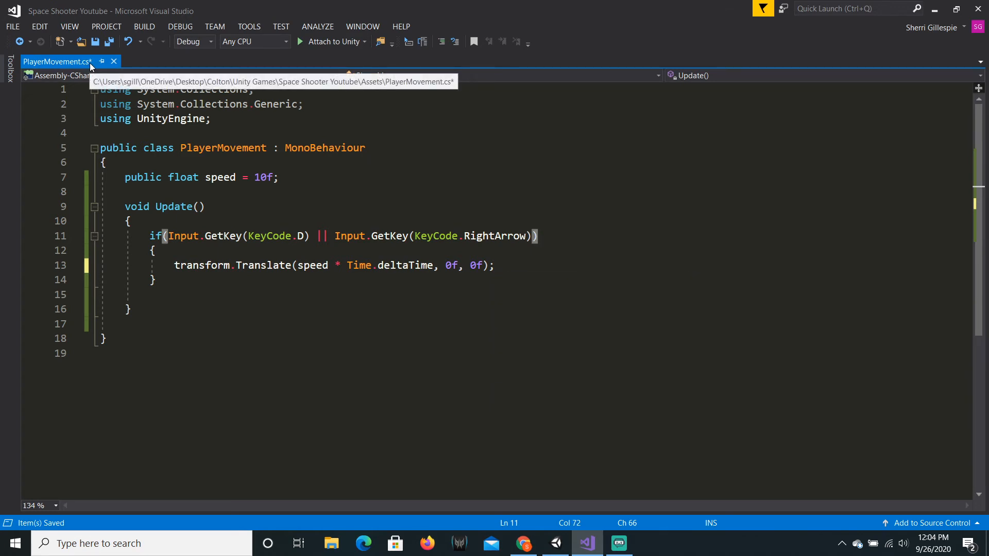
left_click(496, 265)
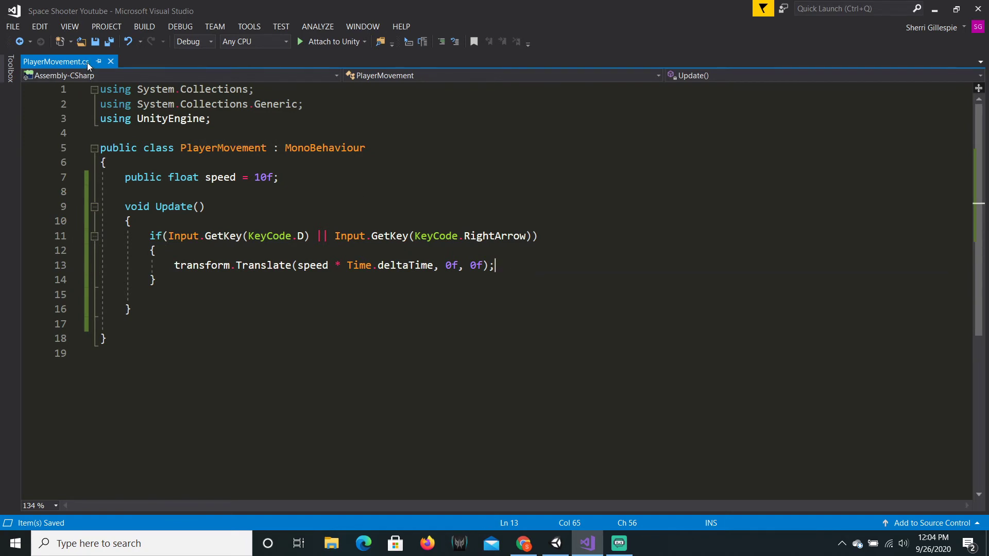
mouse_move(532, 487)
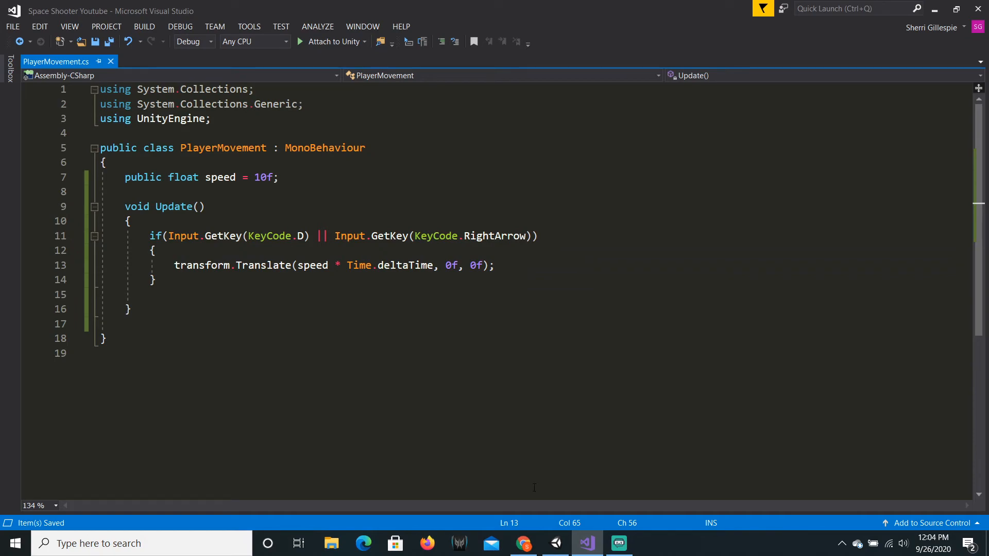
left_click(554, 543)
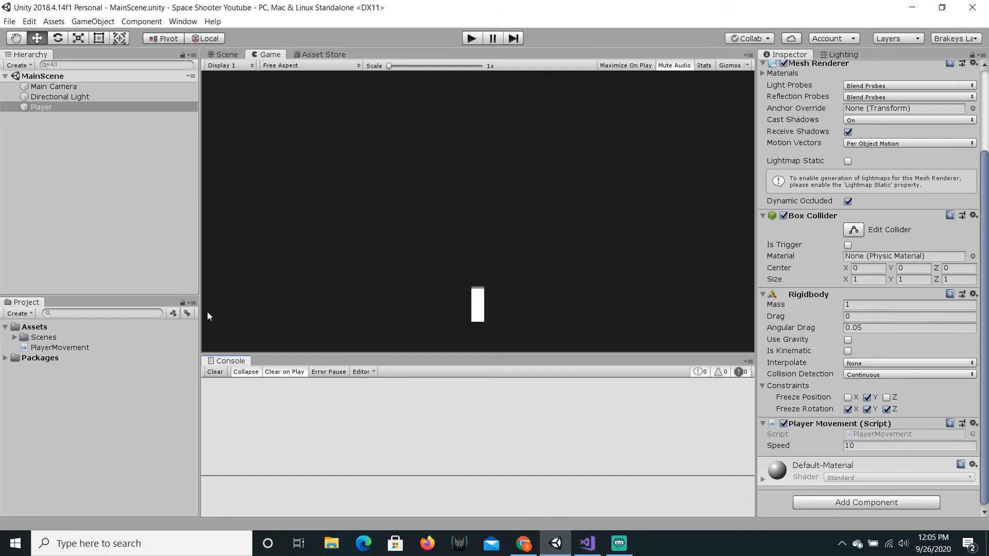
mouse_move(71, 129)
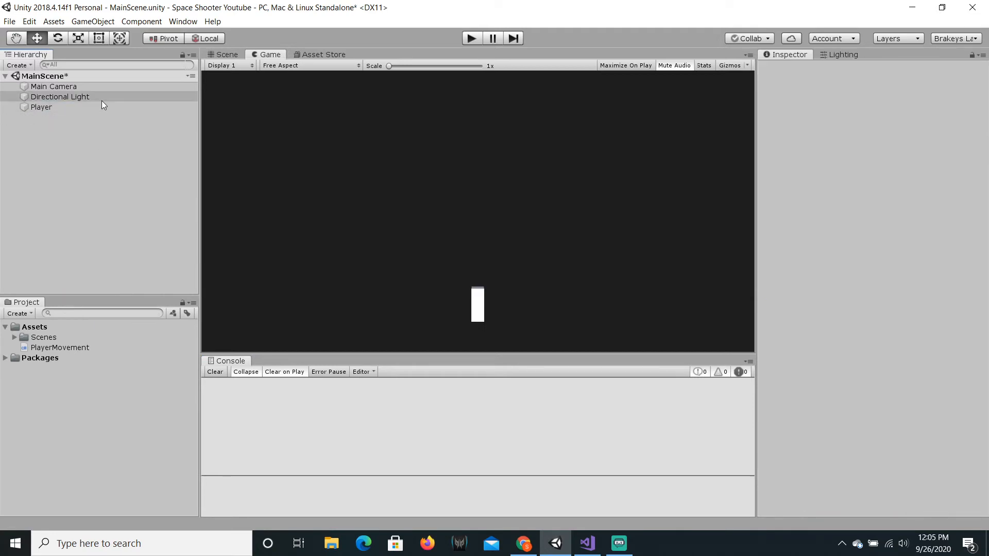
mouse_move(119, 139)
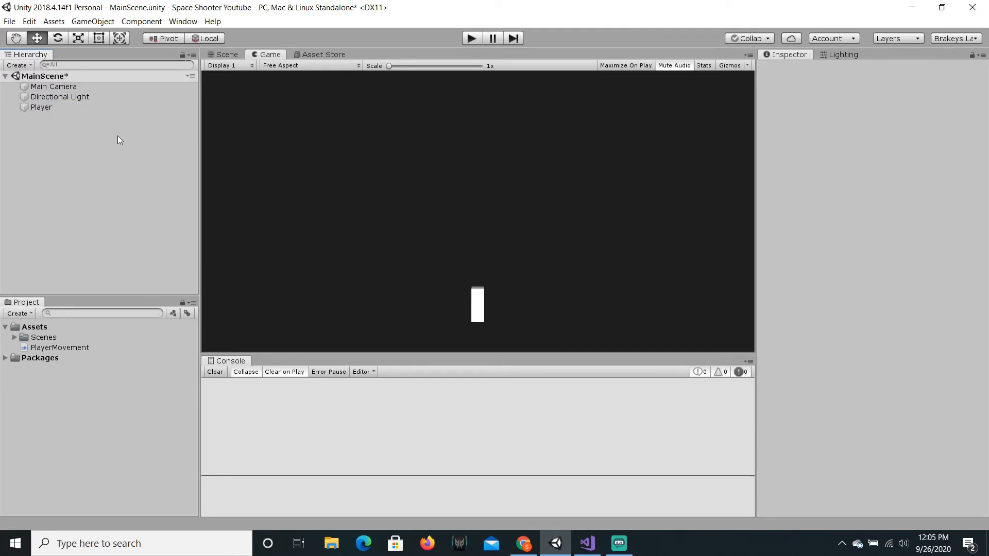
left_click(41, 106)
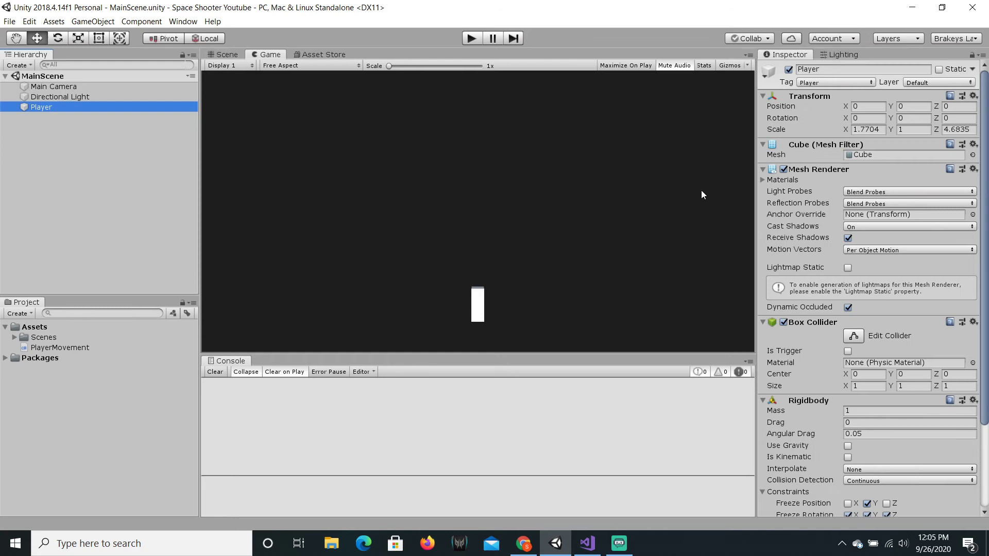
scroll("down", 3)
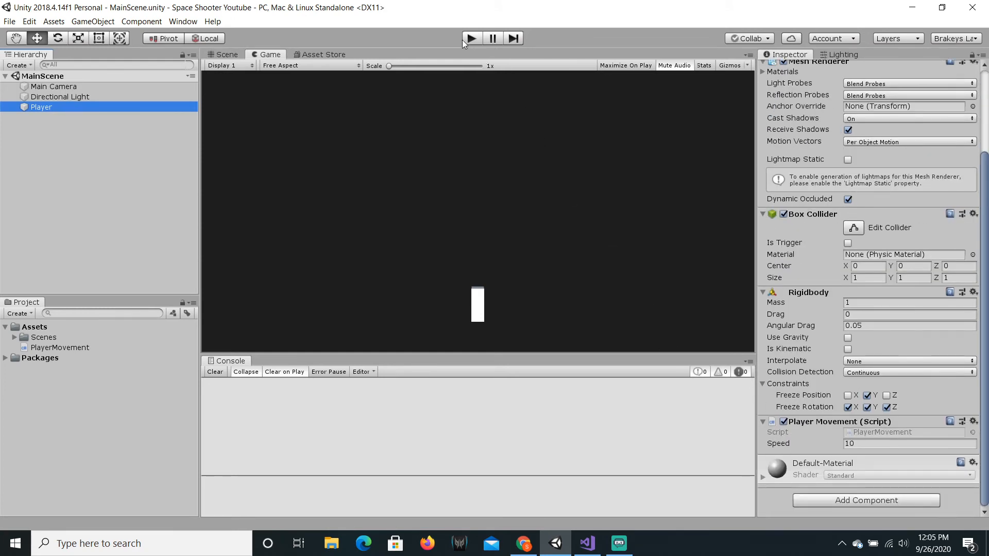
Playtest movement with Speed 50 then 25, and return to Visual Studio.
left_click(471, 38)
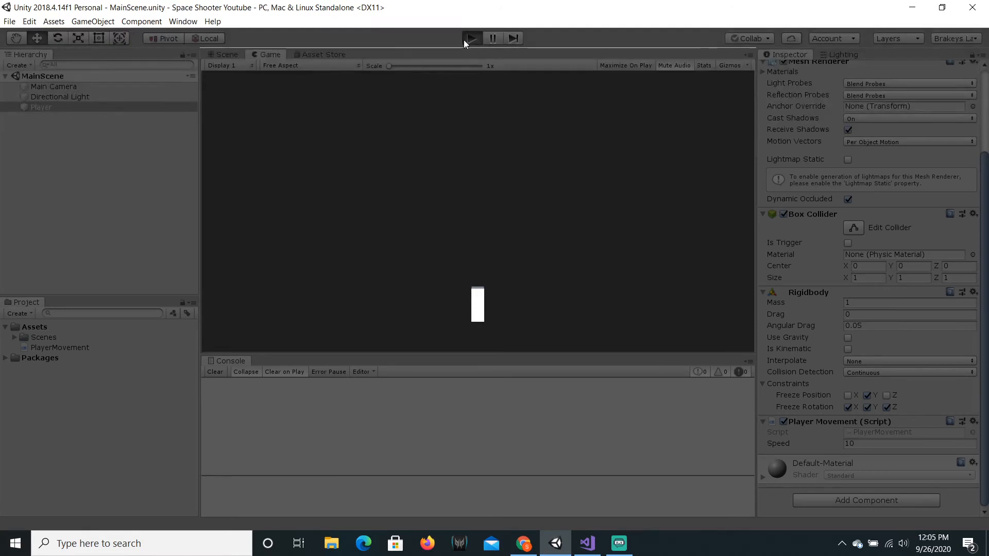
left_click(471, 38)
type("50")
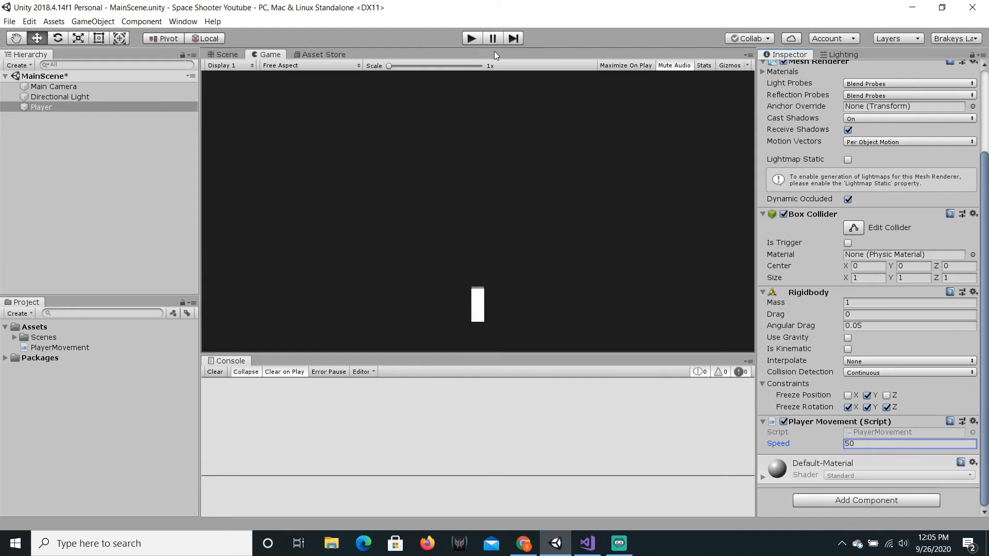
left_click(471, 39)
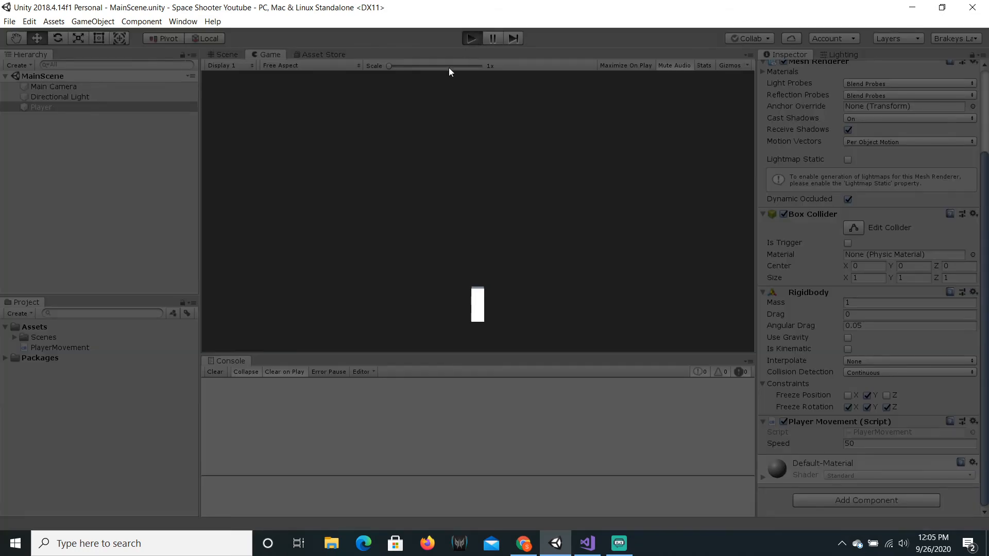
left_click(470, 38)
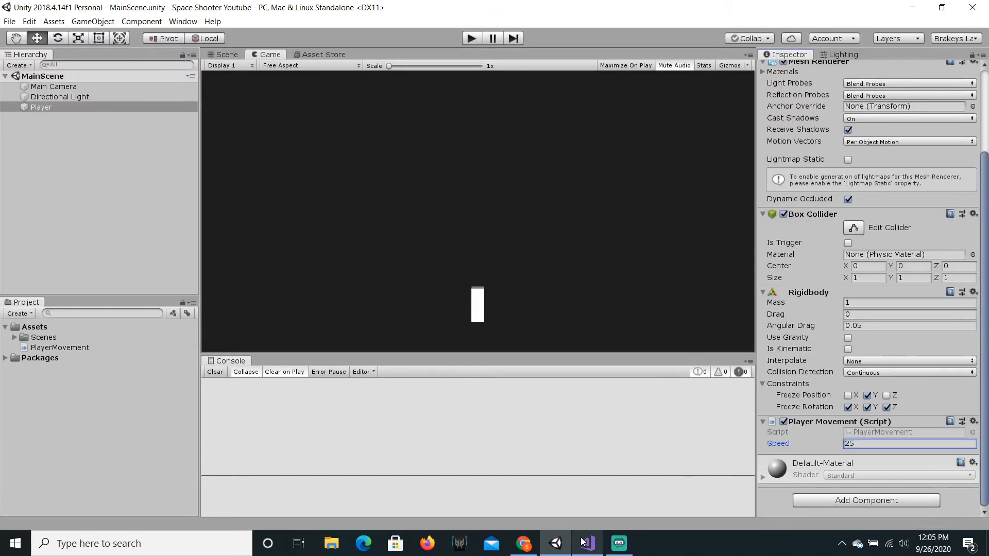
left_click(586, 543)
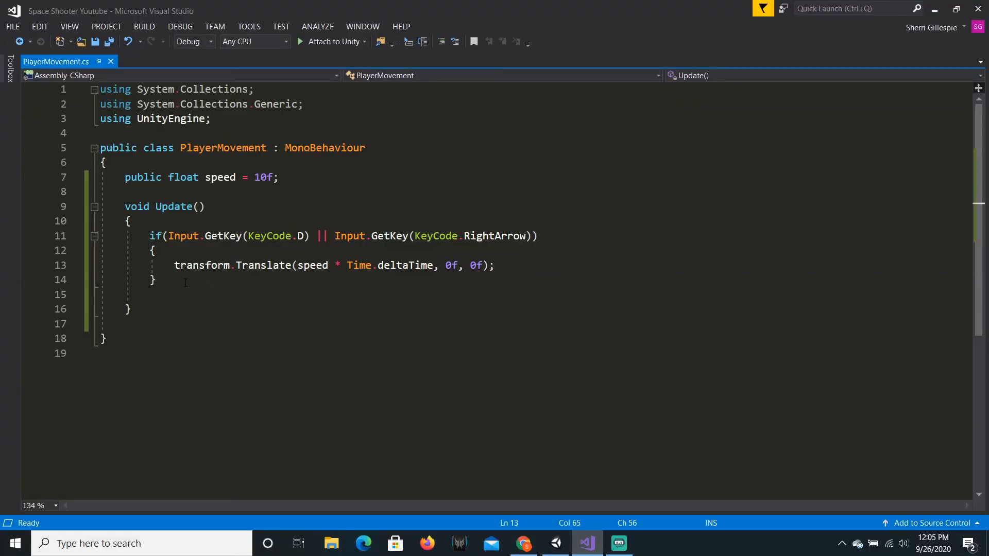
Duplicate the if block for A or LeftArrow with -speed * Time.deltaTime, then switch to Unity.
key("Enter")
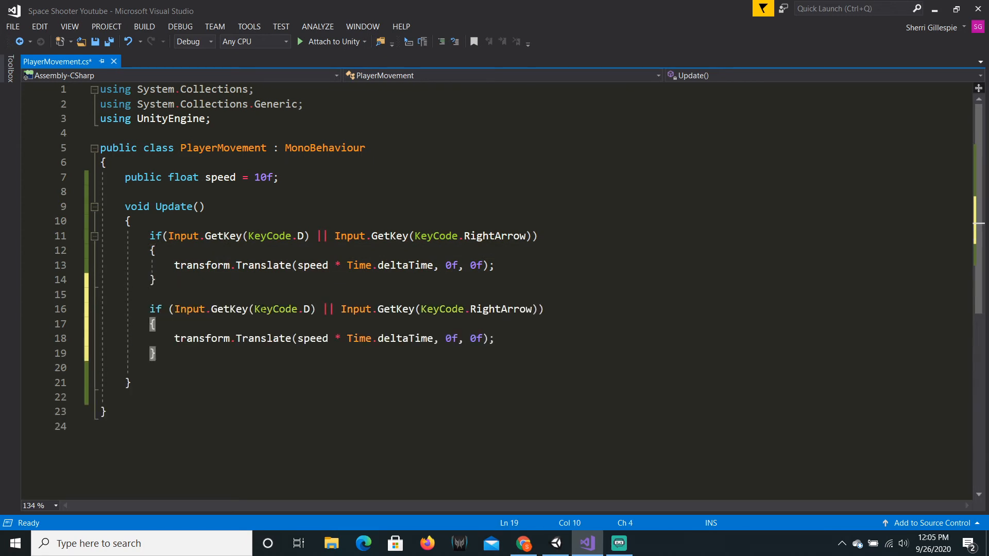
left_click(309, 309)
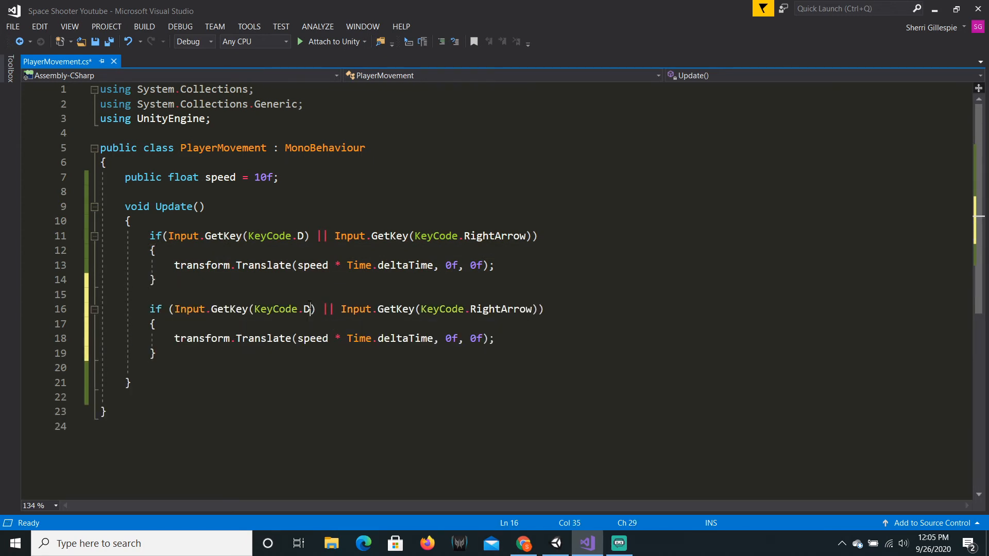
type("A")
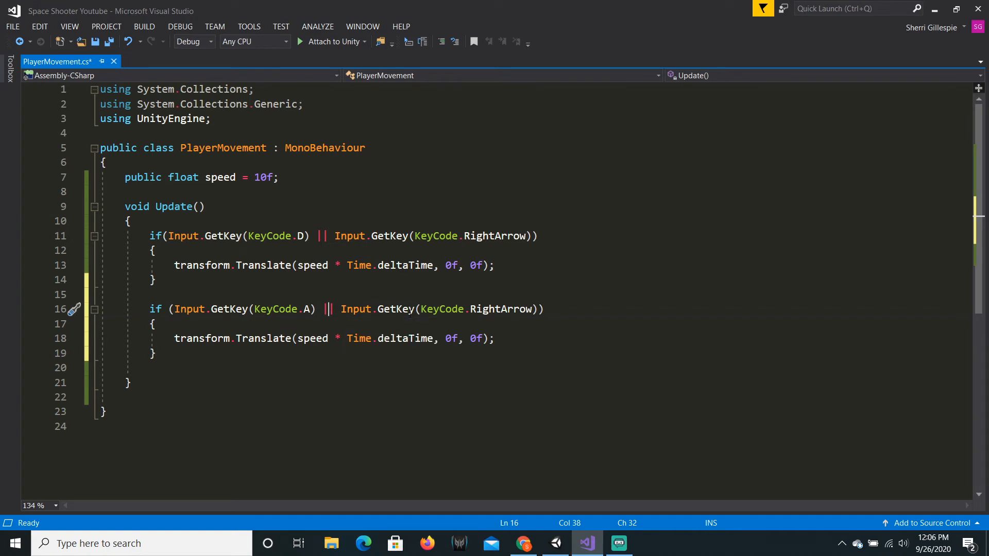
type("L")
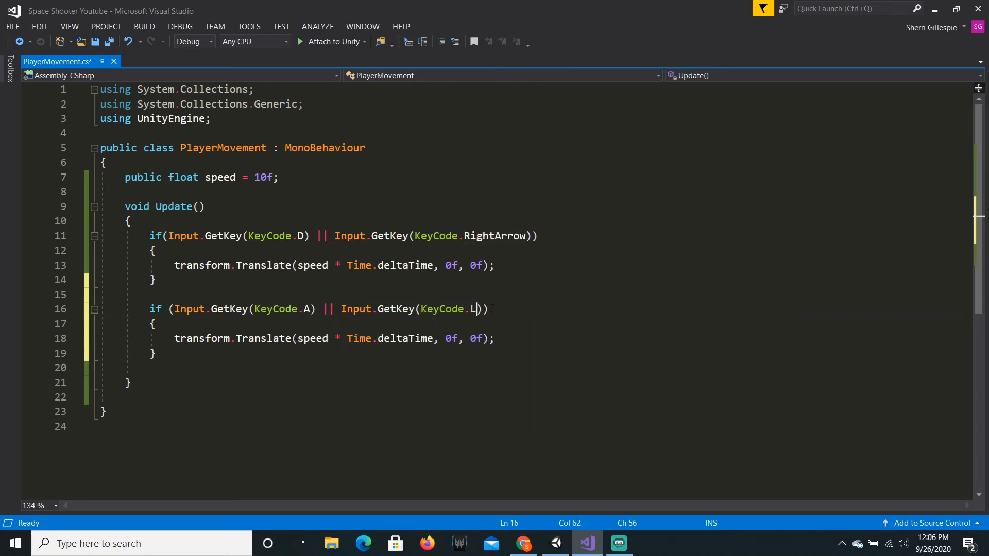
type("eftArrow")
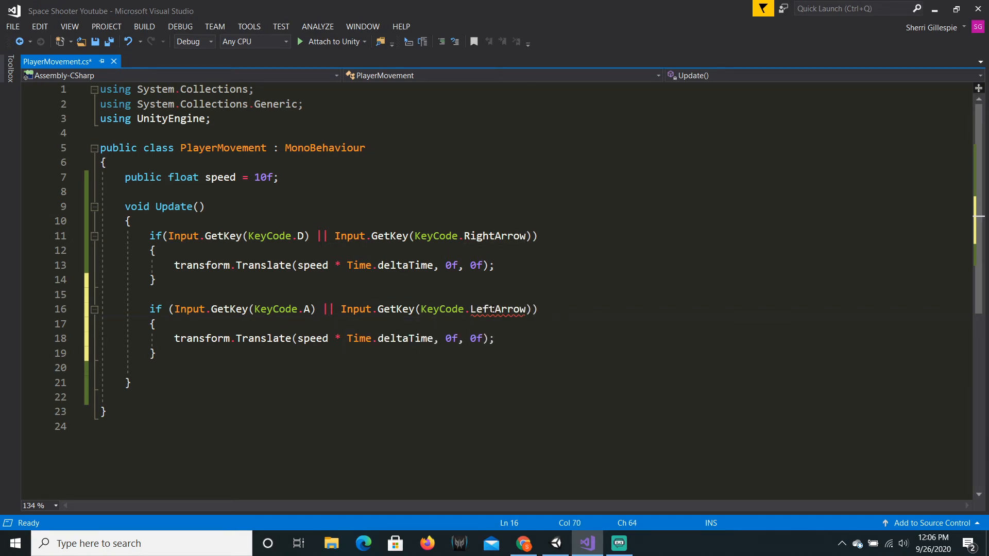
type("g")
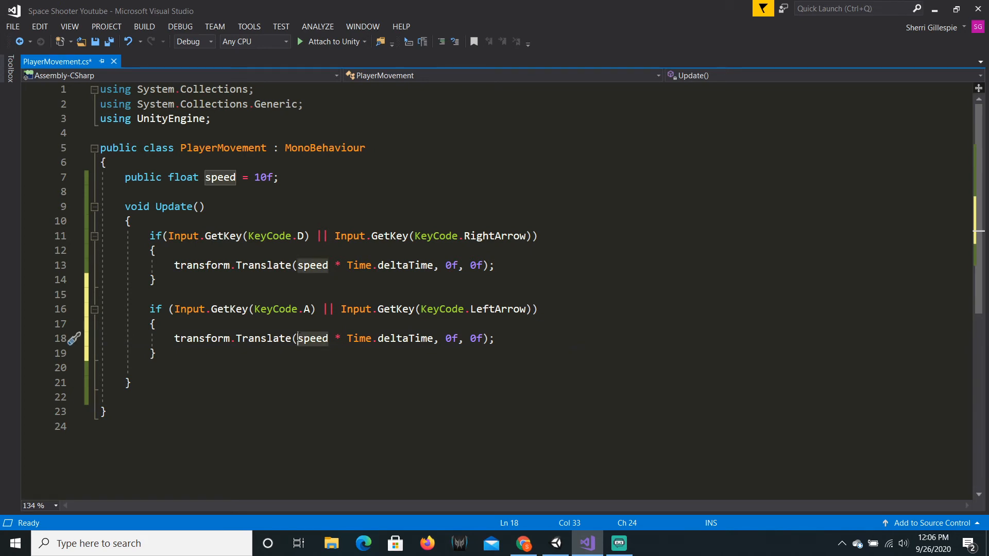
type("-")
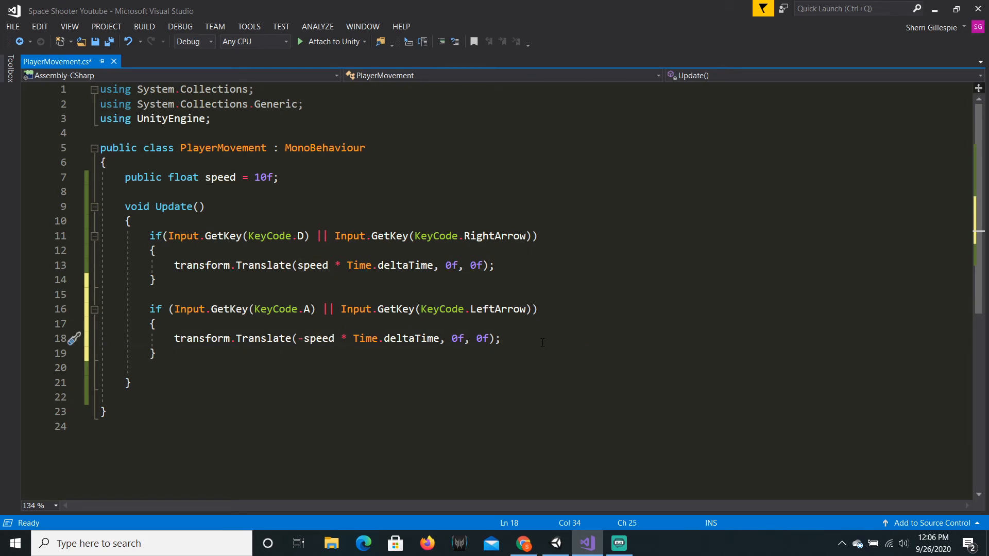
left_click(554, 543)
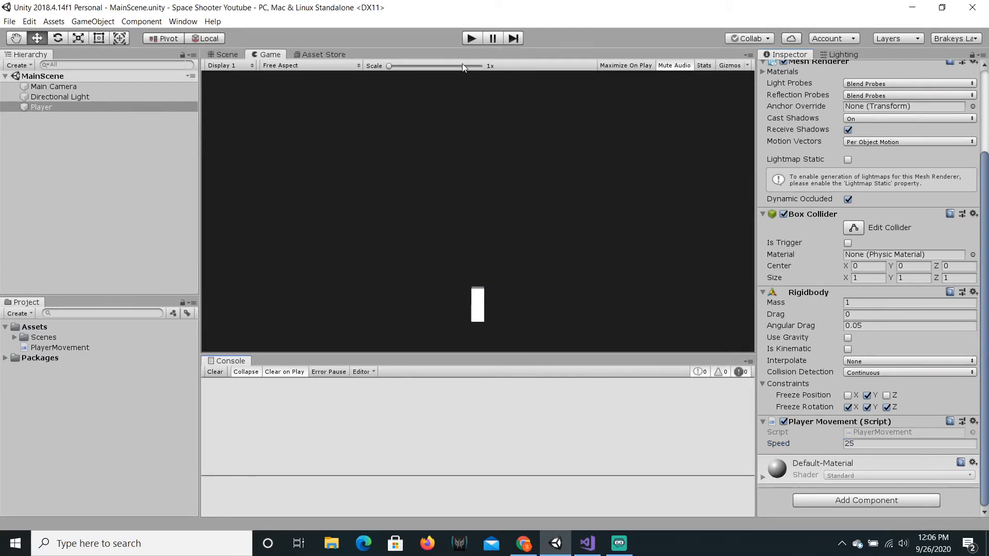
Run the game to test left and right movement, stop it and switch to Visual Studio.
left_click(470, 38)
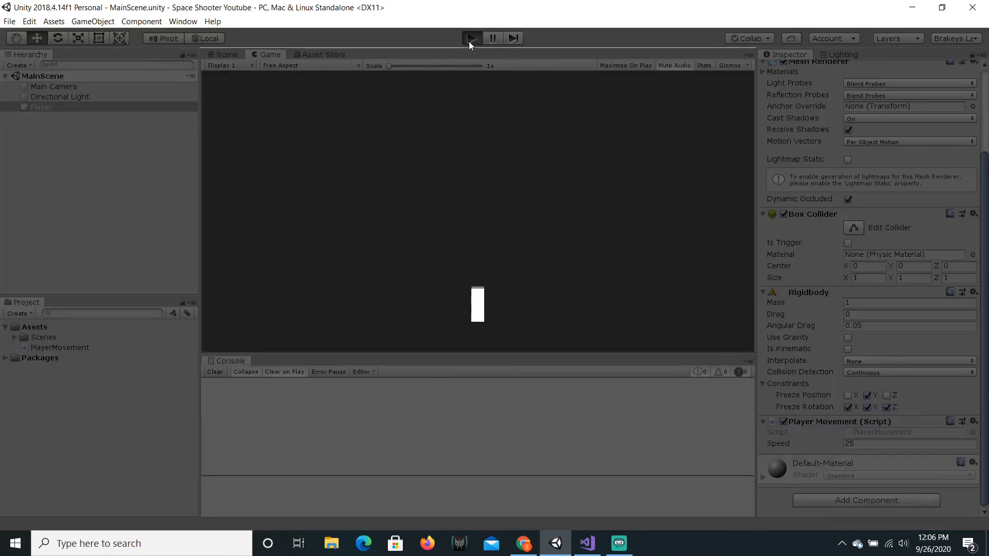
left_click(472, 38)
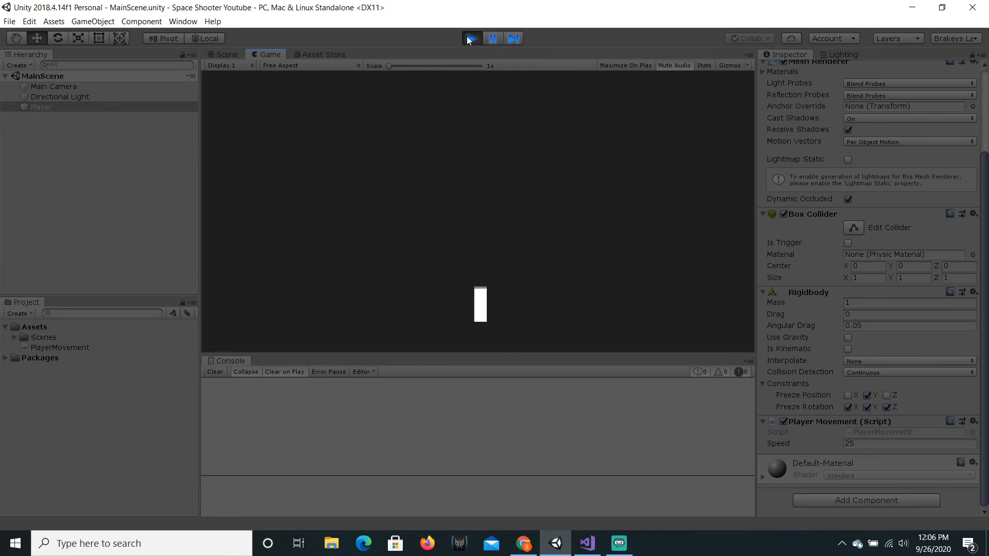
left_click(586, 543)
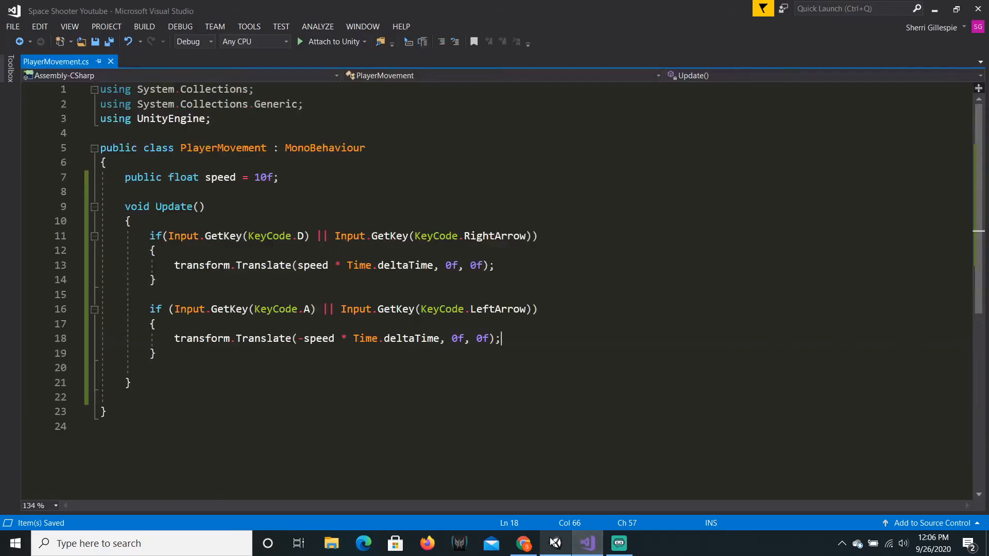
left_click(618, 543)
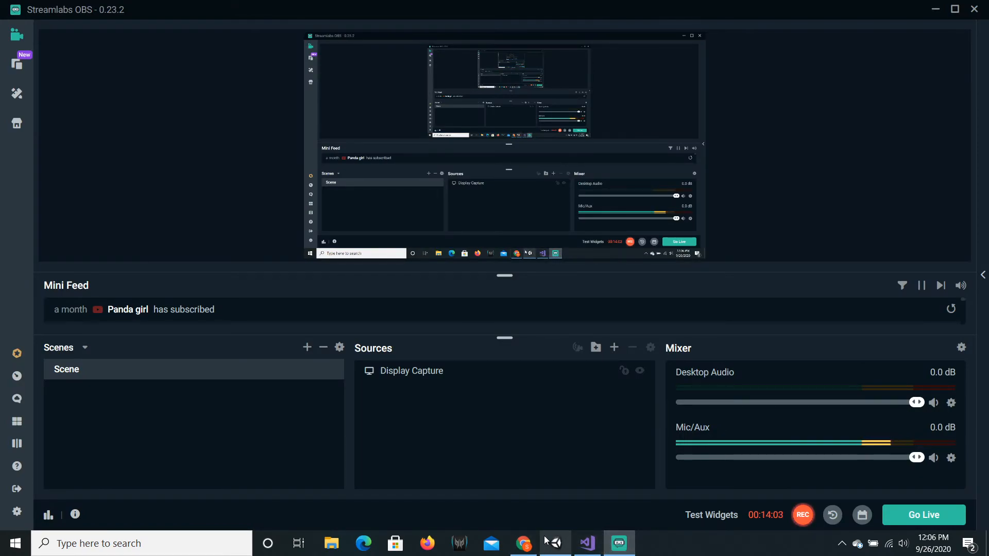
Bring Unity forward, briefly open and close the Asset Store tab, and open the Window menu.
left_click(585, 543)
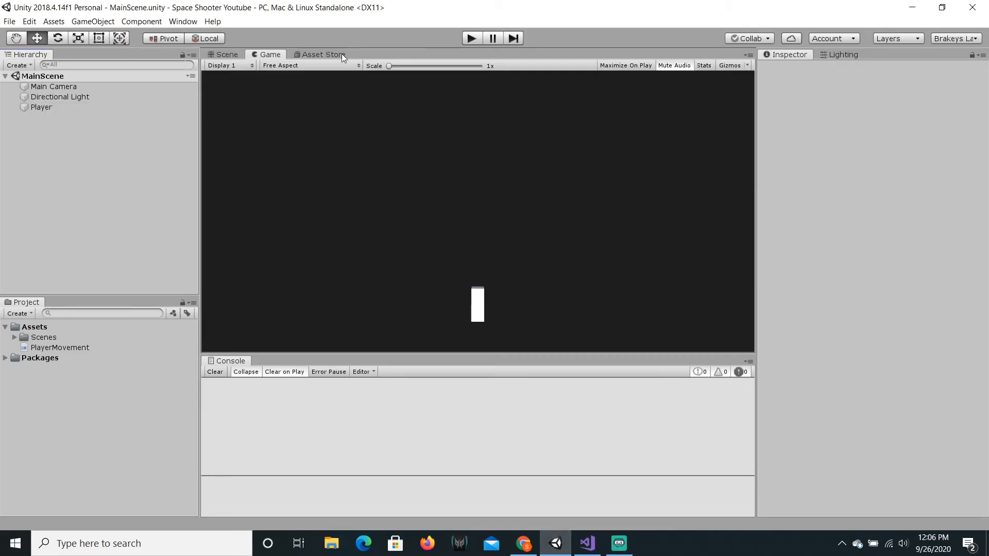
left_click(321, 55)
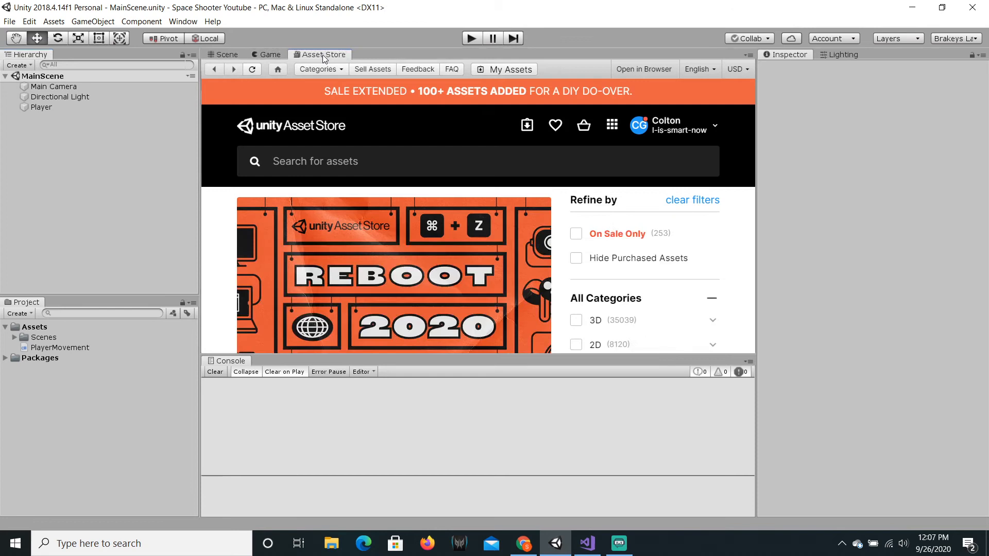
left_click(271, 54)
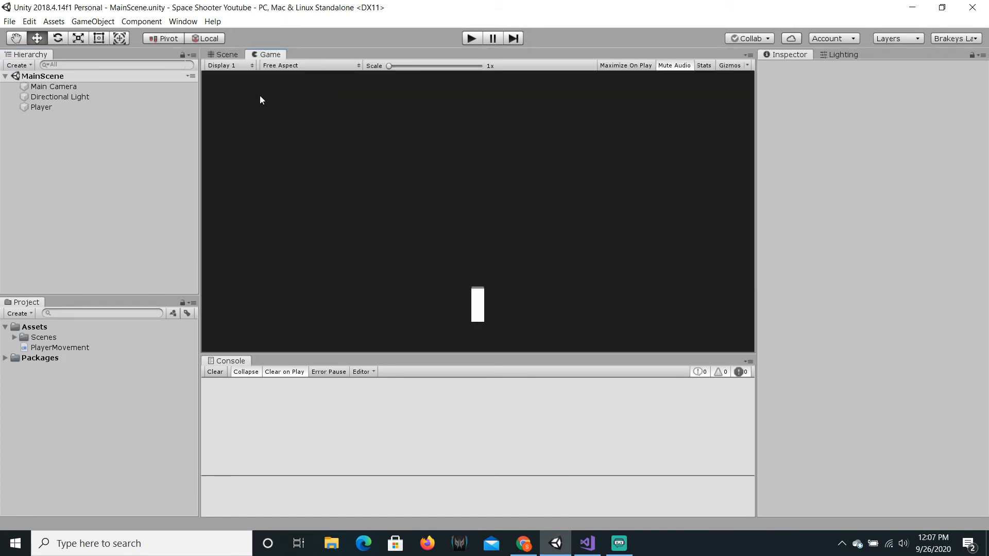
left_click(182, 21)
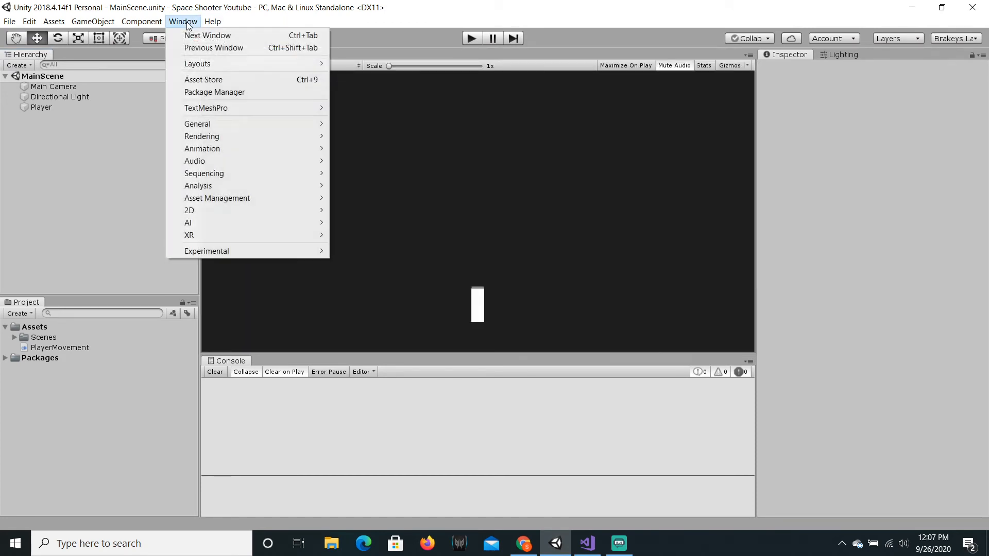
Open Window > Asset Store and search it for 'space ship'.
left_click(203, 80)
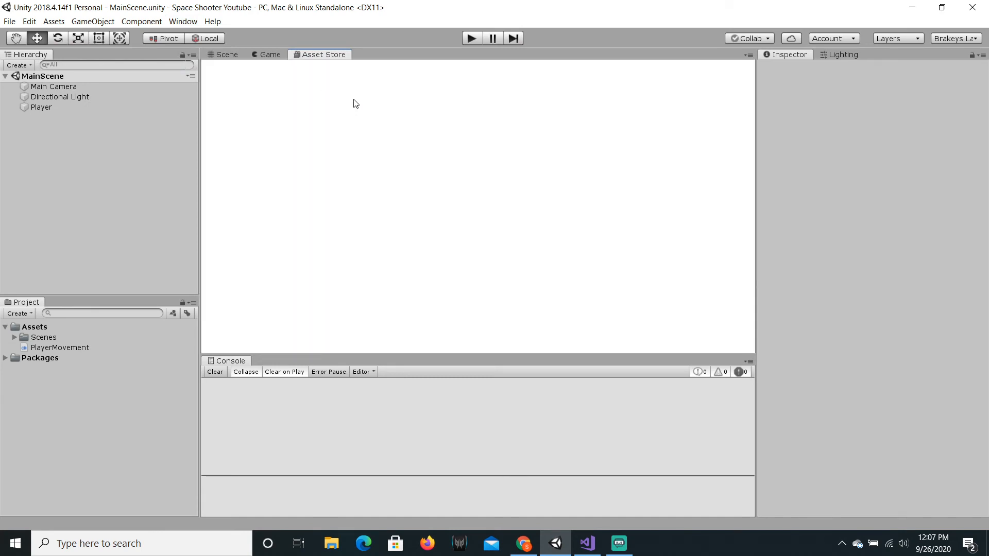
left_click(322, 55)
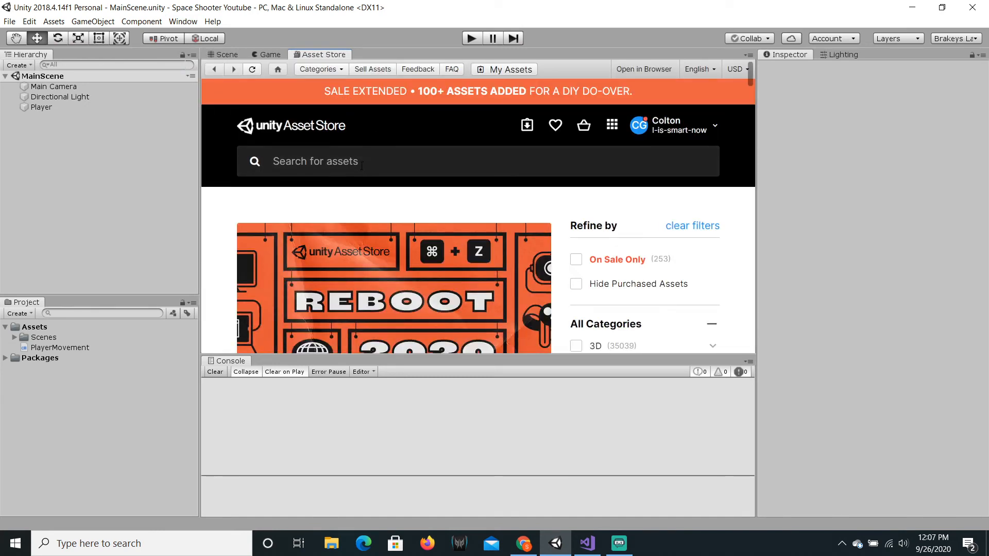
left_click(442, 160)
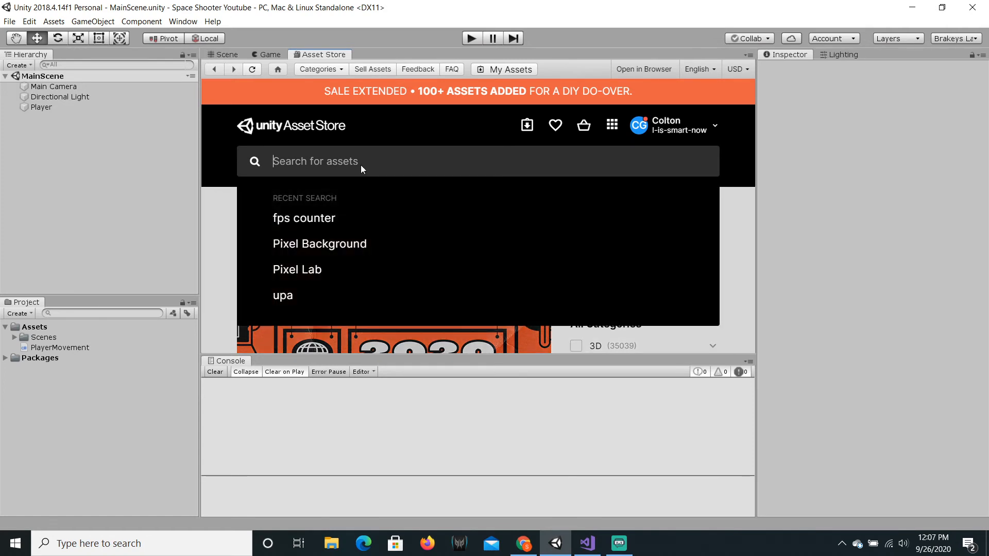
type("space ship")
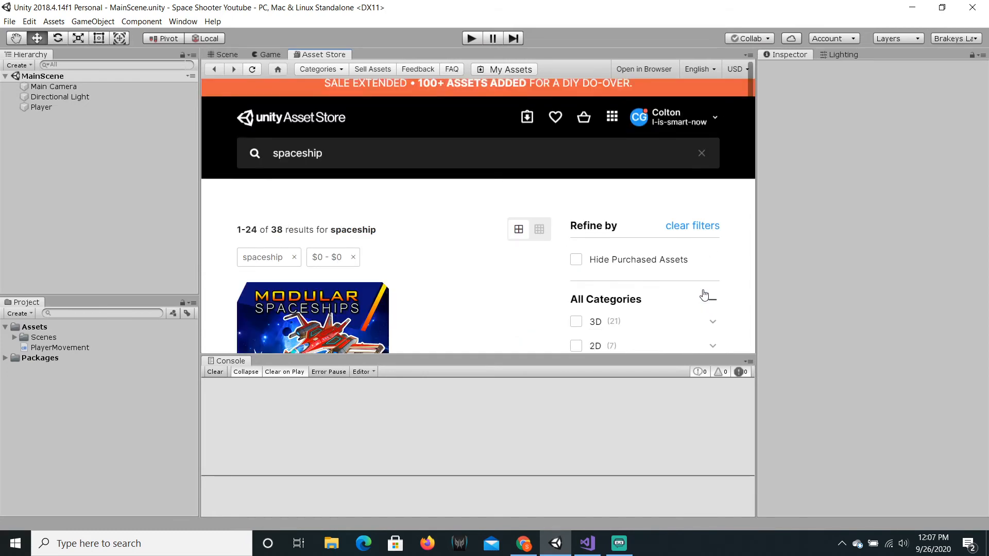
Filter the results to 3D assets and scroll through the free spaceships to UAV Trident.
scroll("down", 3)
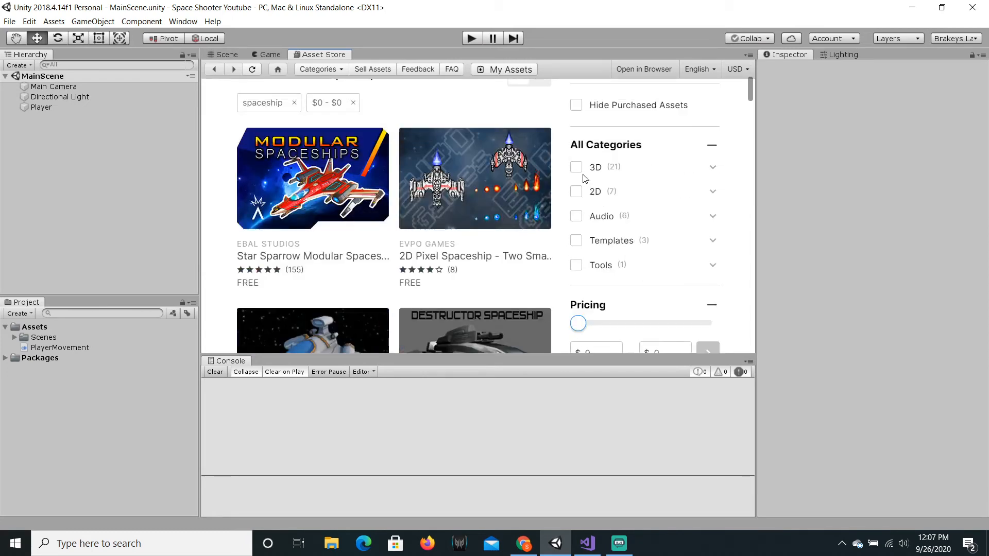
mouse_move(577, 167)
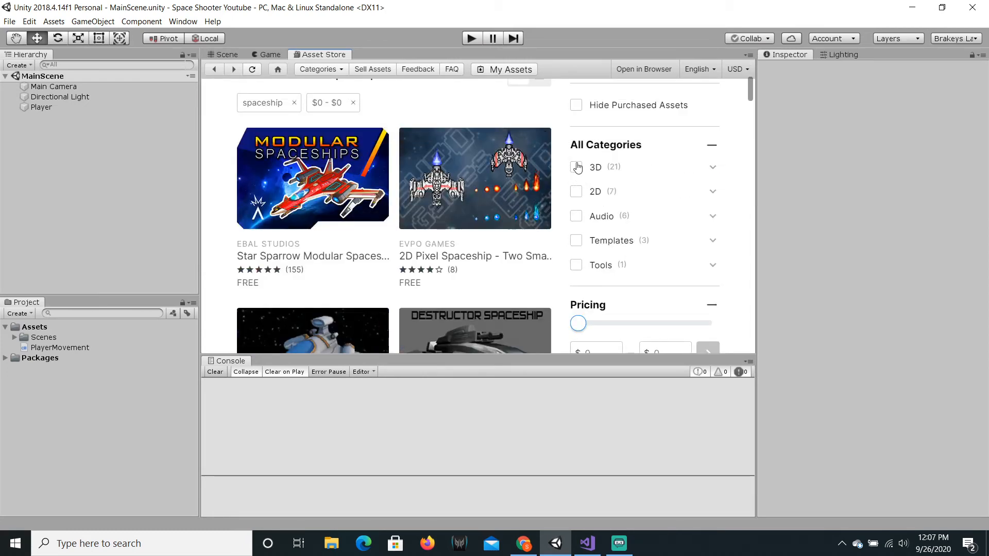
left_click(575, 167)
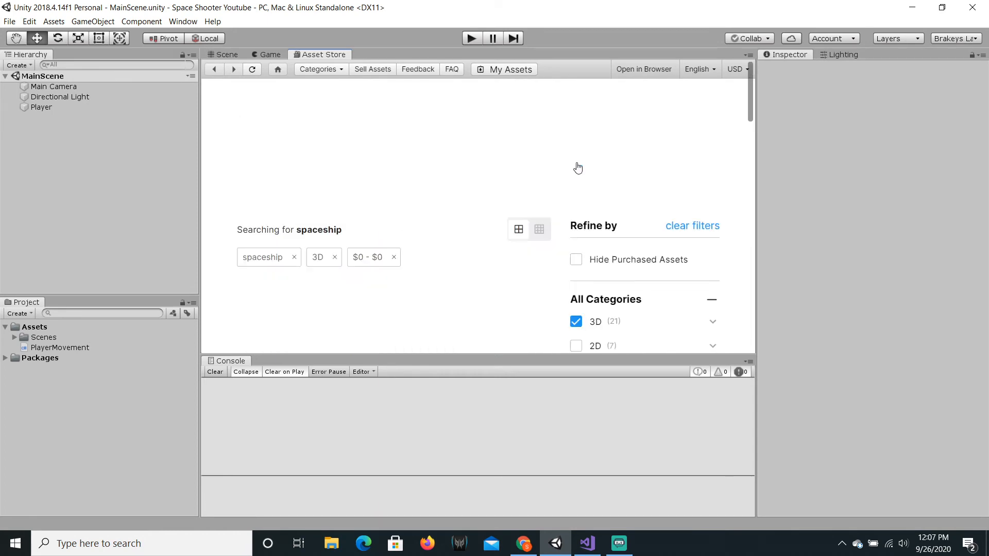
scroll("down", 3)
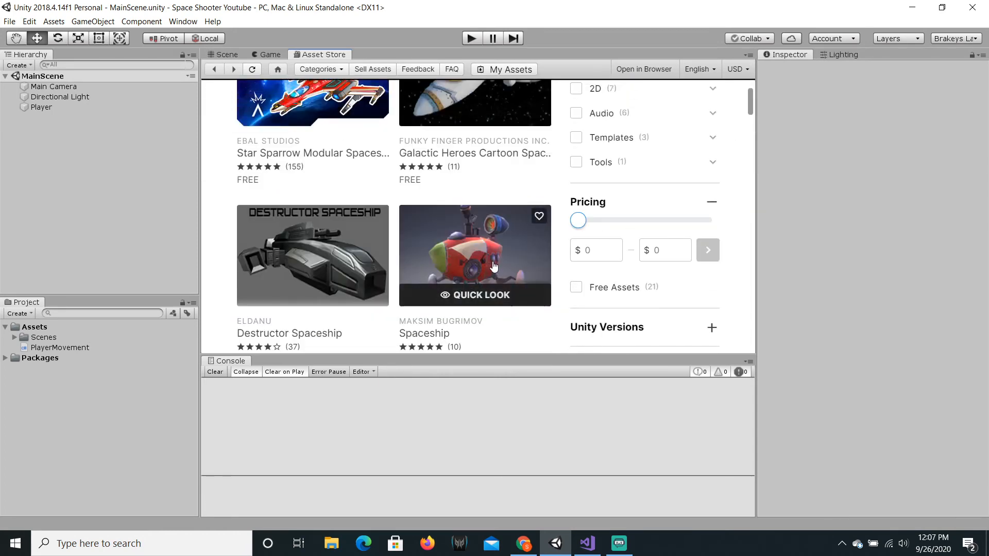
scroll("down", 3)
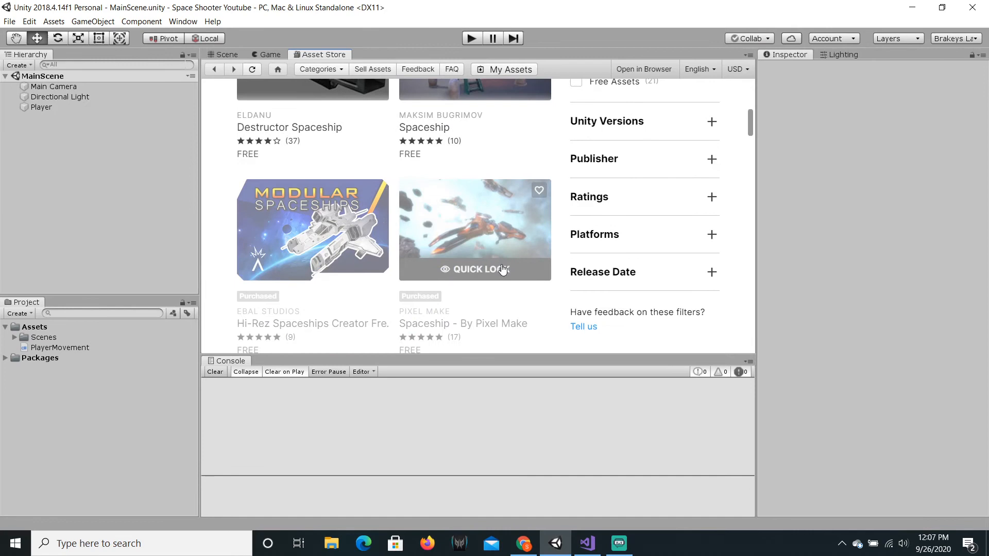
scroll("down", 3)
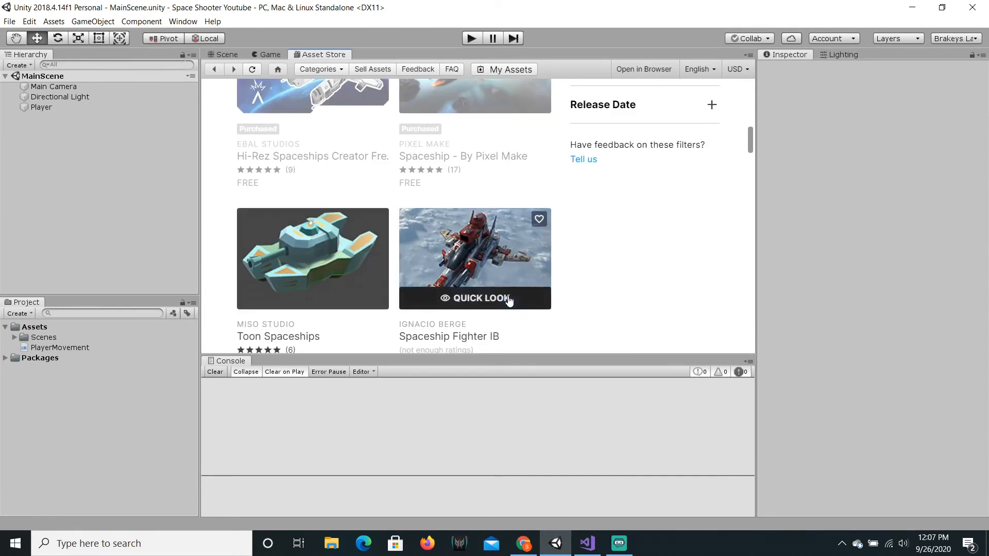
scroll("down", 3)
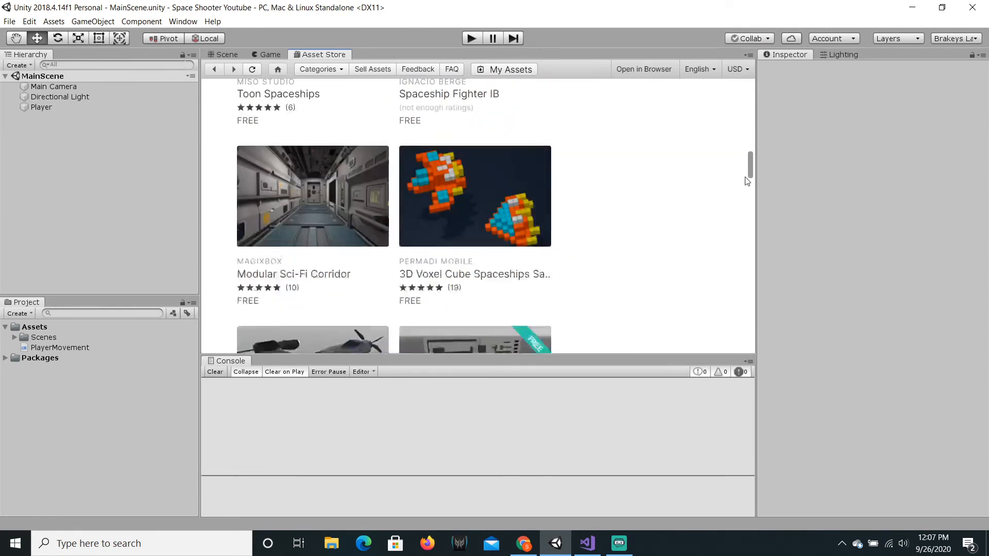
scroll("down", 3)
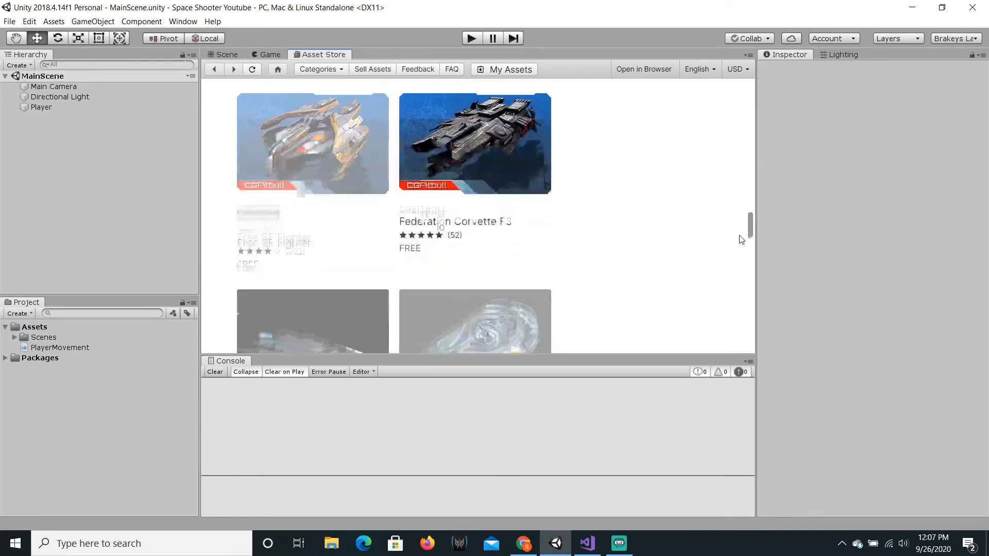
scroll("down", 3)
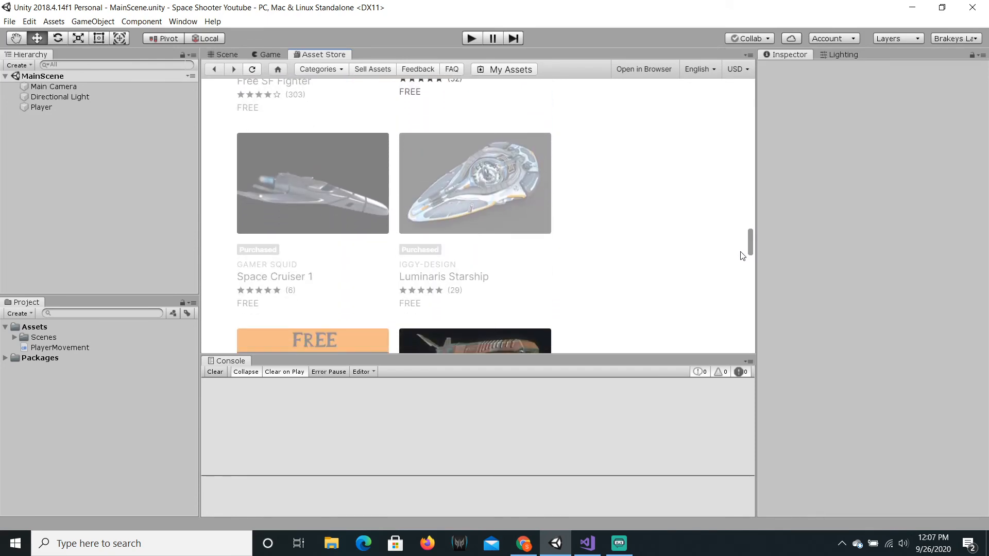
scroll("up", 3)
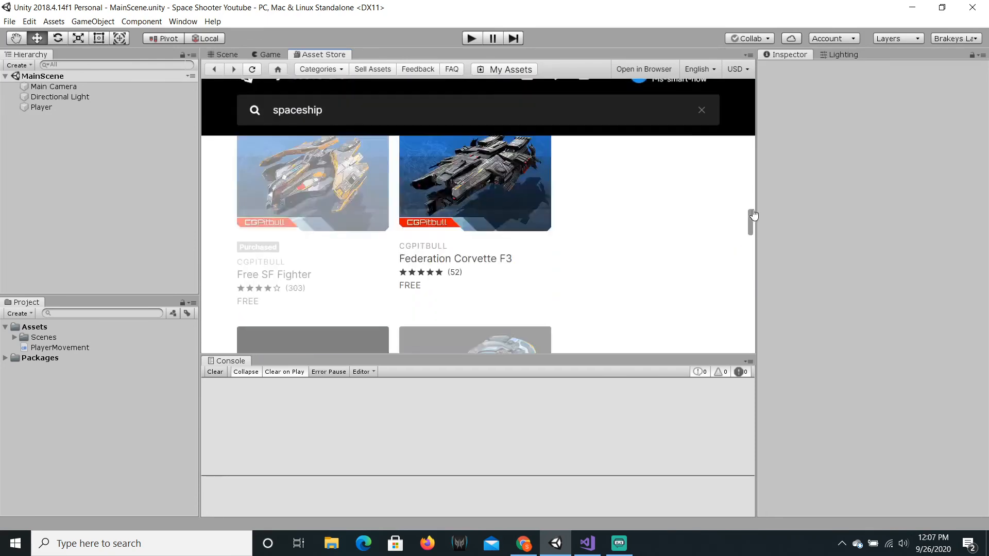
scroll("up", 3)
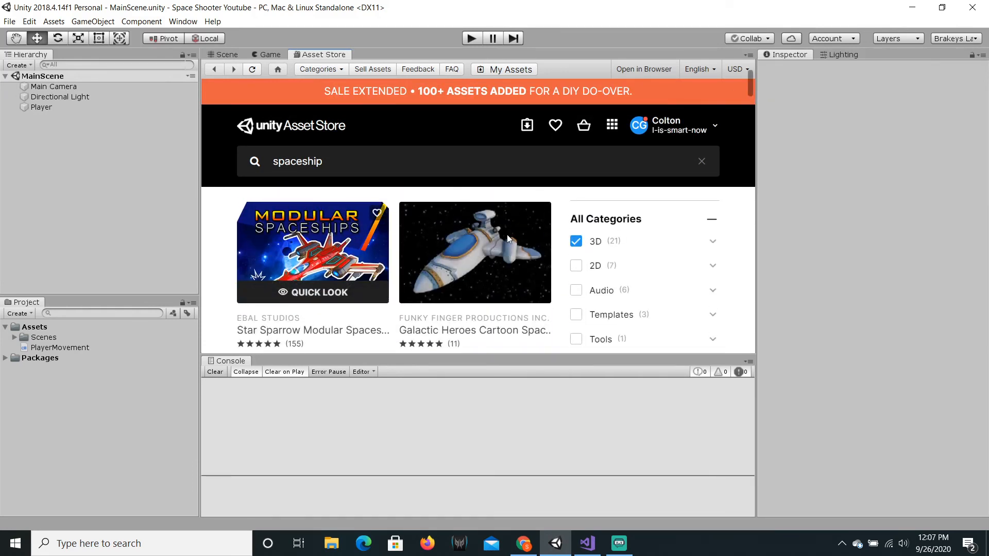
scroll("down", 3)
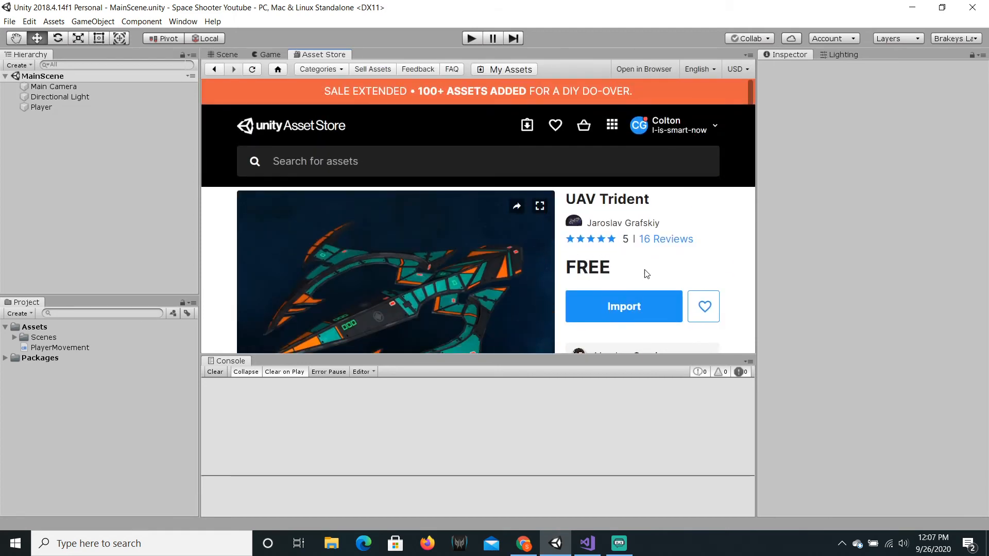
Scroll the UAV Trident asset page down toward its Import option and reviews.
scroll("down", 3)
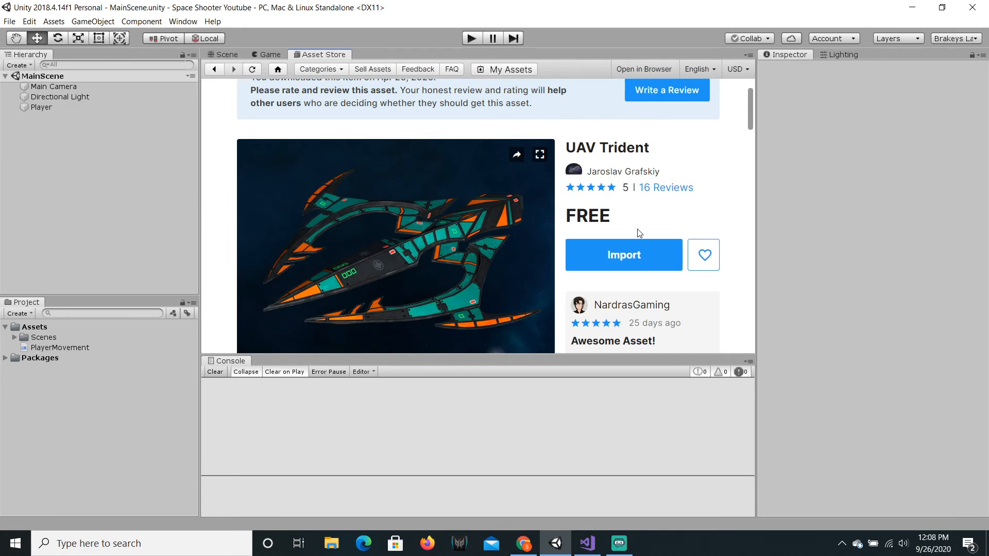
mouse_move(646, 241)
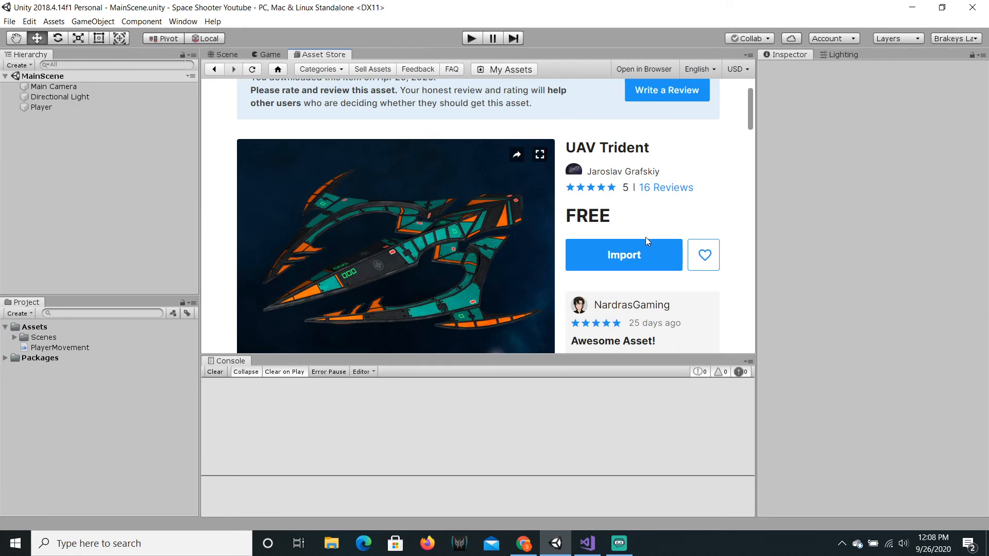
mouse_move(634, 232)
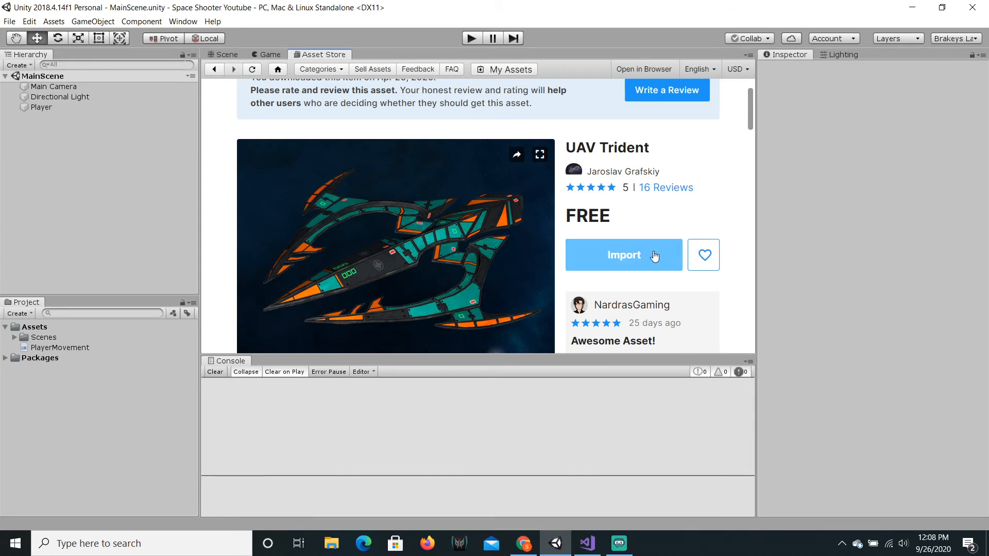
mouse_move(607, 257)
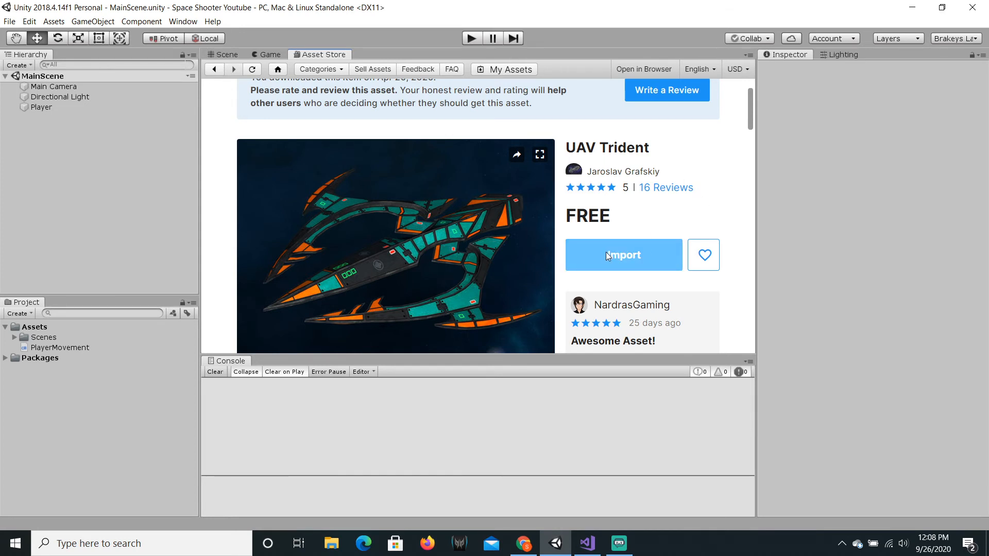
Import the UAV Trident package with the UAV Trident.unity demo scene unchecked.
left_click(622, 254)
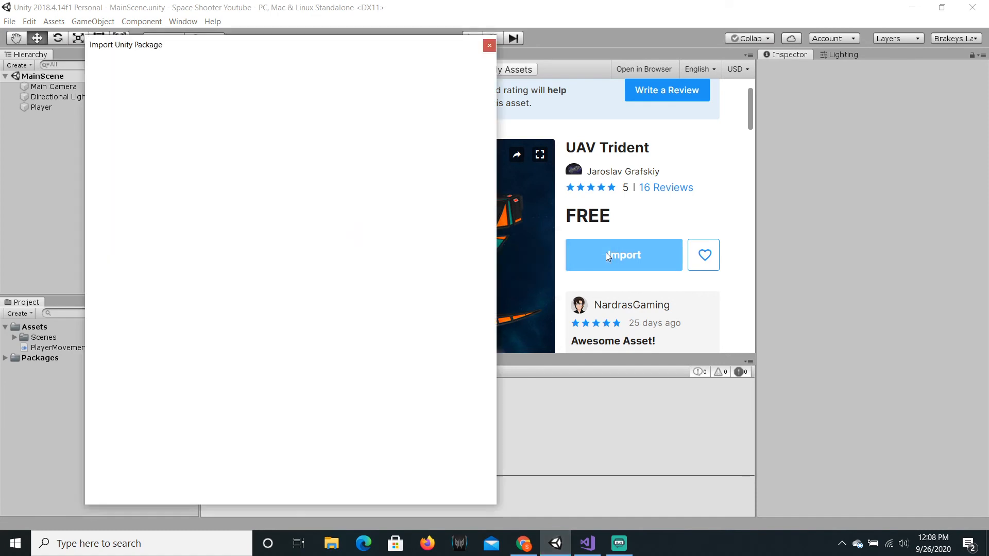
left_click(622, 254)
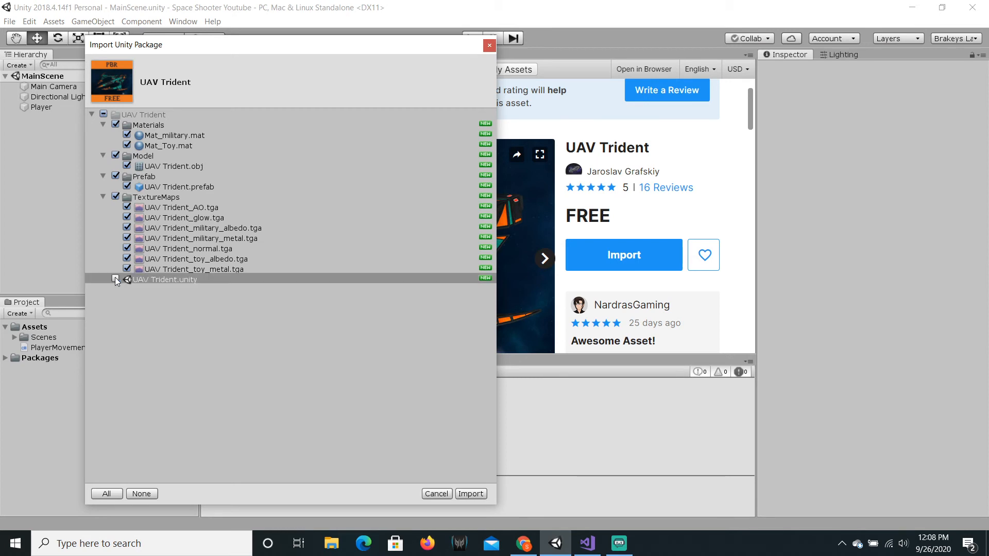
left_click(116, 279)
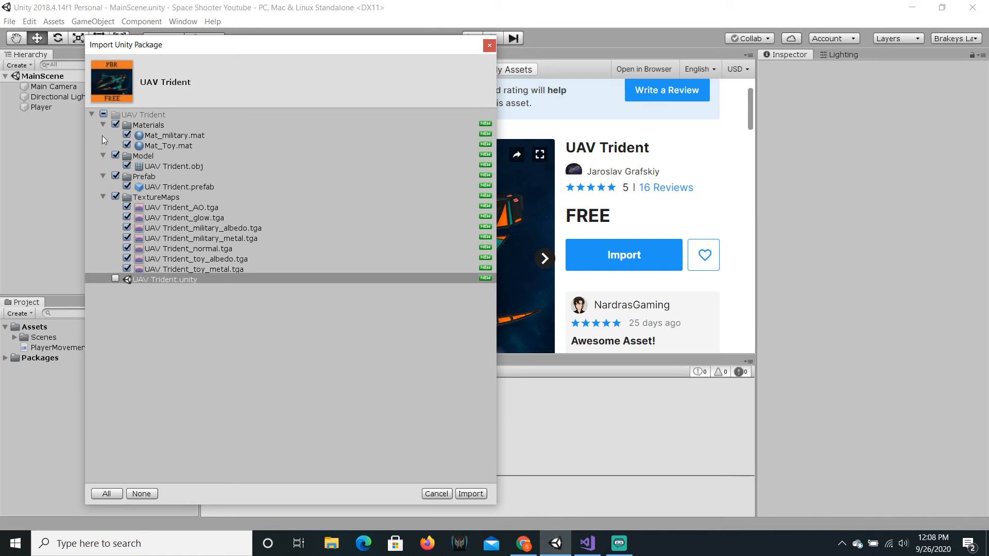
mouse_move(426, 479)
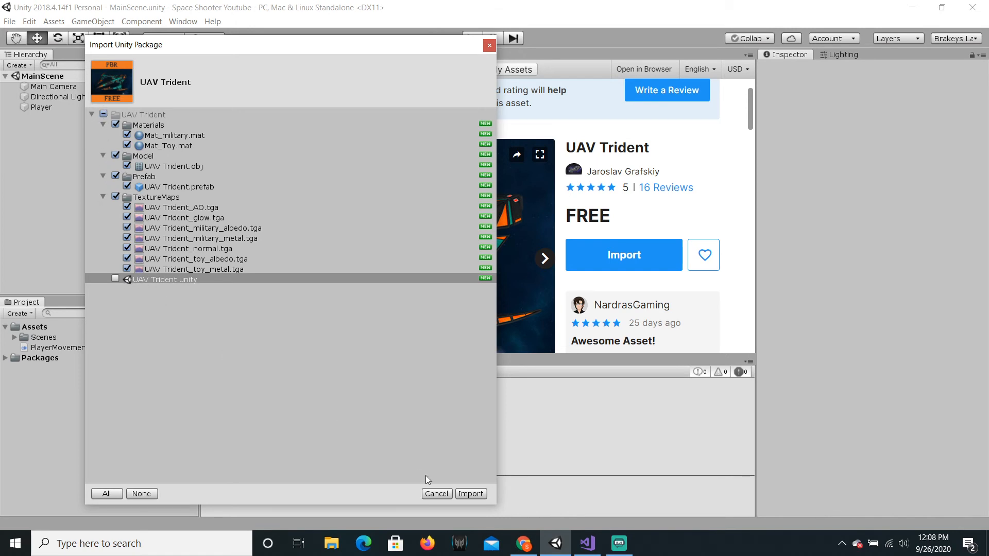
left_click(471, 493)
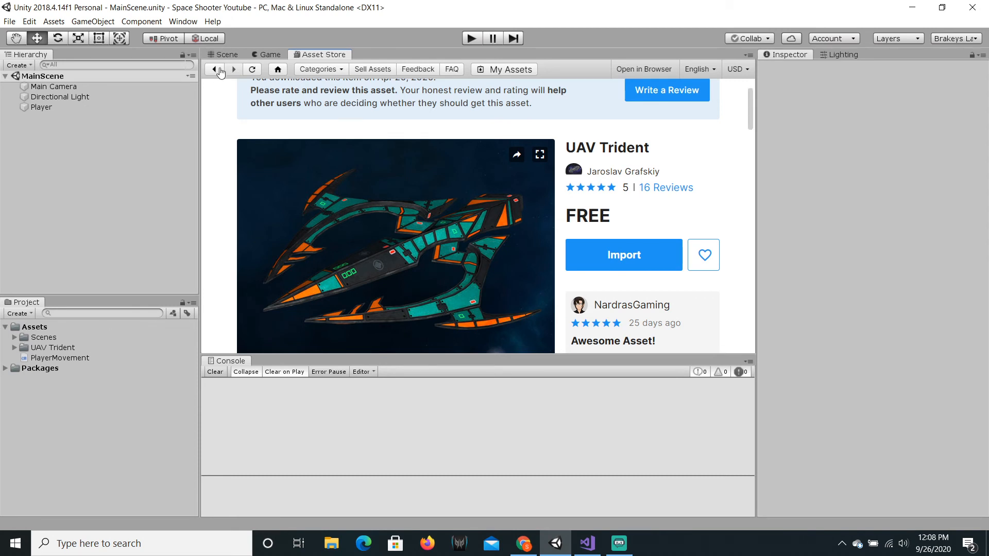
Rename the imported folder to SpaceshipModel and expand its Prefab folder showing UAV Trident.
left_click(223, 55)
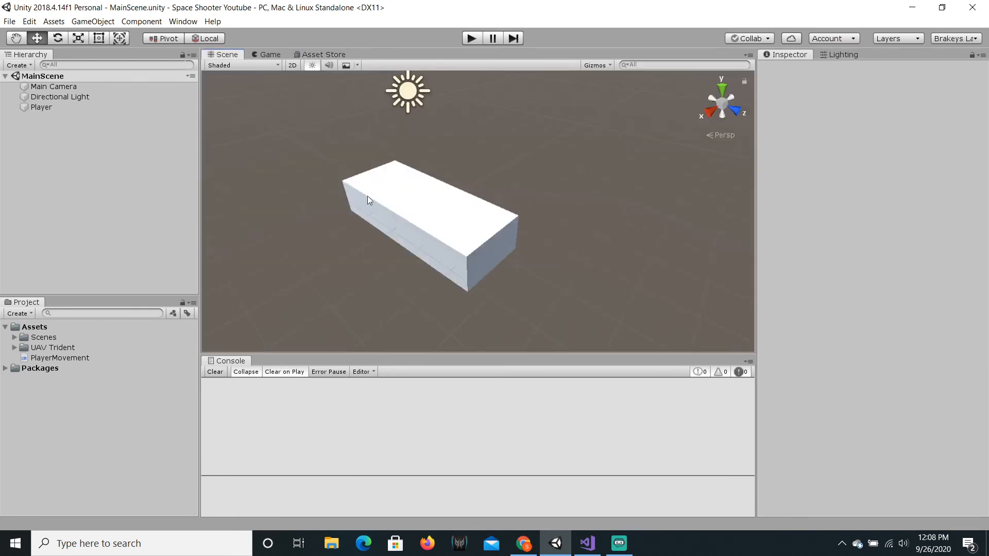
mouse_move(24, 353)
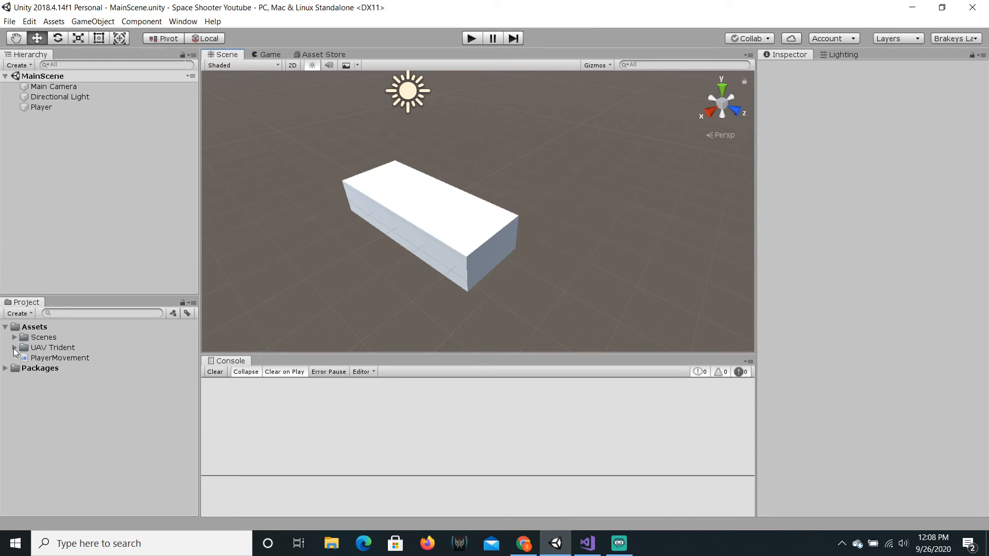
mouse_move(44, 350)
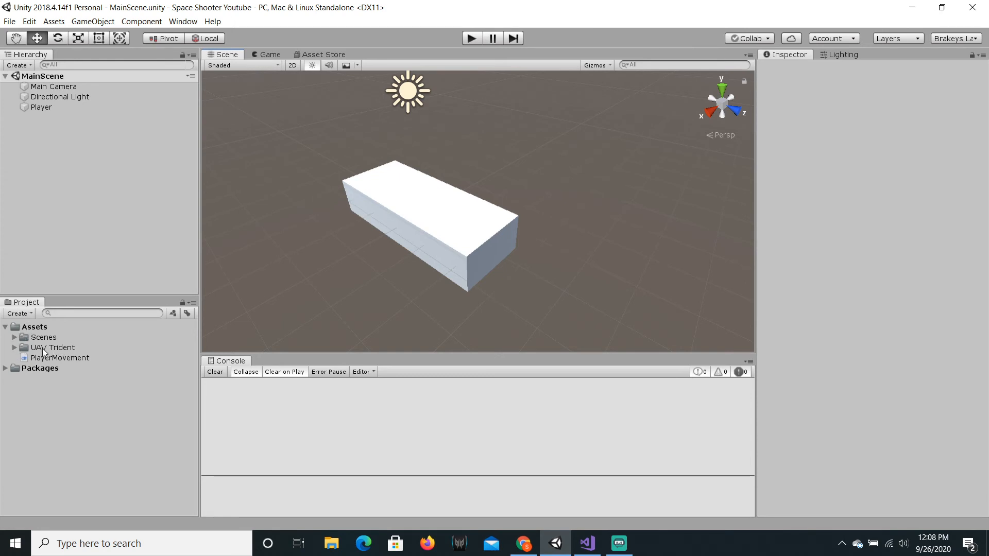
right_click(54, 347)
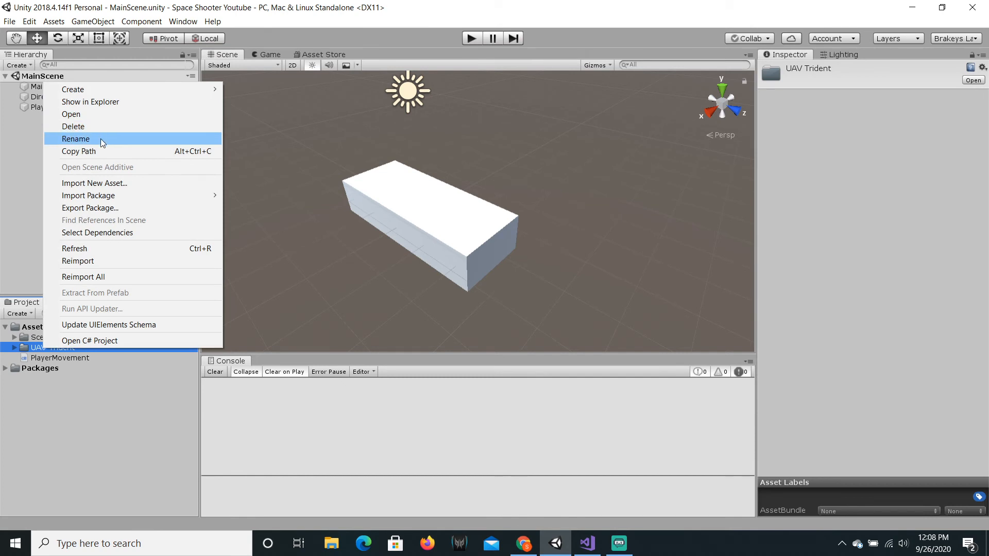
left_click(75, 139)
type("SpaceshipModel")
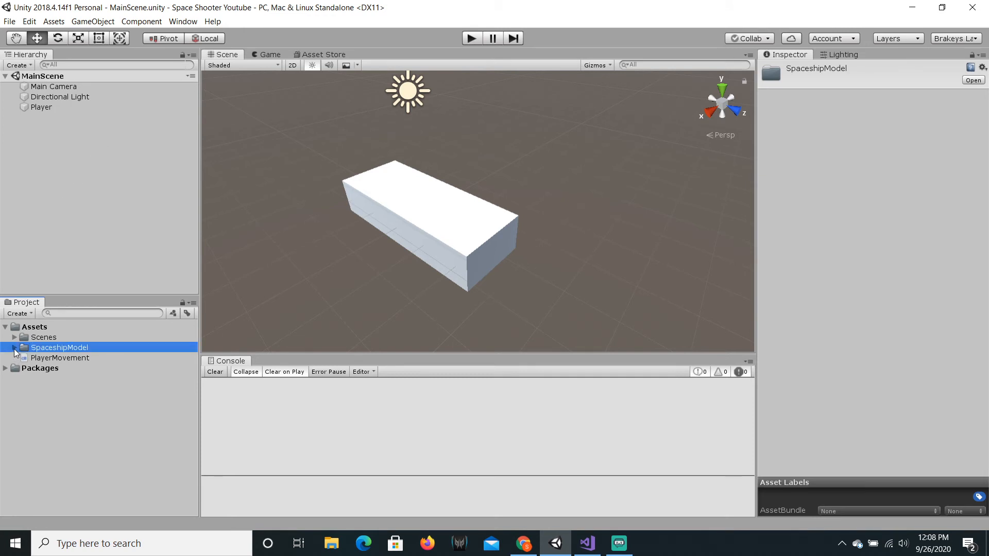
left_click(13, 347)
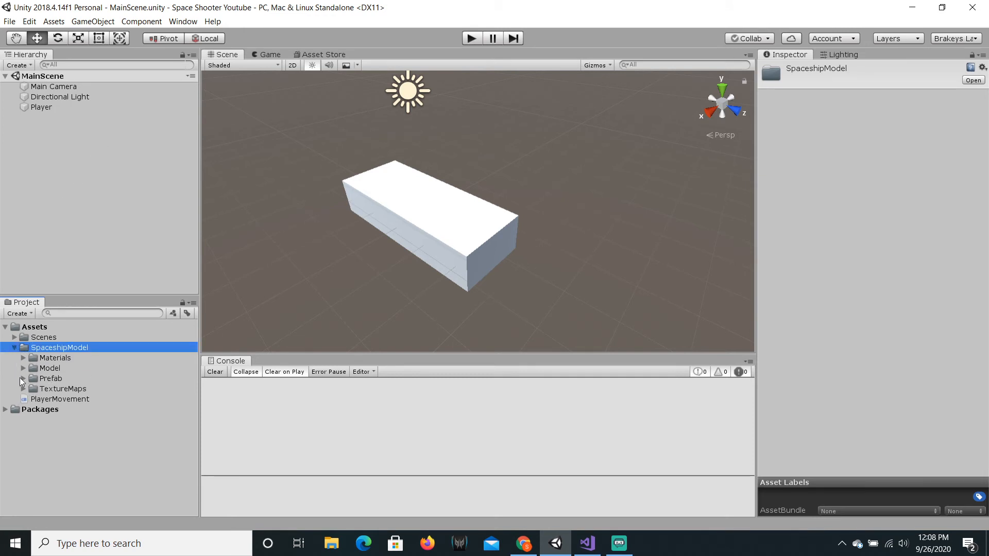
left_click(23, 378)
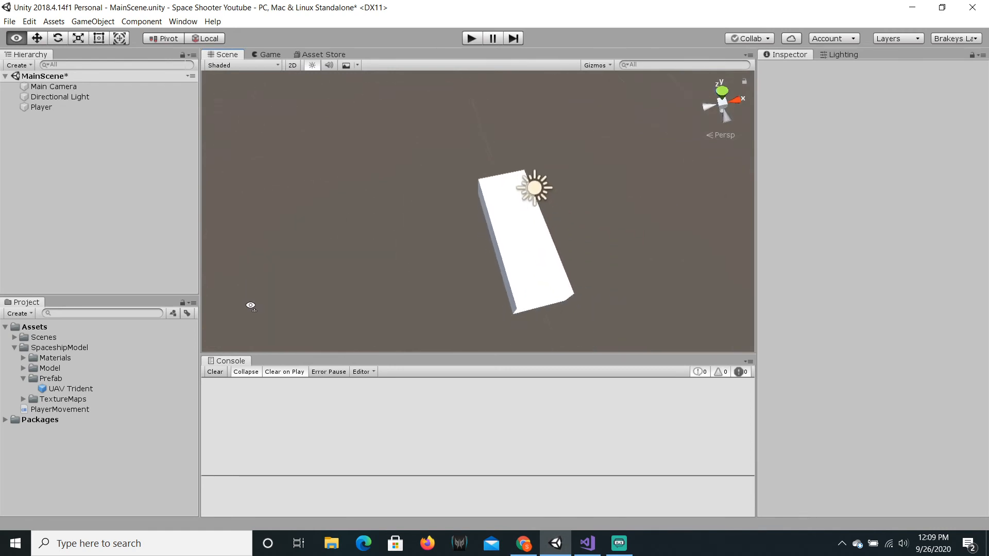
Swap the Player's cube mesh for the UAV Trident ship mesh at scale 3,3,3.
left_click(41, 107)
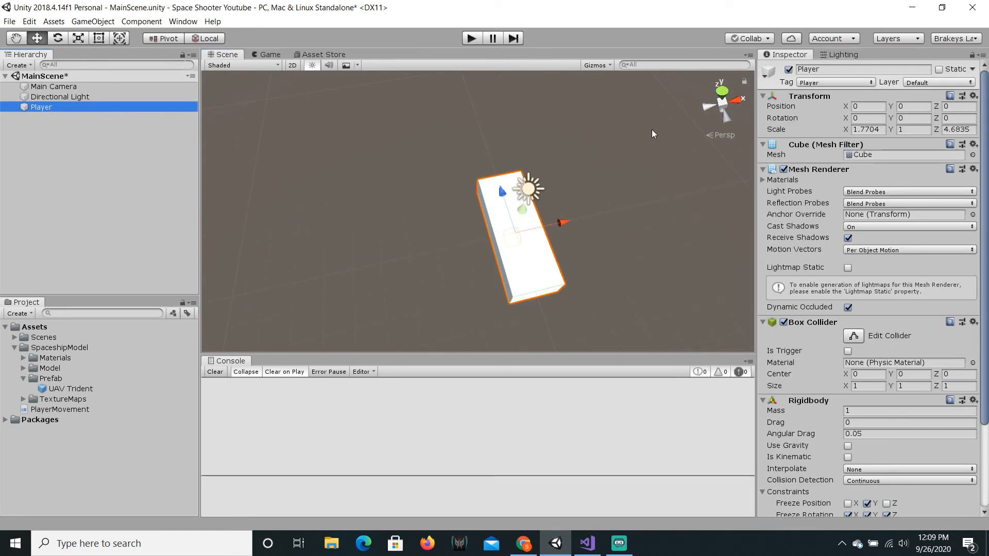
mouse_move(823, 153)
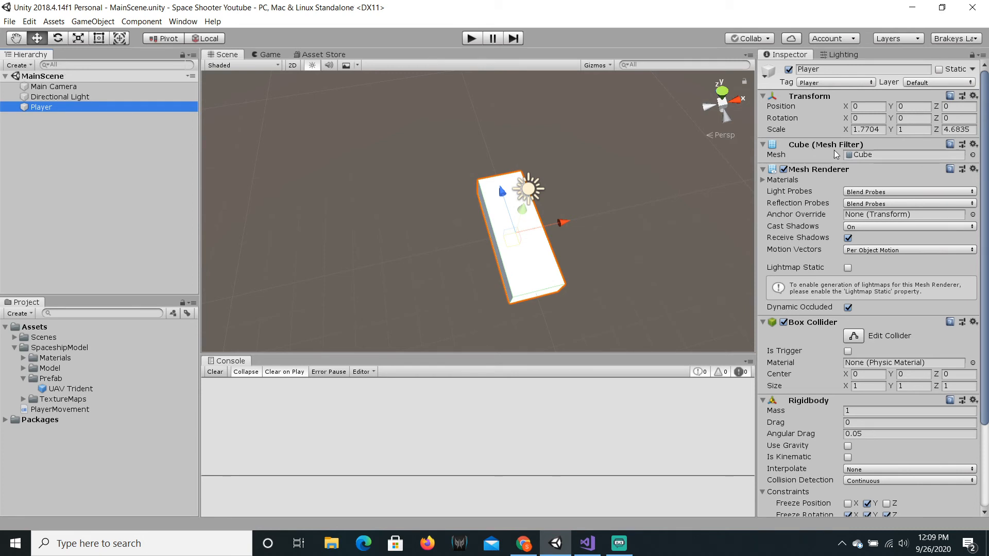
mouse_move(974, 157)
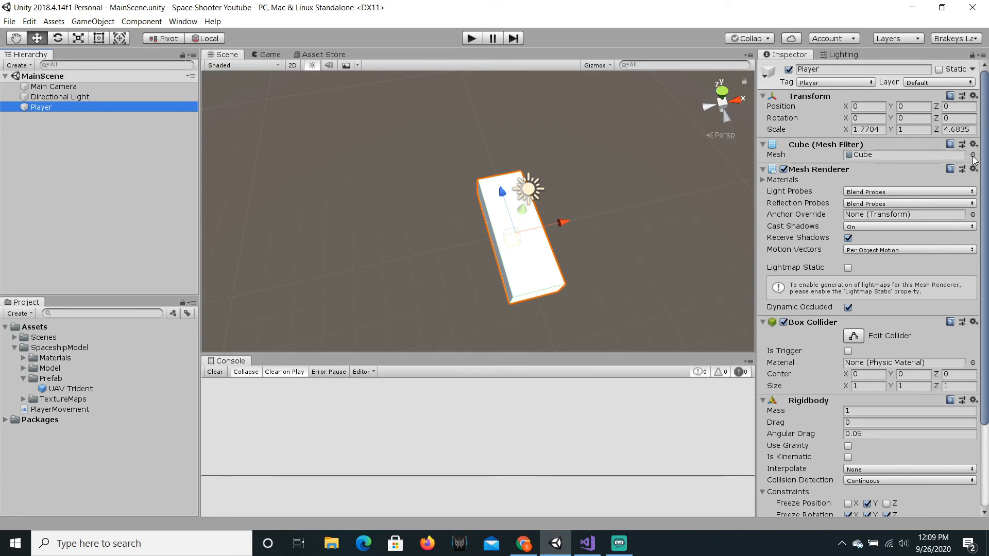
left_click(973, 155)
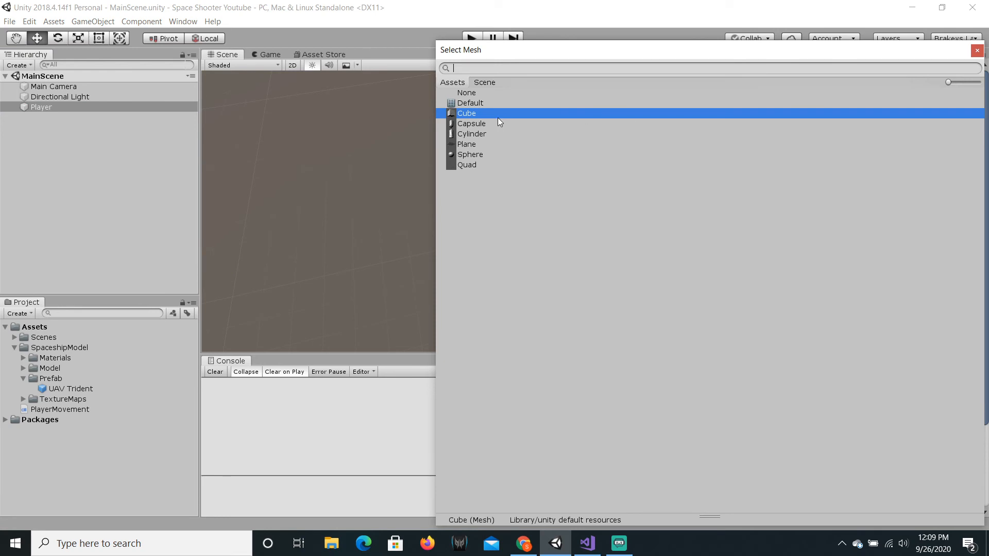
left_click(470, 103)
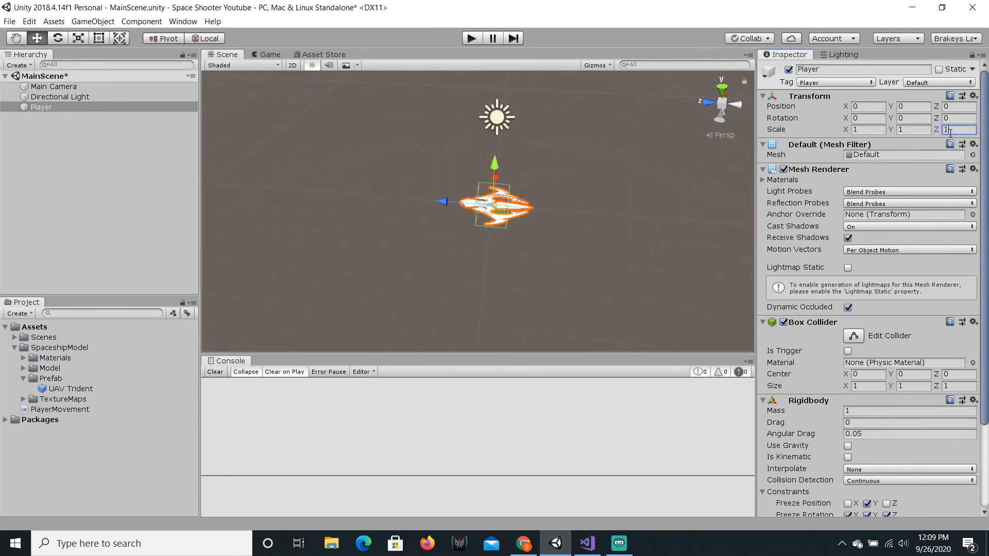
left_click(959, 130)
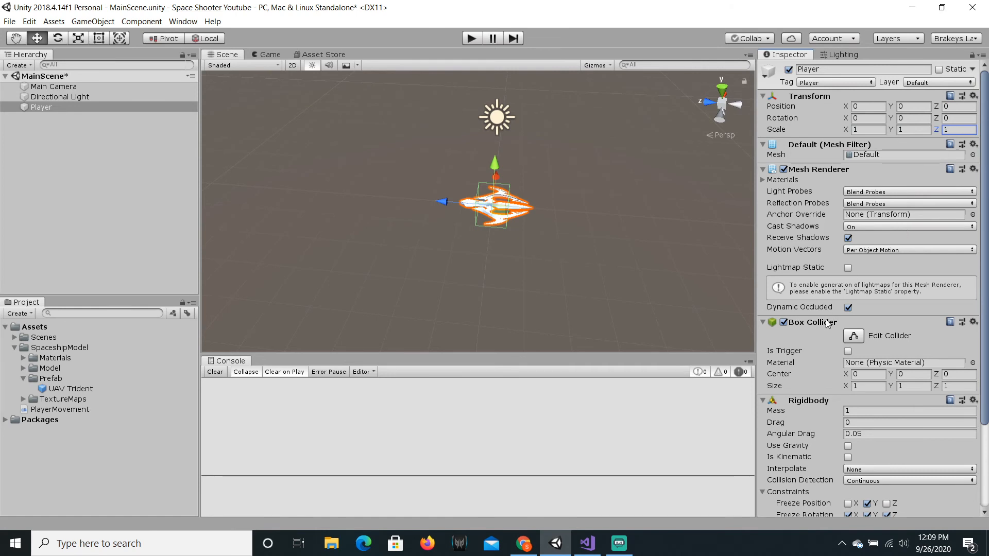
Remove the Player's Box Collider and preview the ship through the game camera.
right_click(809, 321)
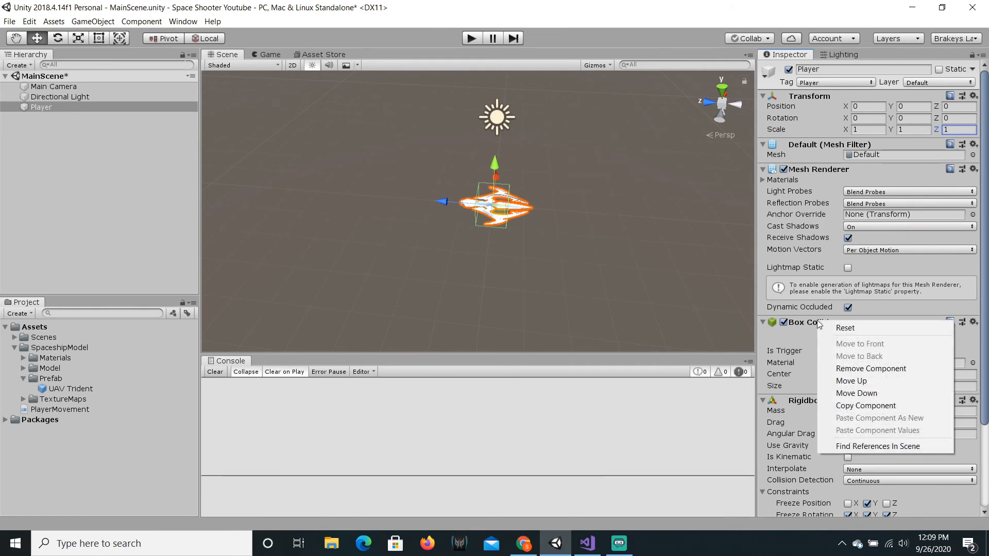
left_click(872, 368)
type("3")
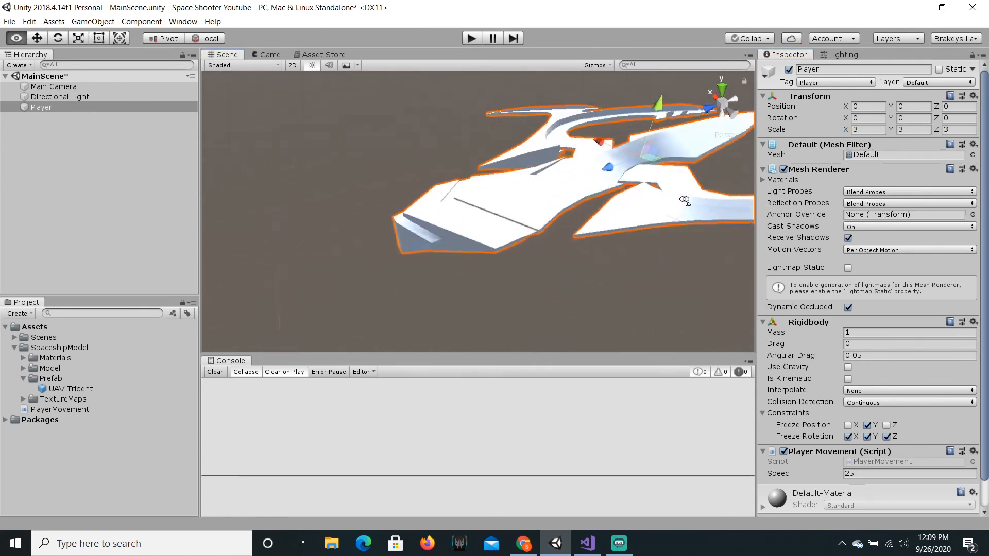
left_click(269, 55)
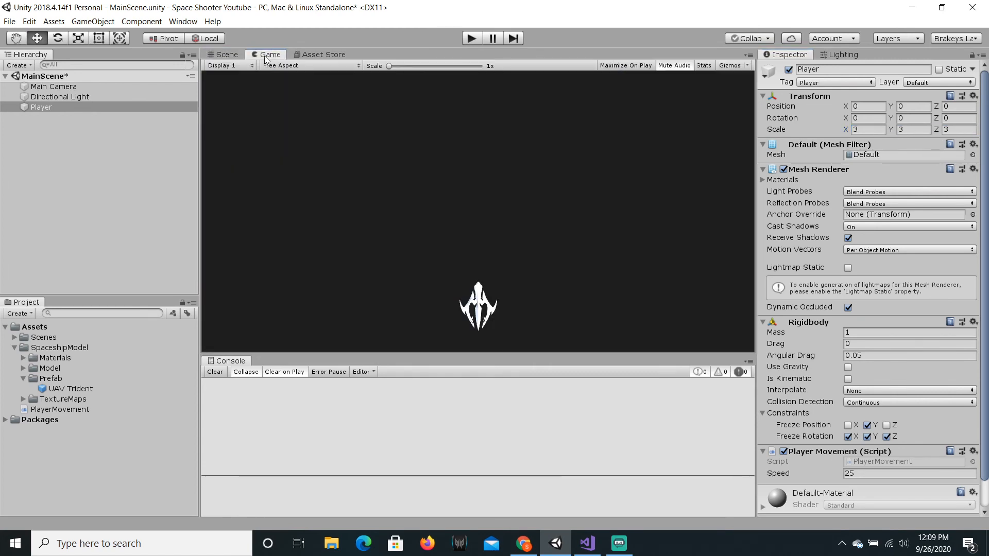
left_click(225, 55)
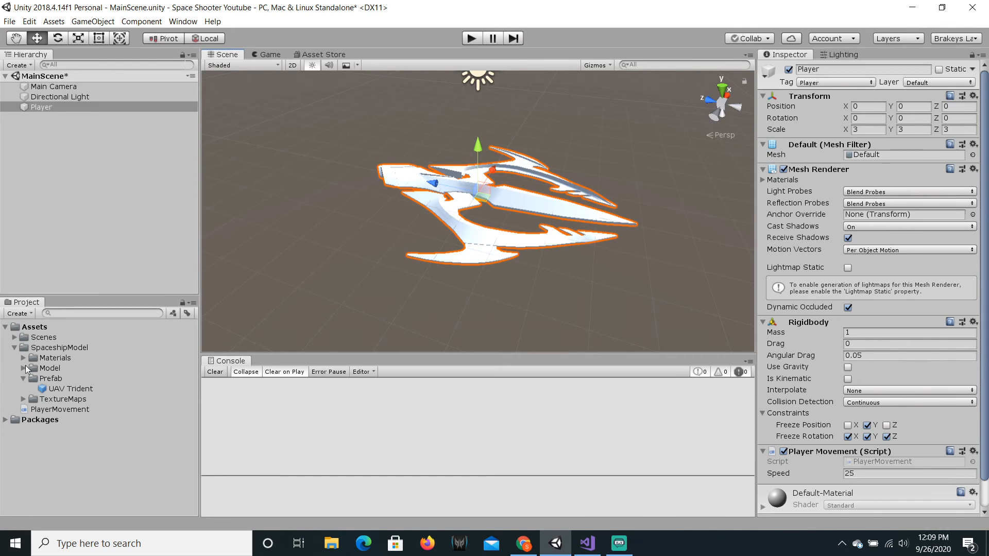
Apply Mat_military to the ship after trying Mat_Toy and previewing it in the Game view.
left_click(23, 358)
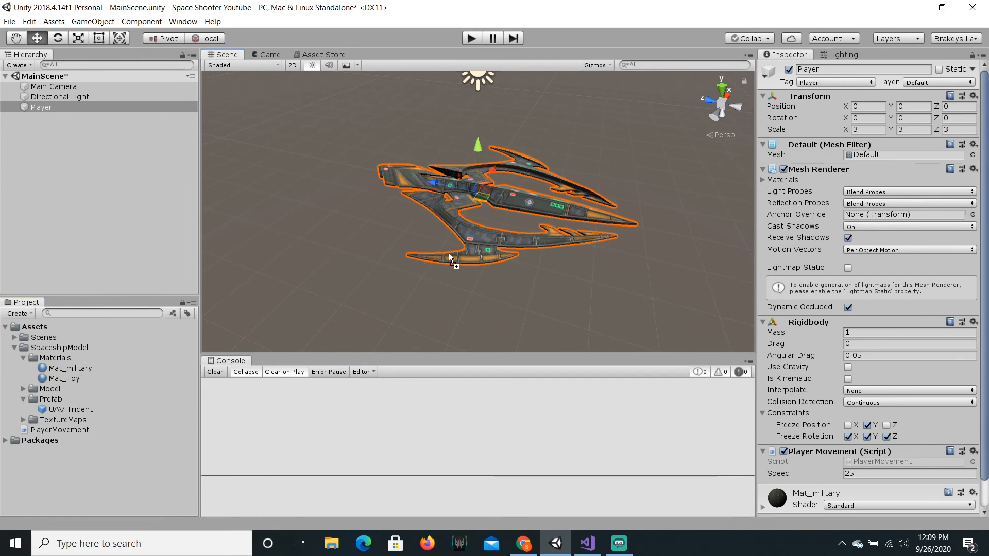
mouse_move(149, 356)
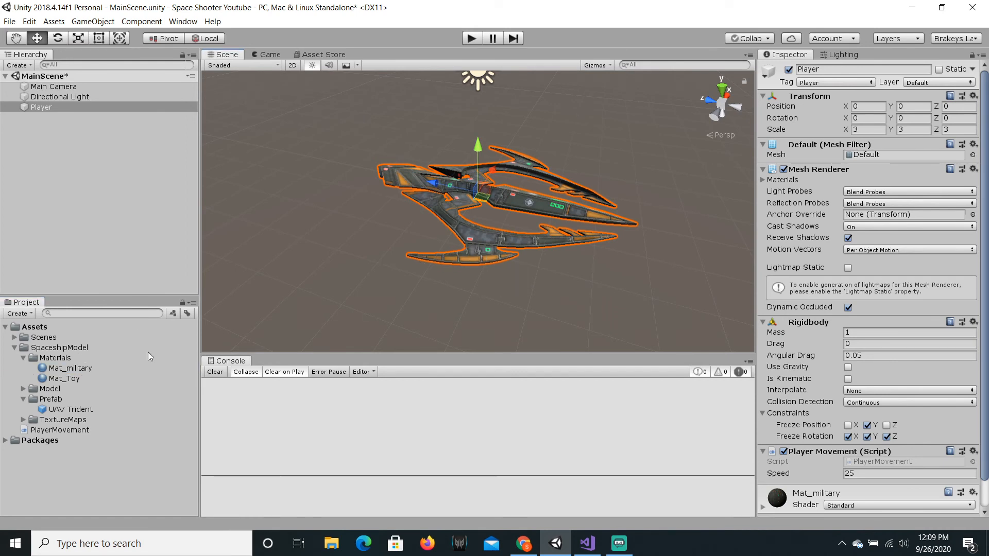
mouse_move(100, 371)
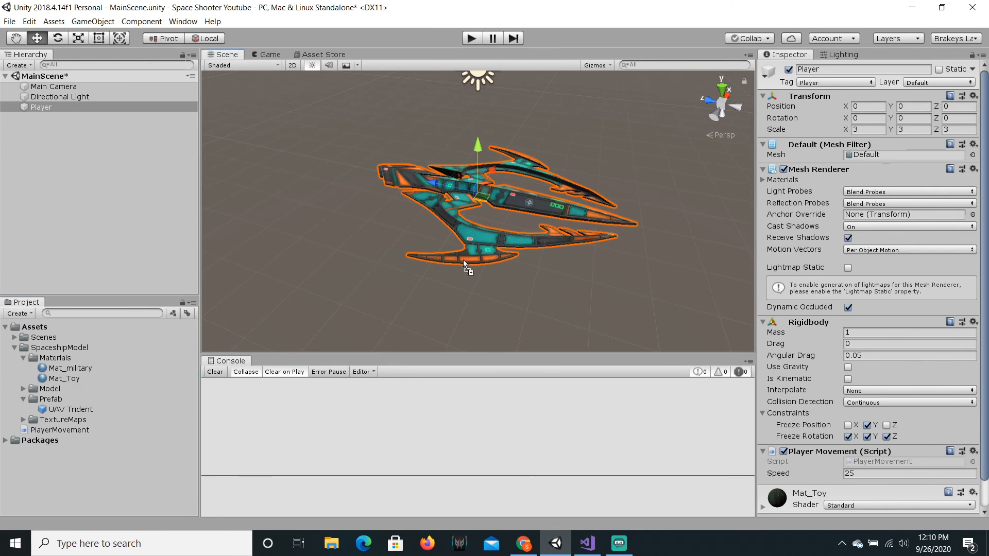
left_click(269, 55)
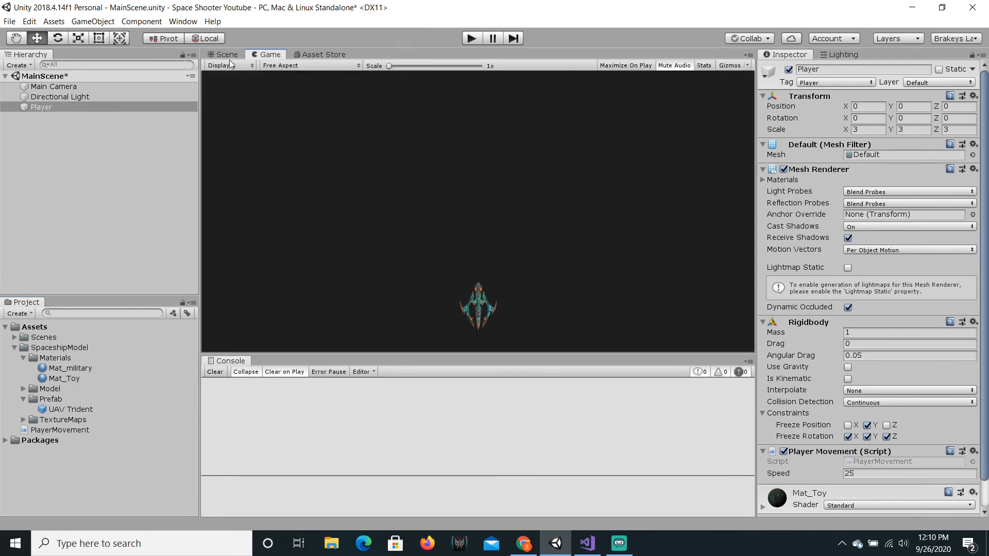
left_click(225, 54)
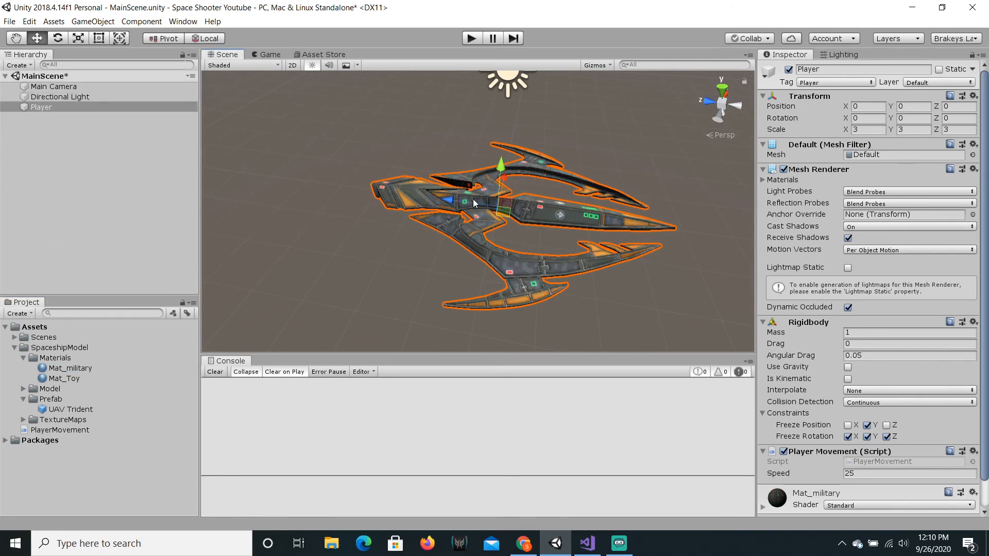
Create a new empty object named Player and rename the ship object to GFX.
scroll("down", 3)
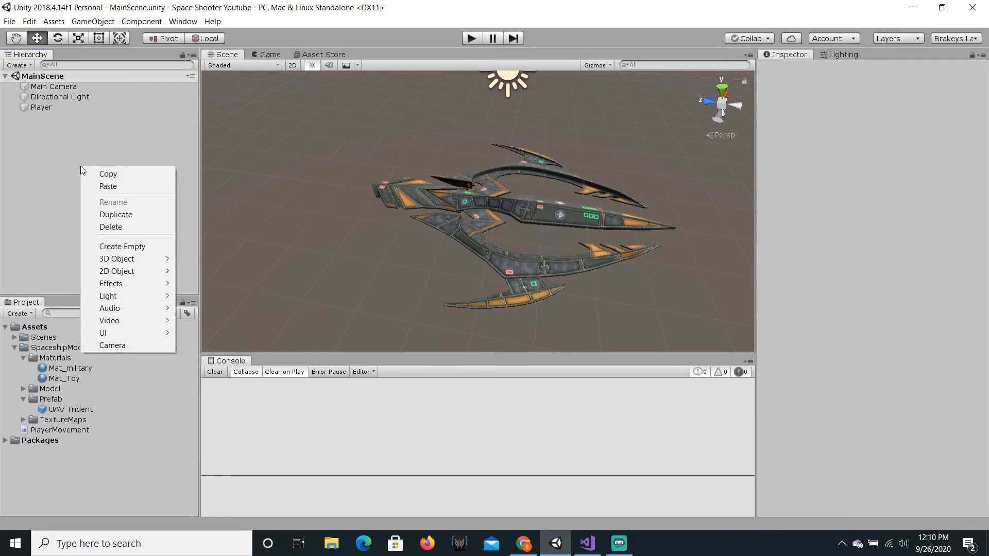
left_click(121, 247)
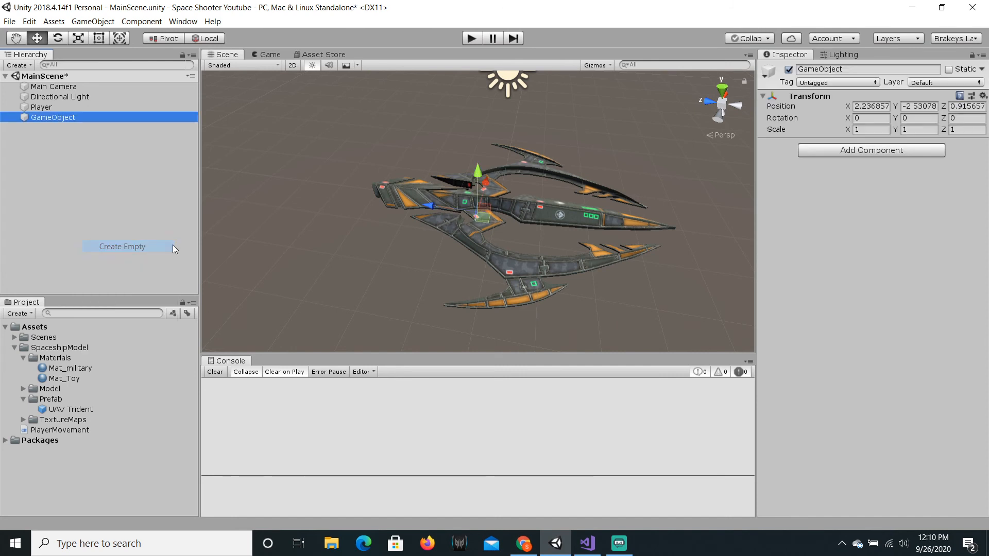
right_click(810, 95)
type("Player")
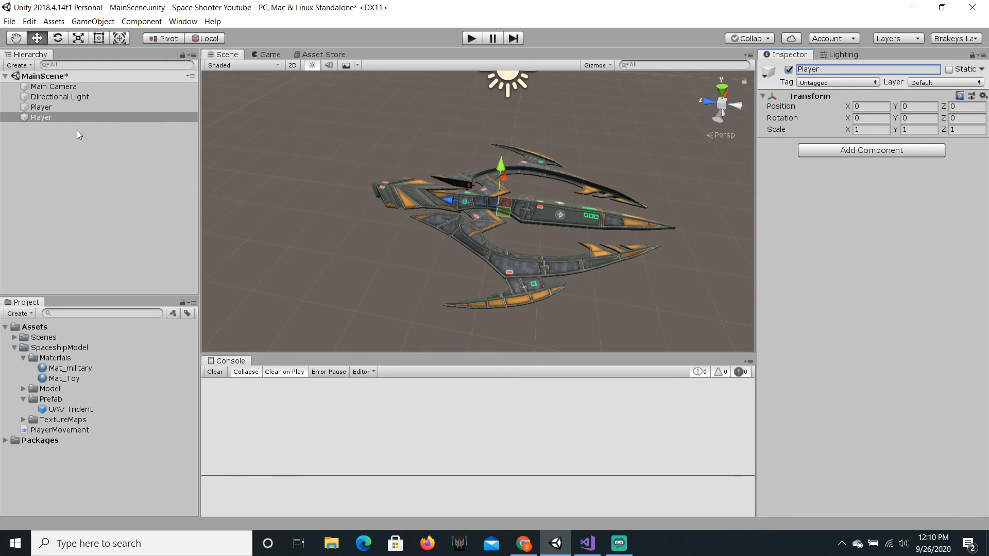
left_click(41, 106)
type("GFX")
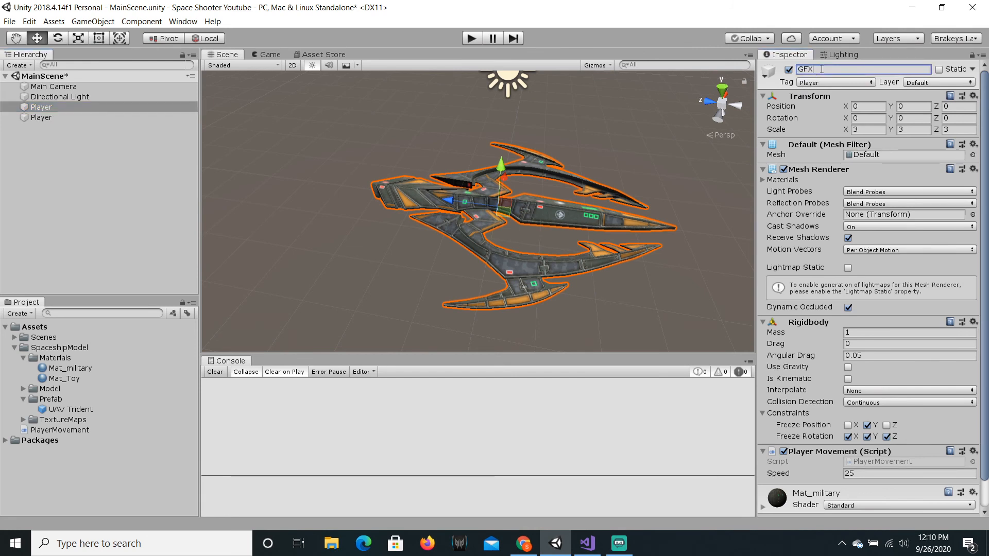
key("Return")
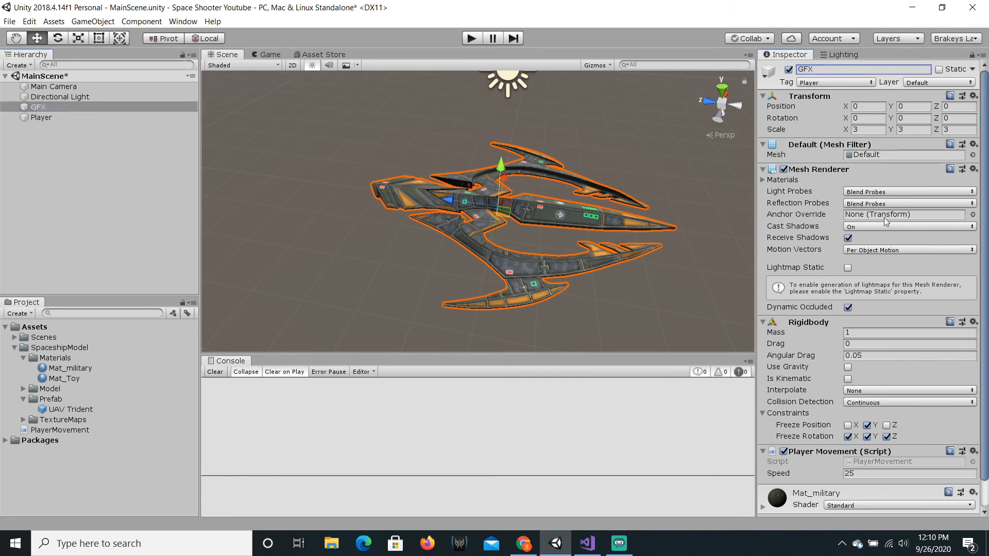
Move the Rigidbody from GFX onto the new Player via Paste Component As New.
scroll("down", 3)
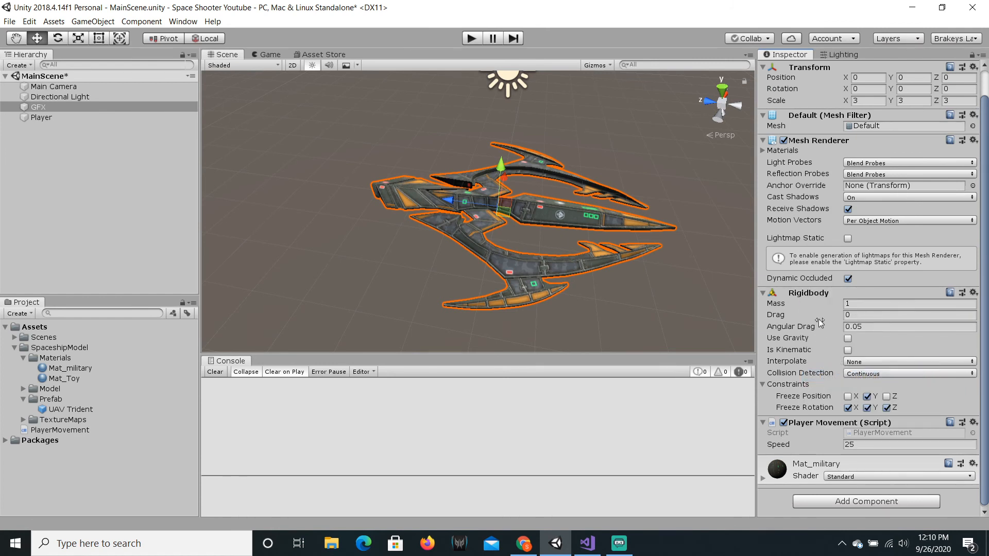
left_click(973, 292)
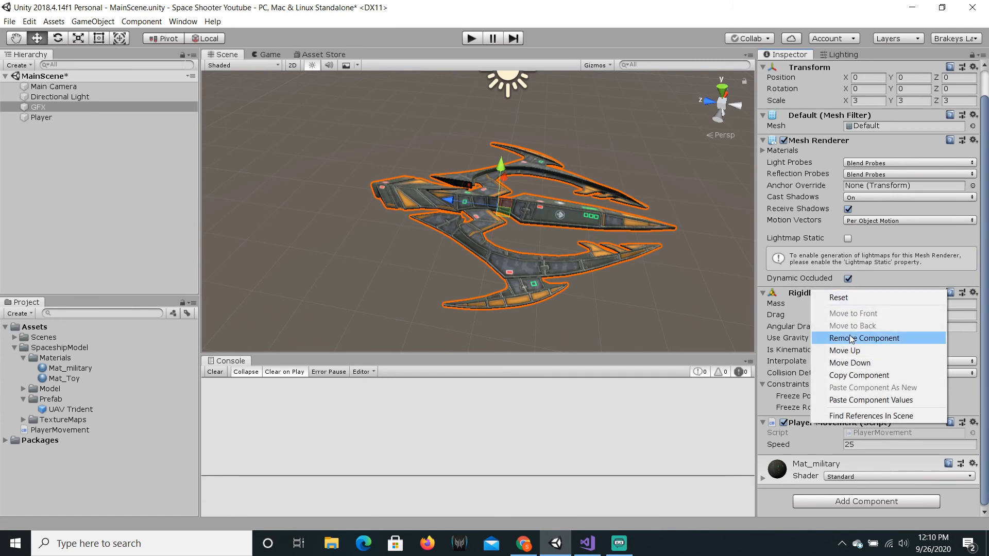
left_click(863, 338)
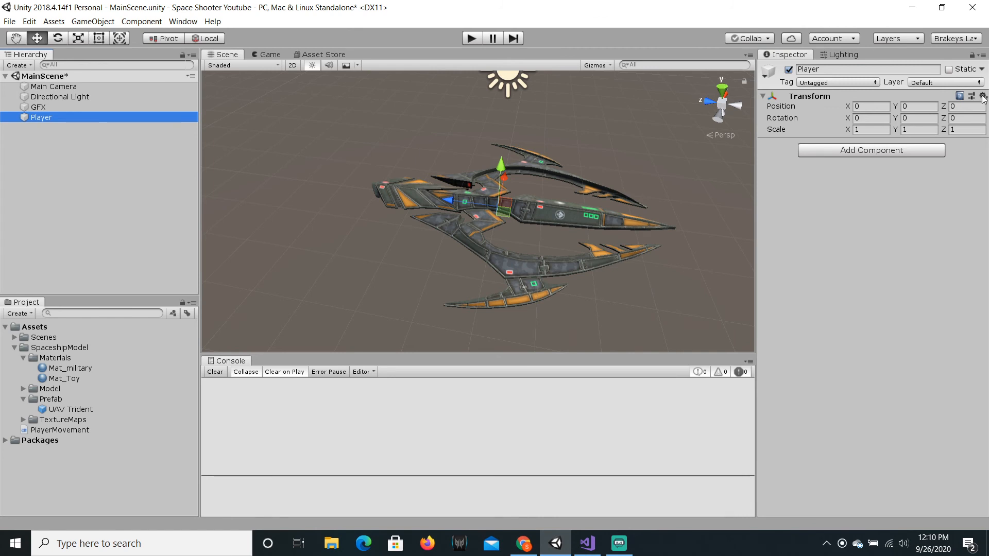
left_click(982, 95)
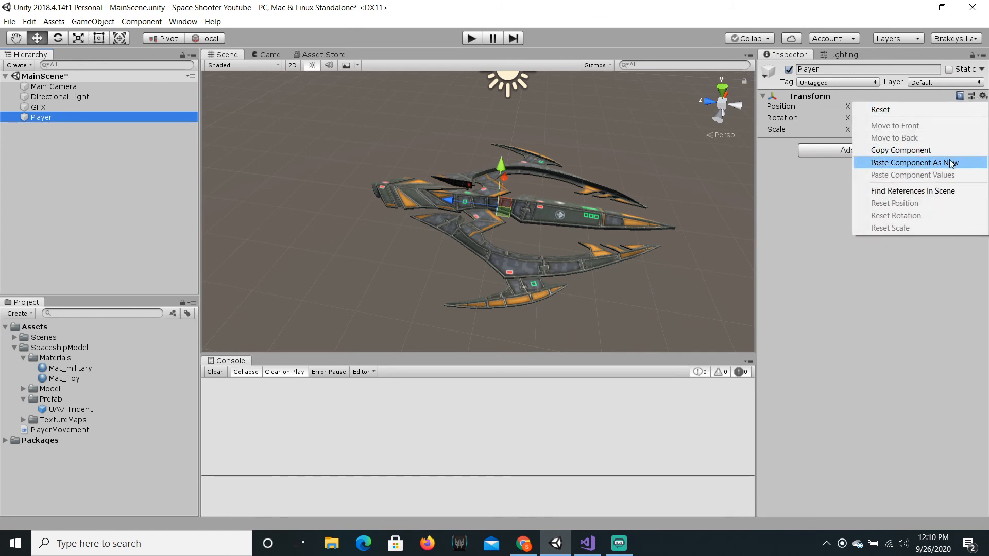
left_click(915, 161)
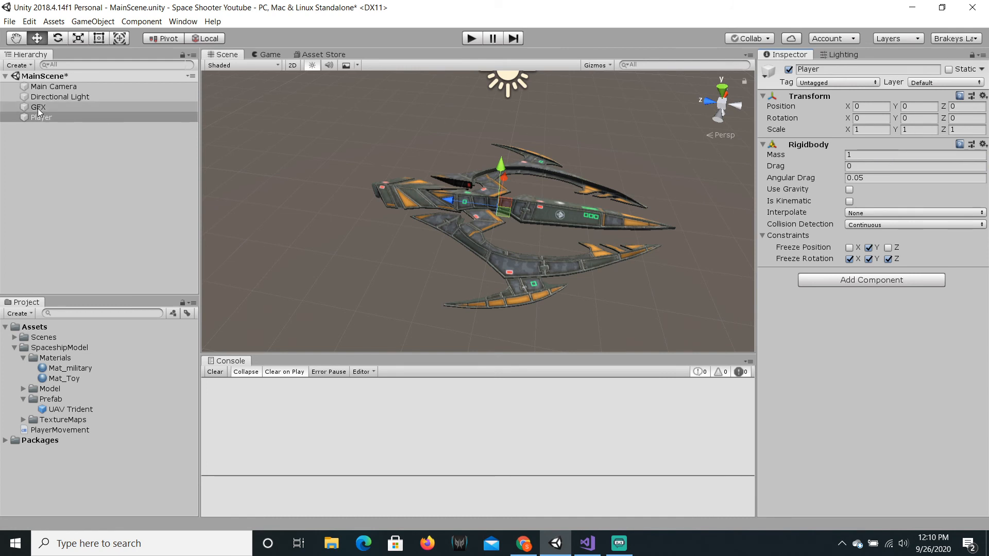
Add the Player Movement script to Player with Speed 25.
left_click(39, 106)
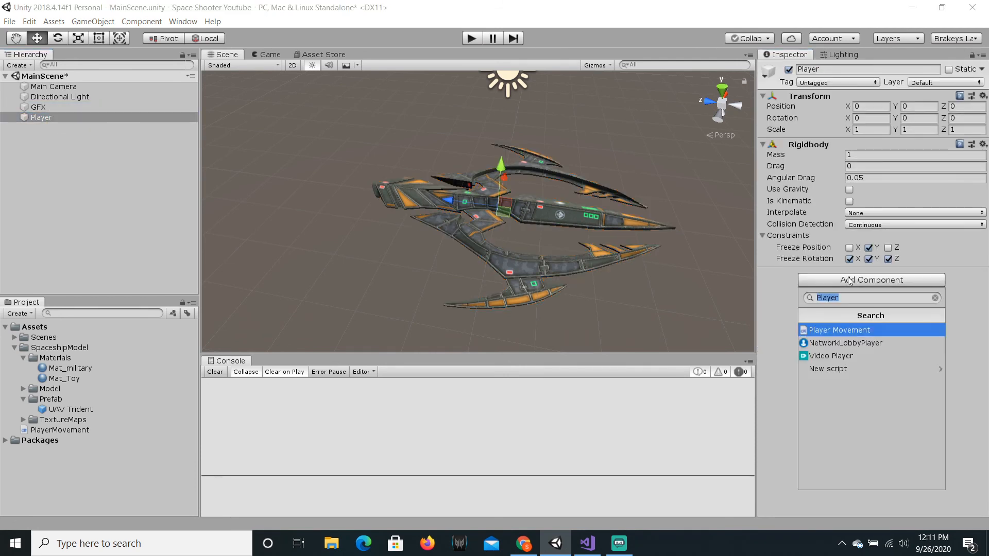
left_click(838, 330)
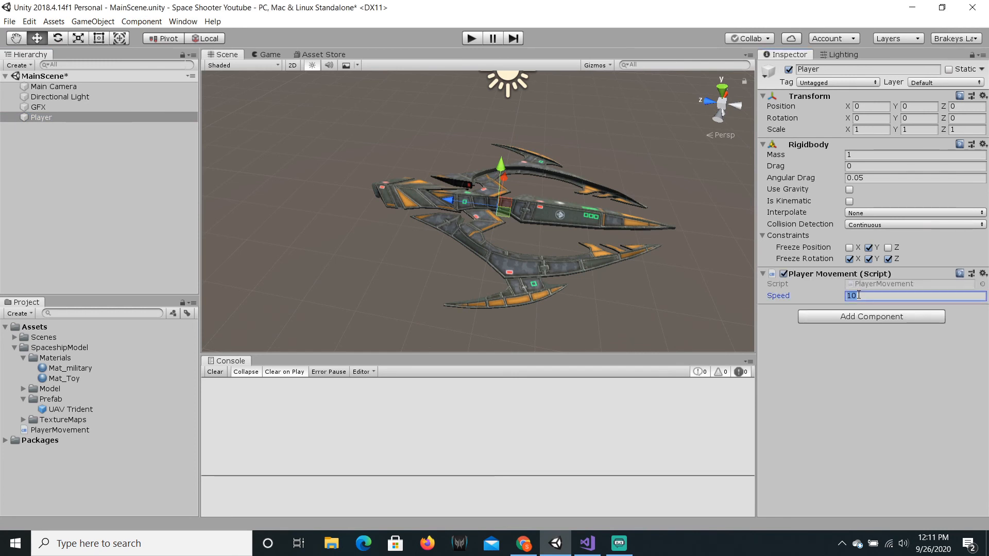
type("25")
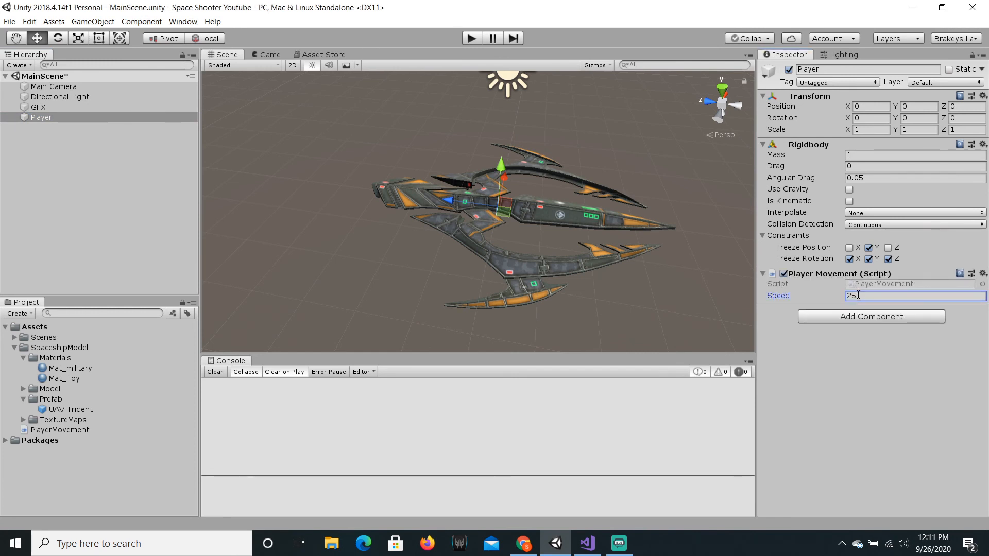
left_click(51, 185)
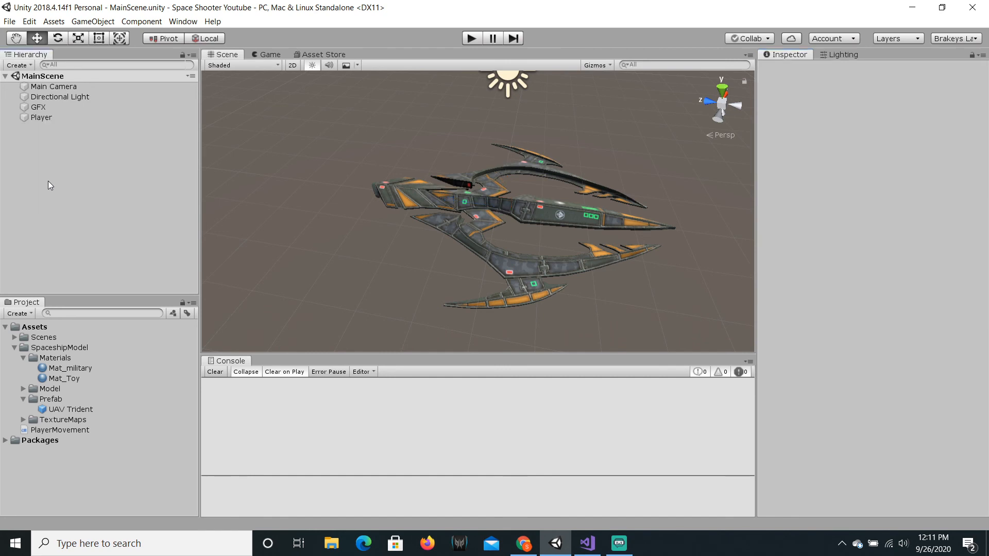
Parent GFX under Player and set its Rotation Y to 180.
left_click(618, 543)
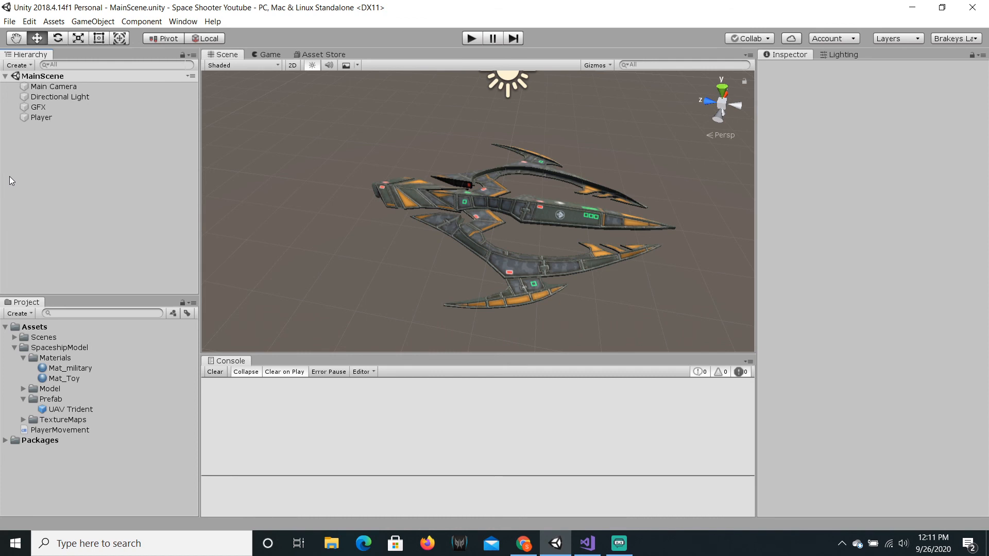
left_click(41, 117)
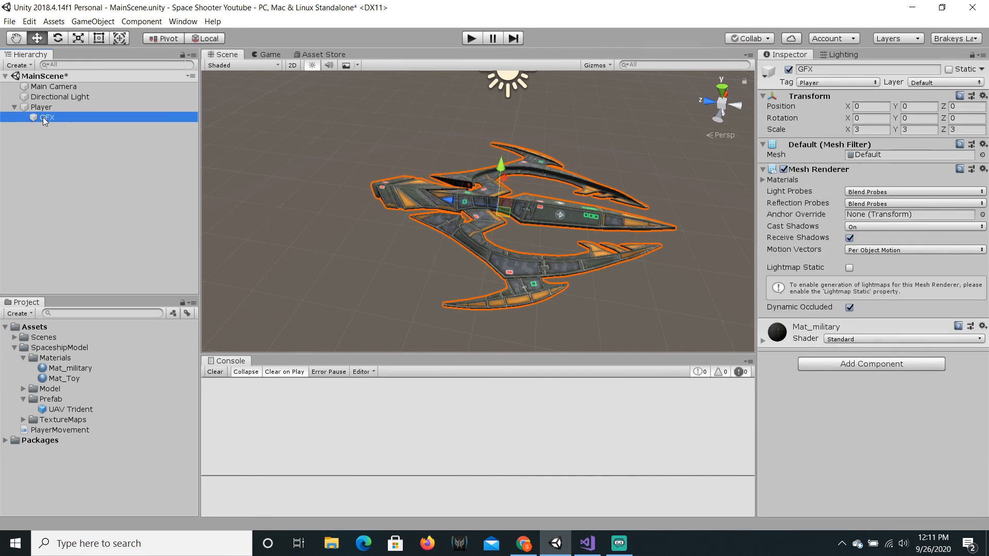
mouse_move(101, 112)
type("180")
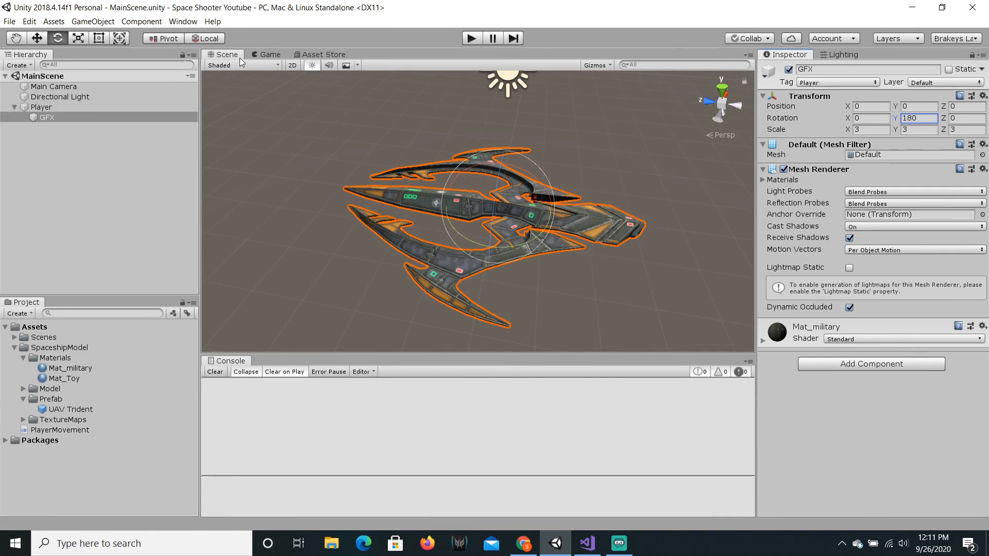
Test-play the Player movement in the Game view, then stop.
left_click(269, 54)
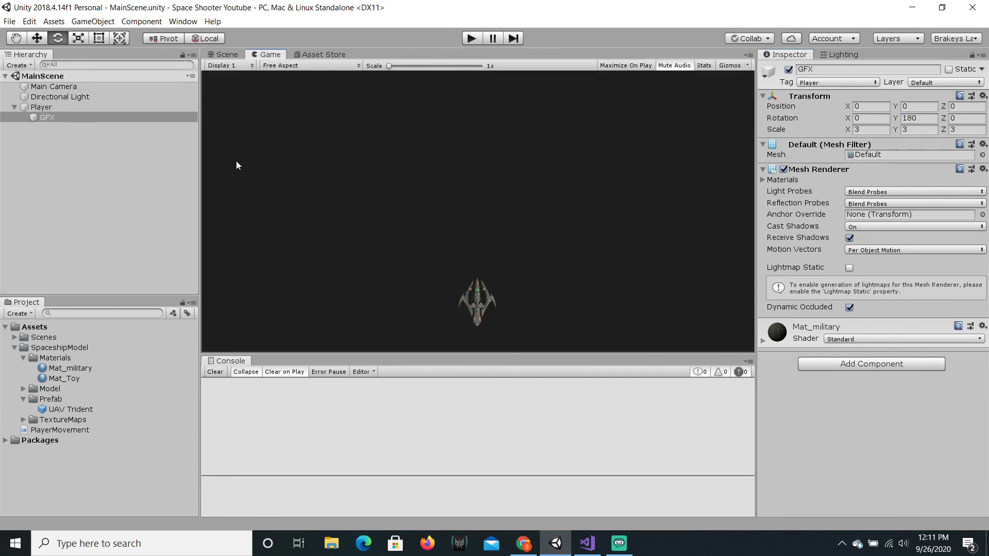
left_click(41, 106)
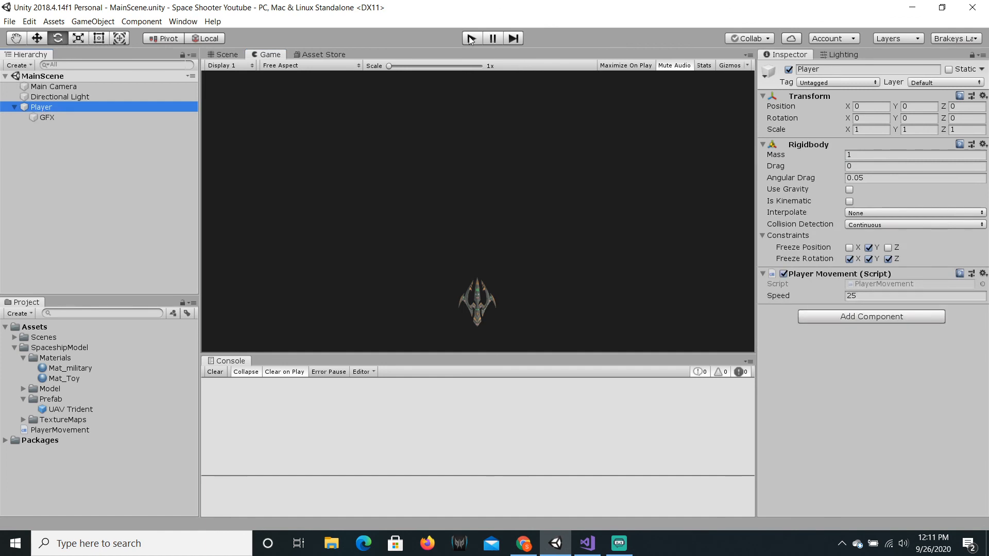
left_click(471, 38)
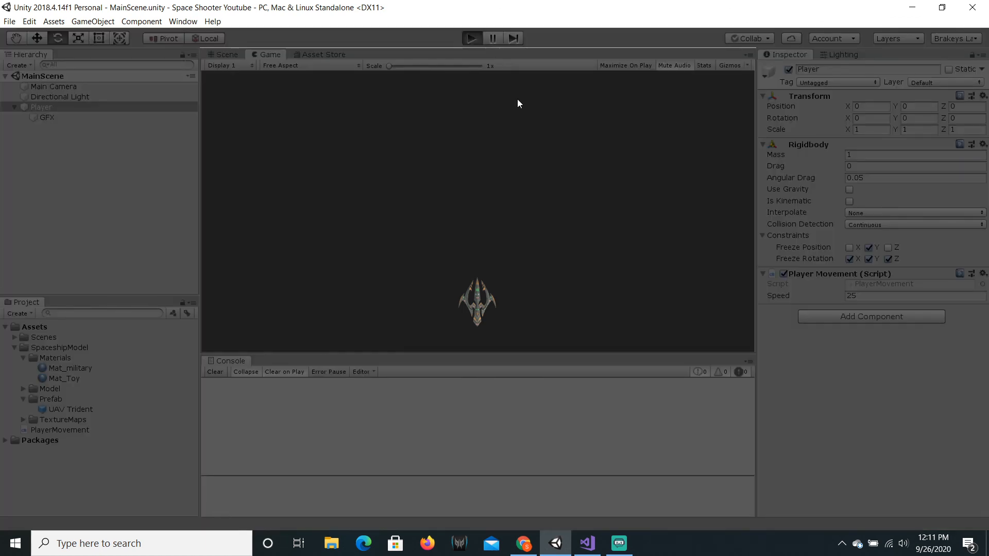
left_click(471, 38)
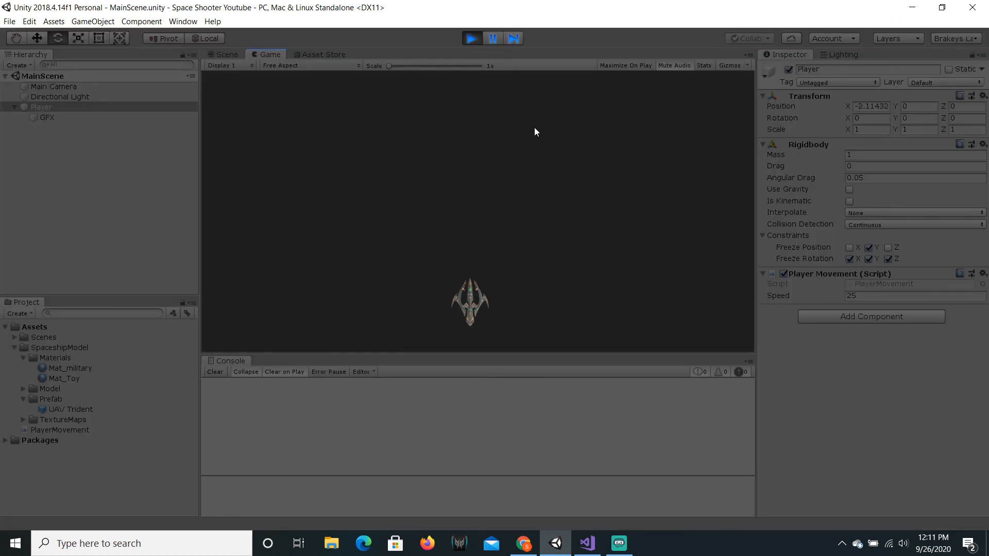
left_click(471, 38)
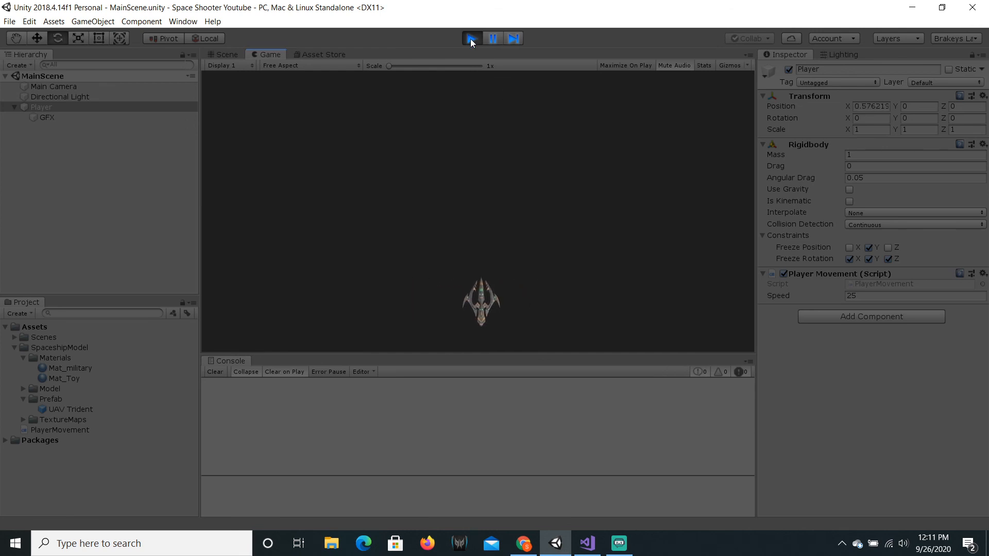
Set GFX to a uniform scale of 3.25 after trying 5, and test-play again.
left_click(47, 118)
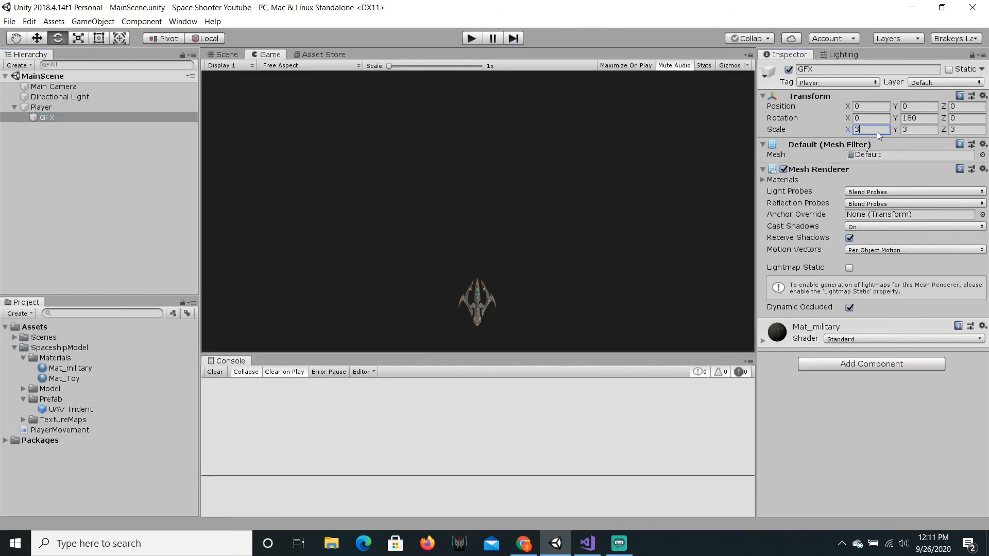
type("5")
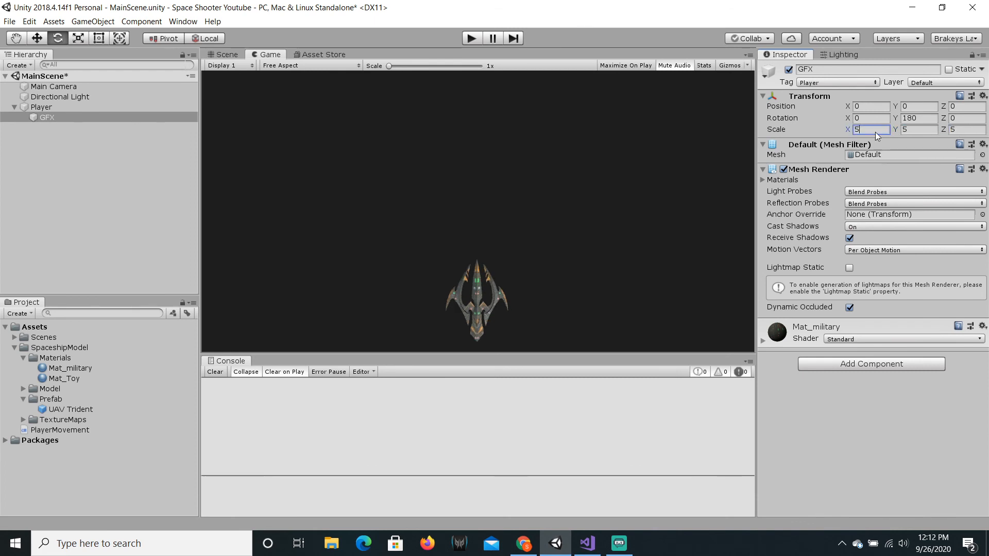
type("4")
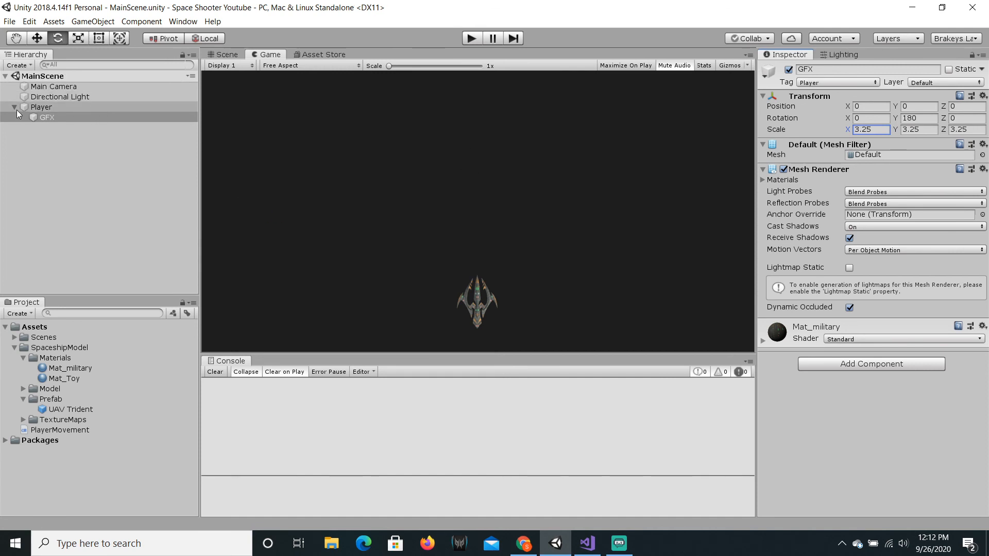
left_click(41, 106)
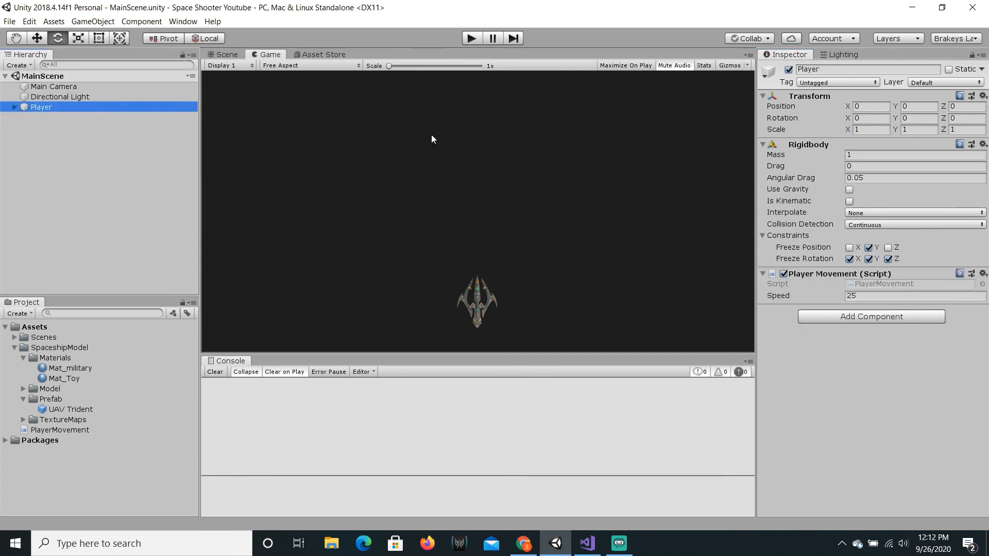
left_click(471, 38)
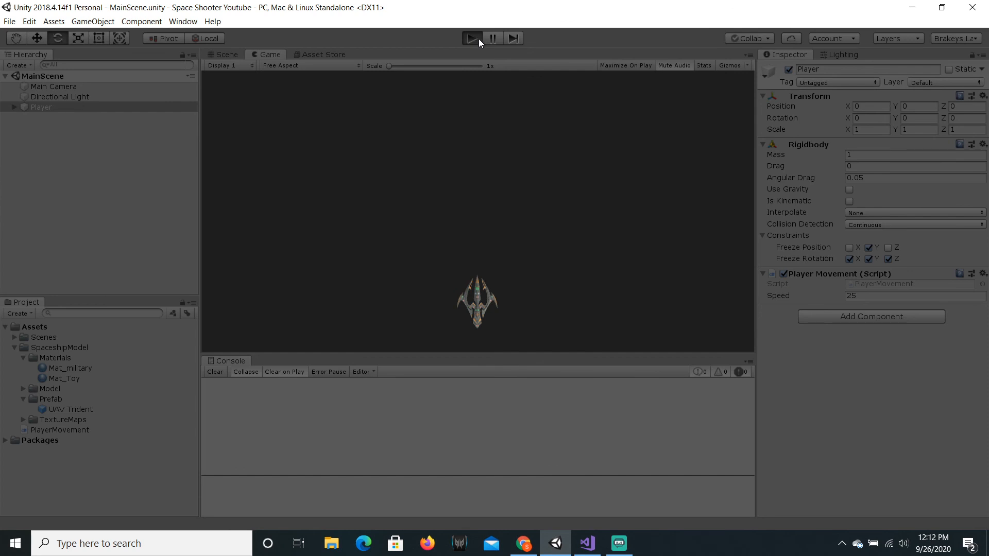
left_click(472, 38)
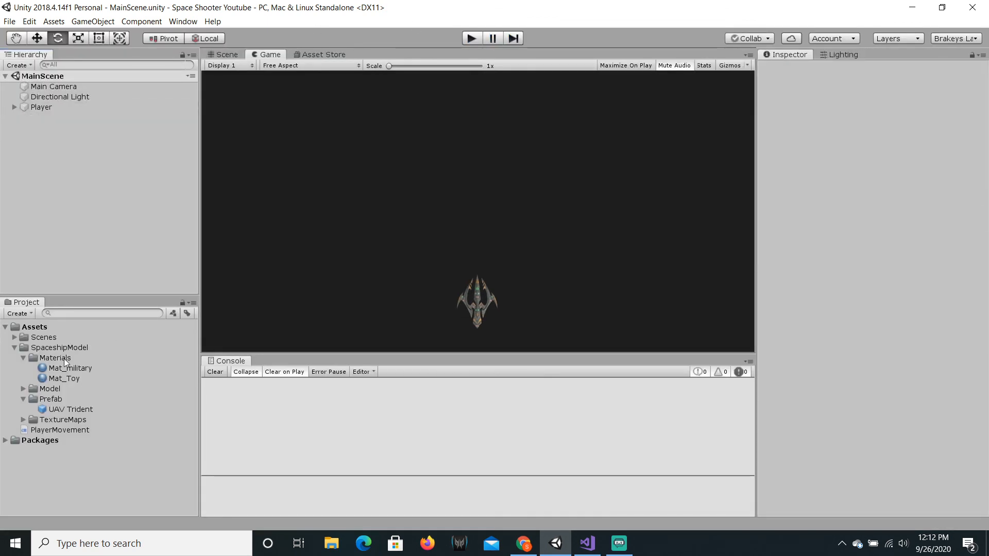
Create a new folder named Scripts under Assets.
left_click(14, 347)
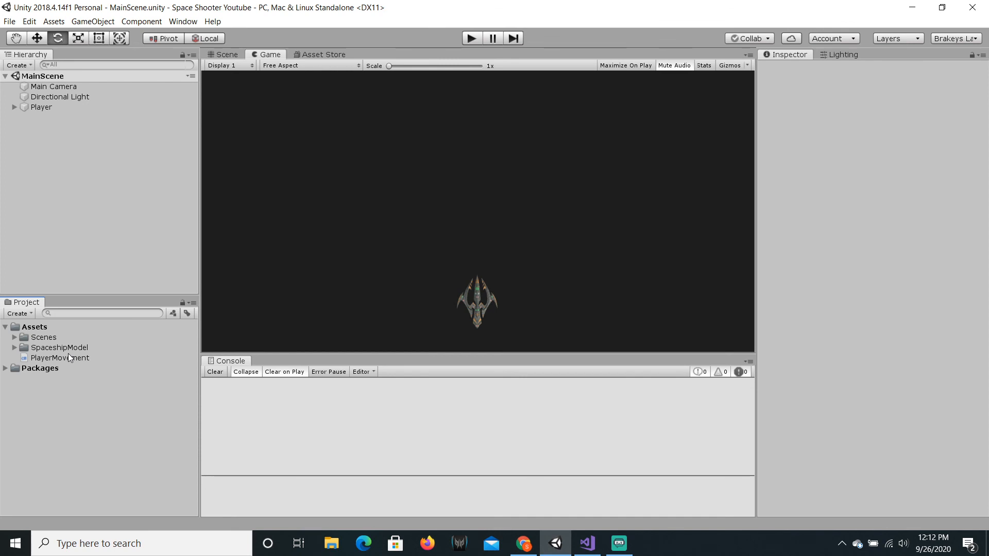
mouse_move(54, 351)
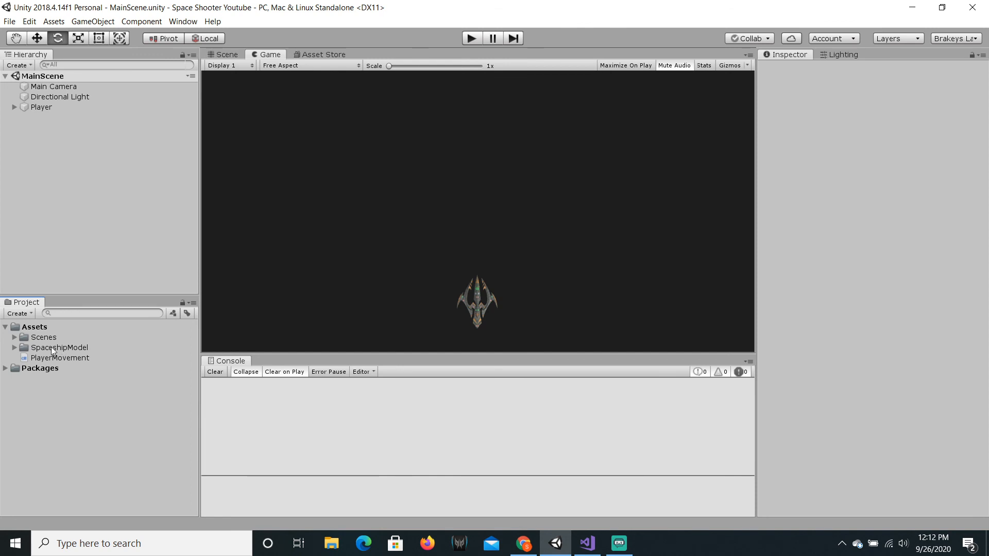
left_click(34, 326)
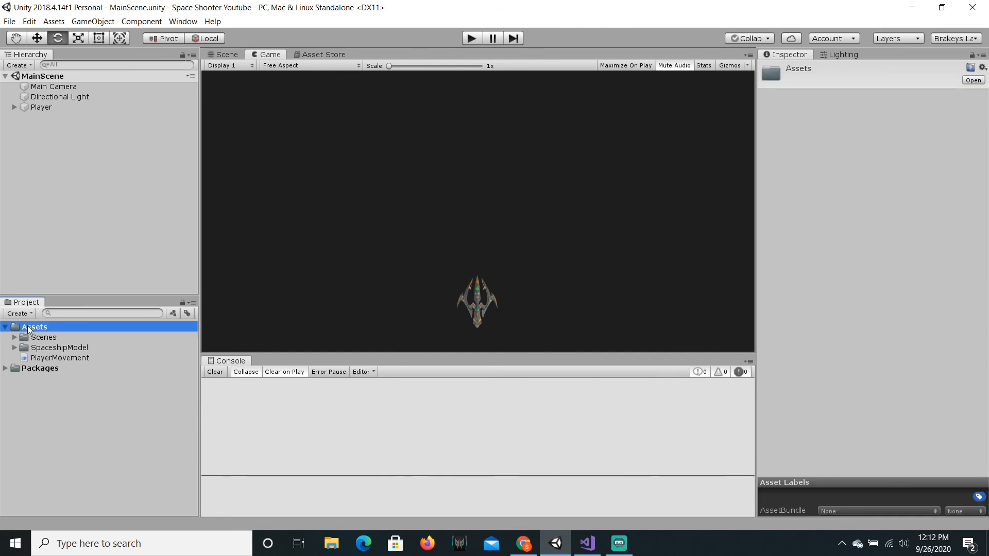
right_click(34, 327)
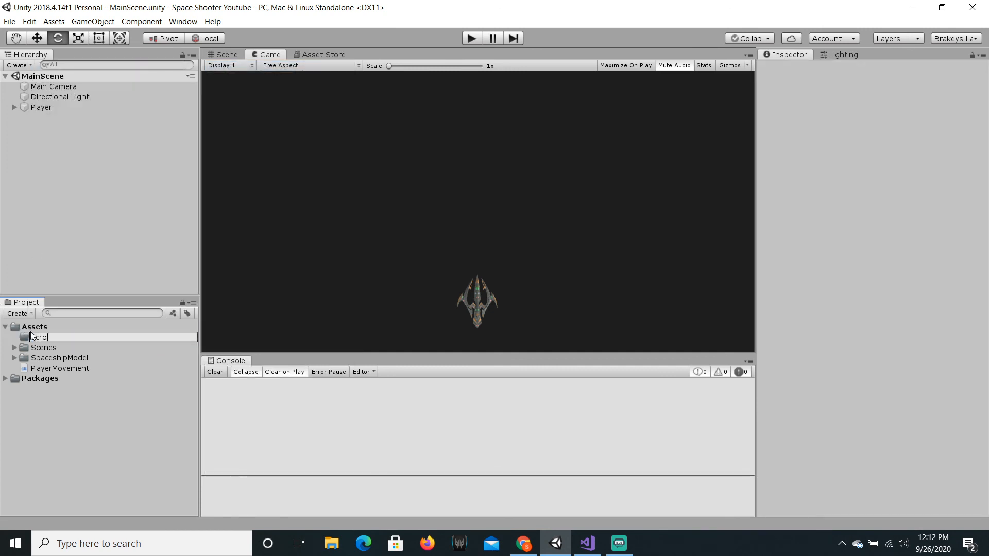
key("Return")
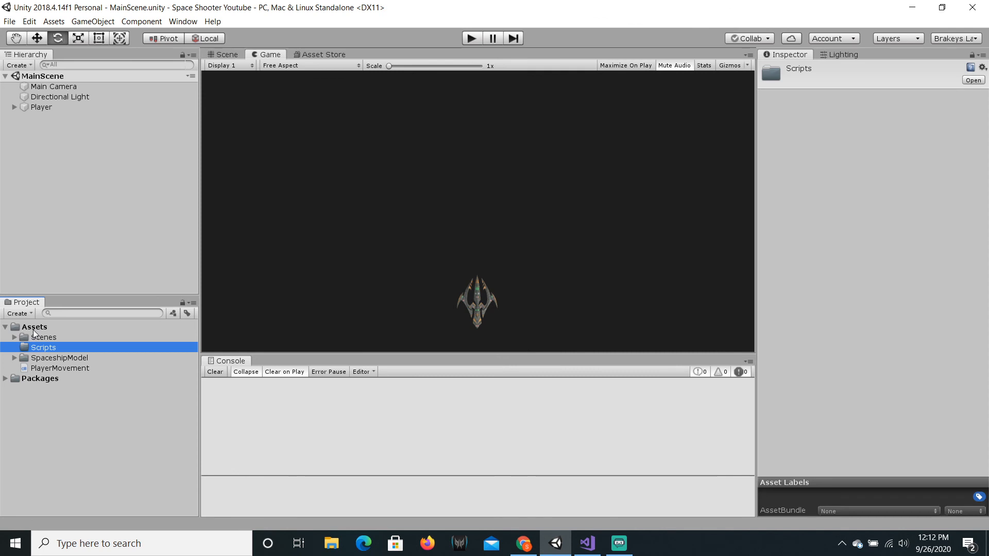
mouse_move(40, 368)
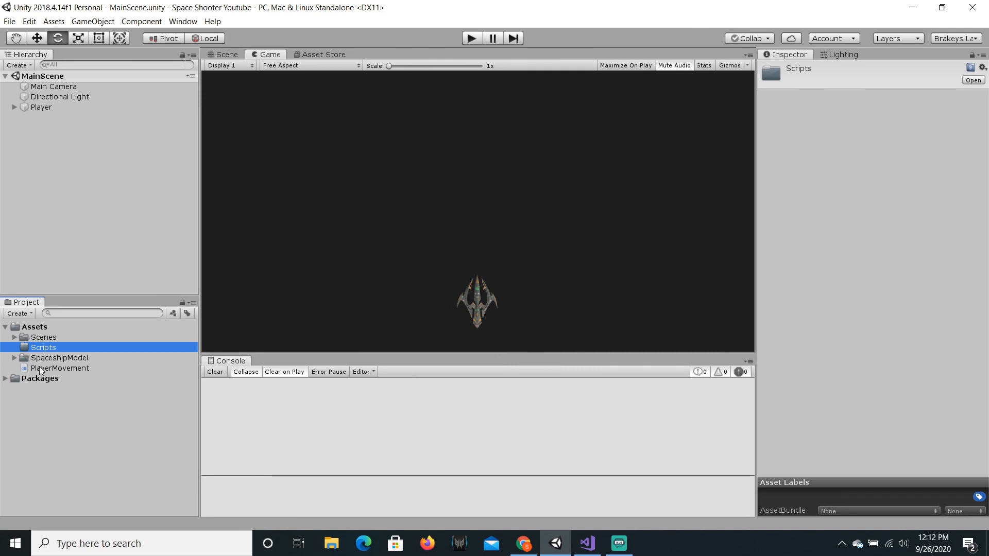
Move the PlayerMovement script into the Scripts folder and return to the Scene view.
left_click(60, 368)
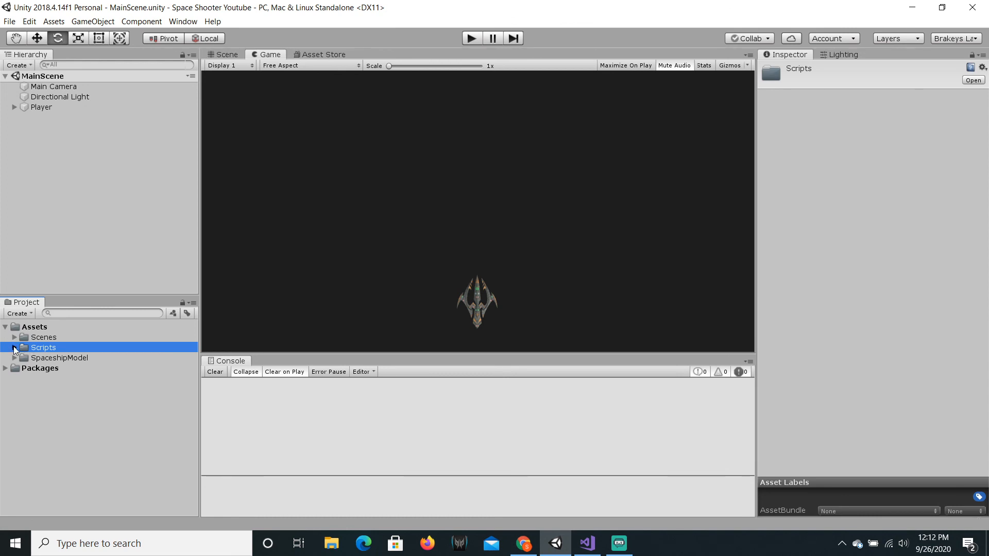
left_click(97, 202)
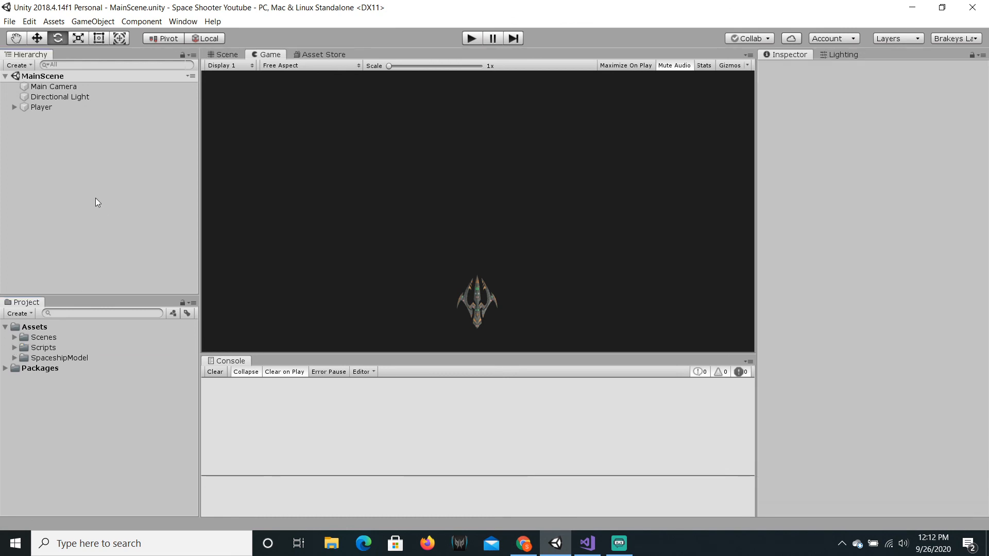
left_click(226, 55)
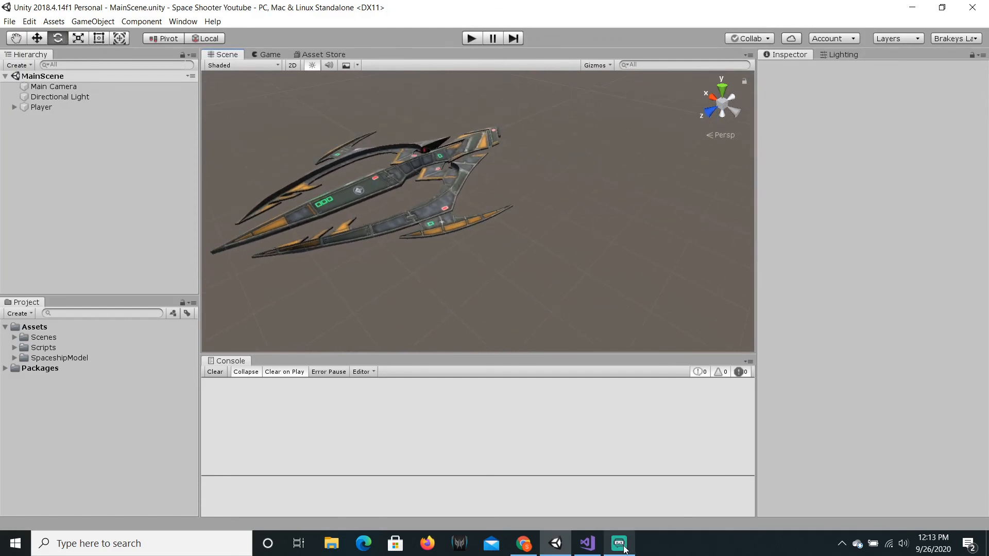
left_click(620, 543)
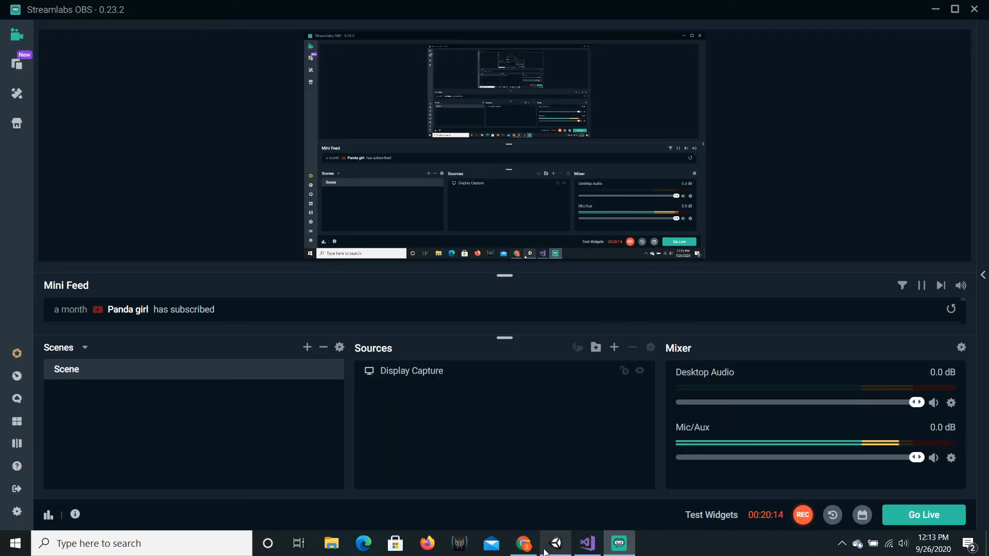